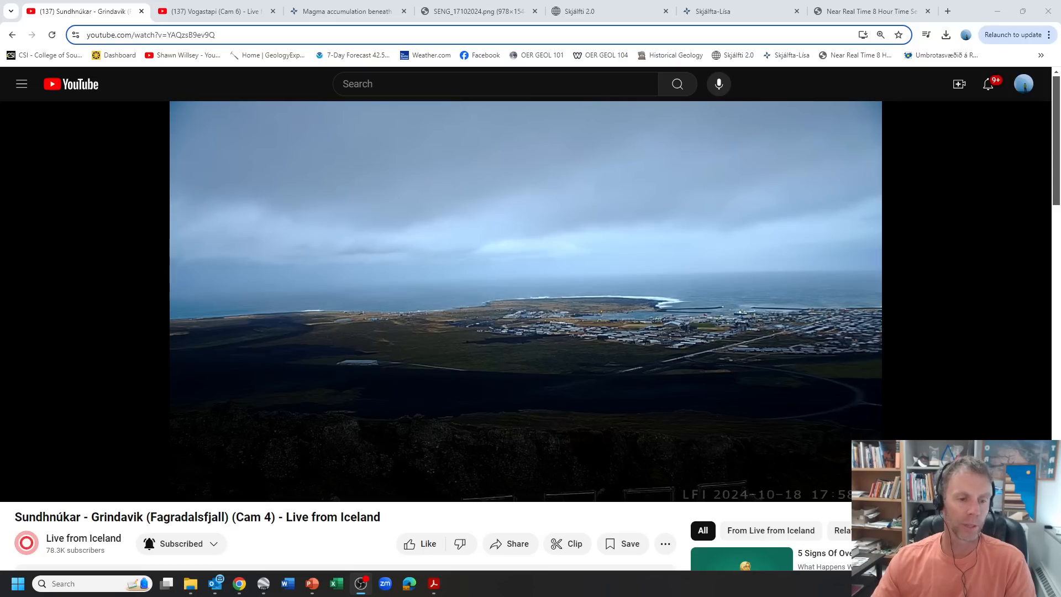
mouse_move(785, 416)
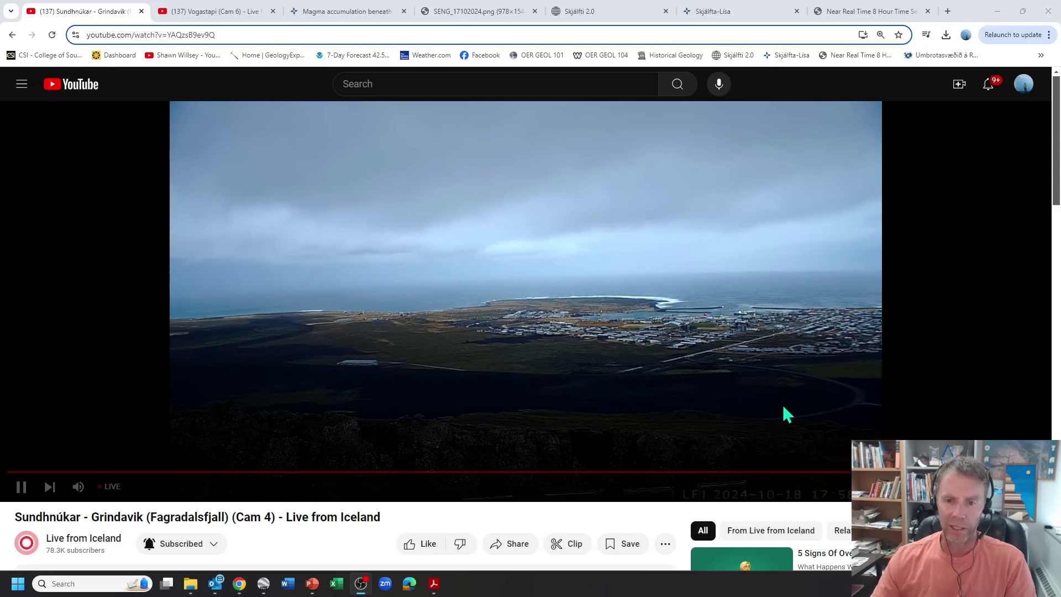
mouse_move(808, 356)
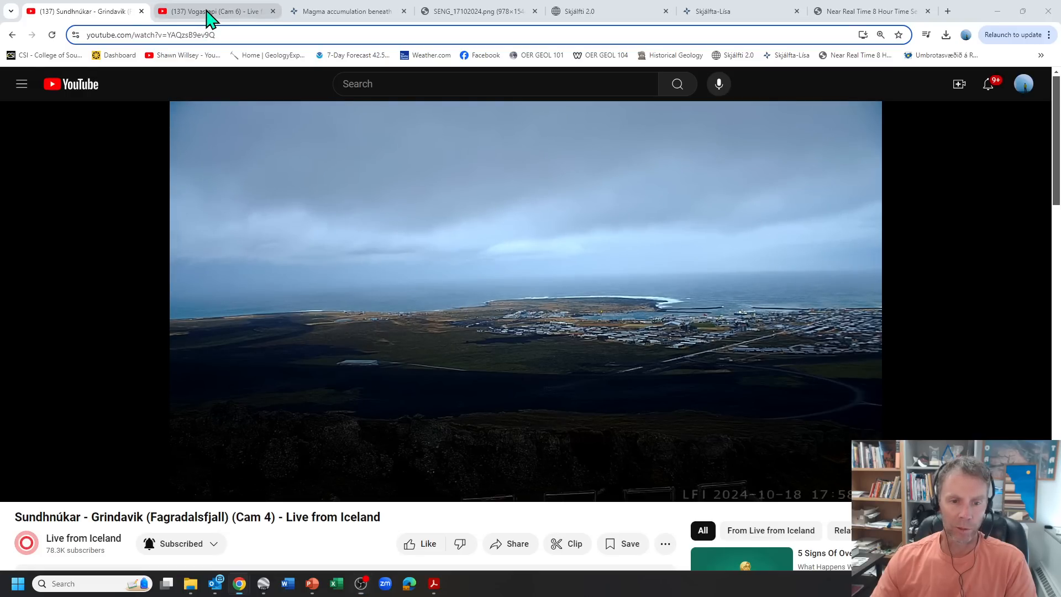
Step: Switch to the Vogastapi (Cam 6) live webcam stream on YouTube
click(210, 11)
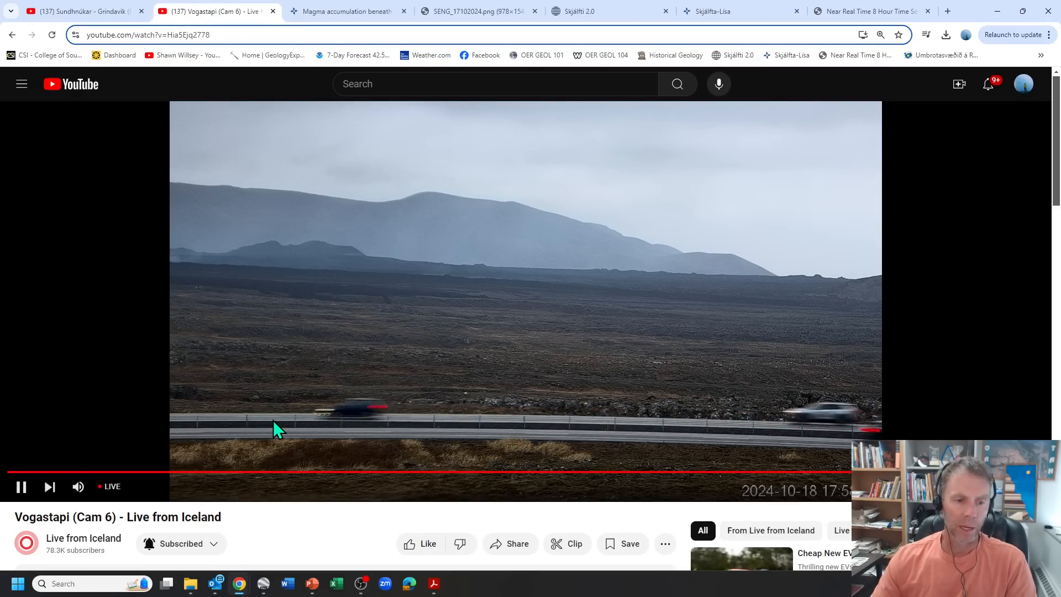
mouse_move(590, 342)
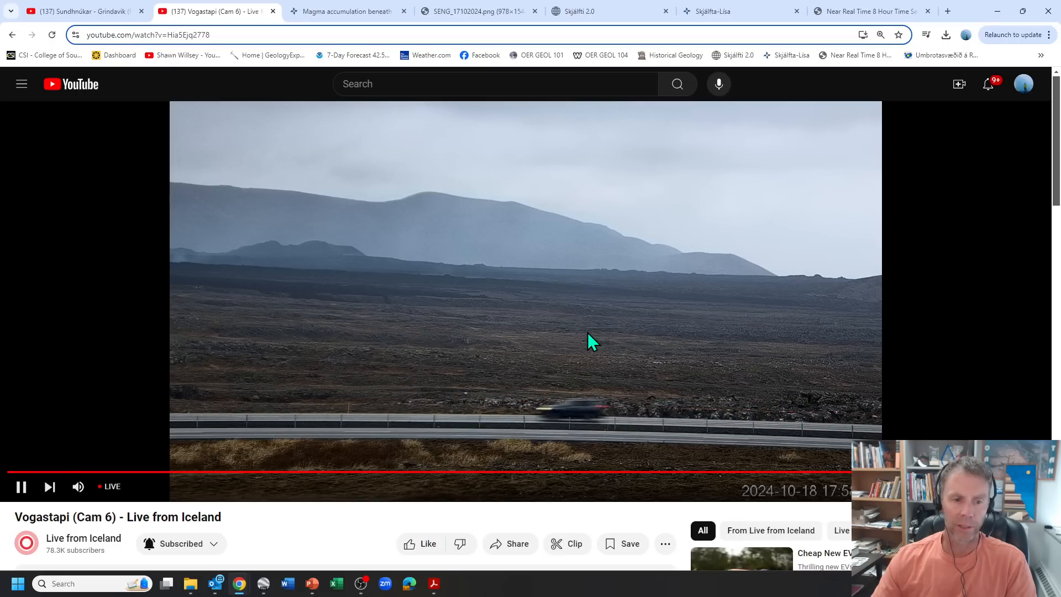
mouse_move(331, 261)
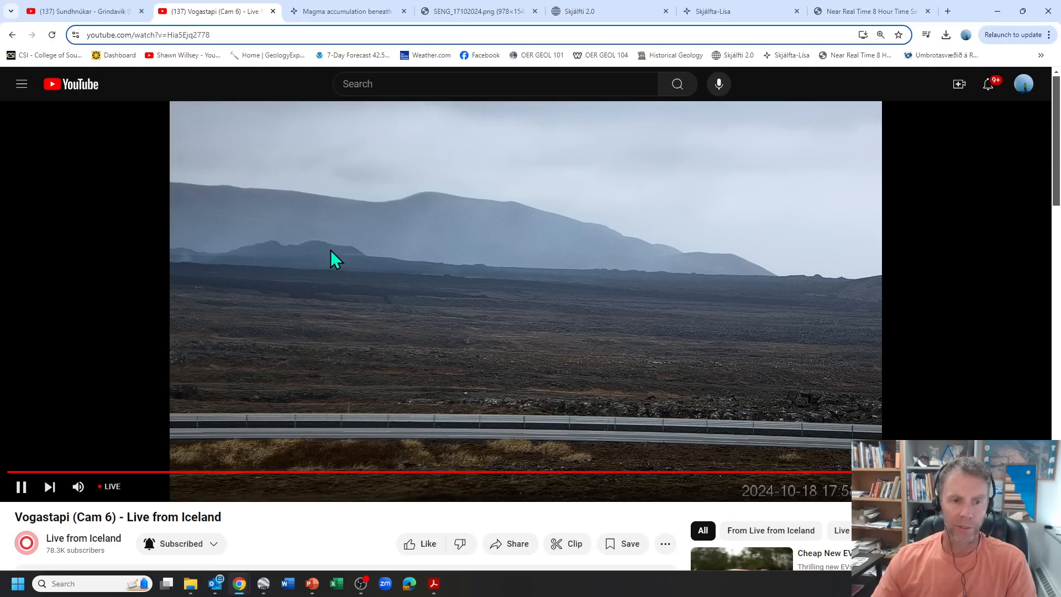
mouse_move(280, 265)
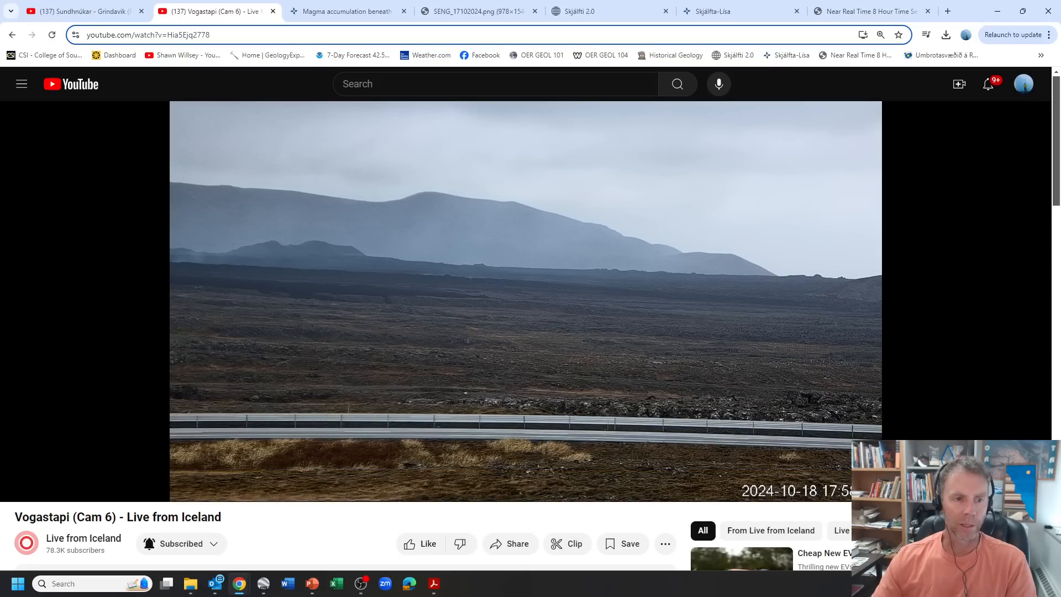
mouse_move(257, 22)
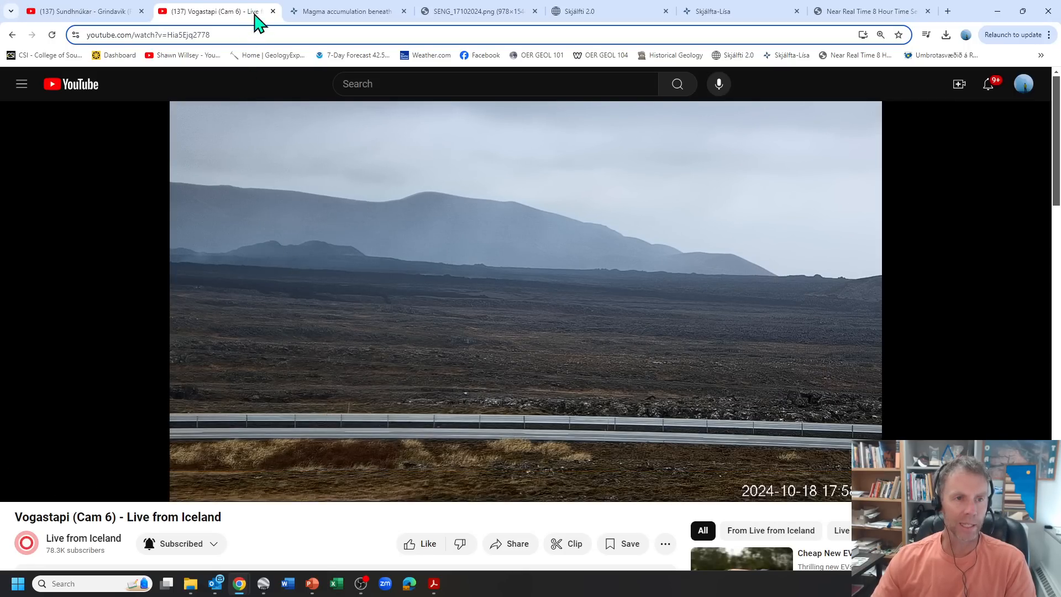
mouse_move(340, 11)
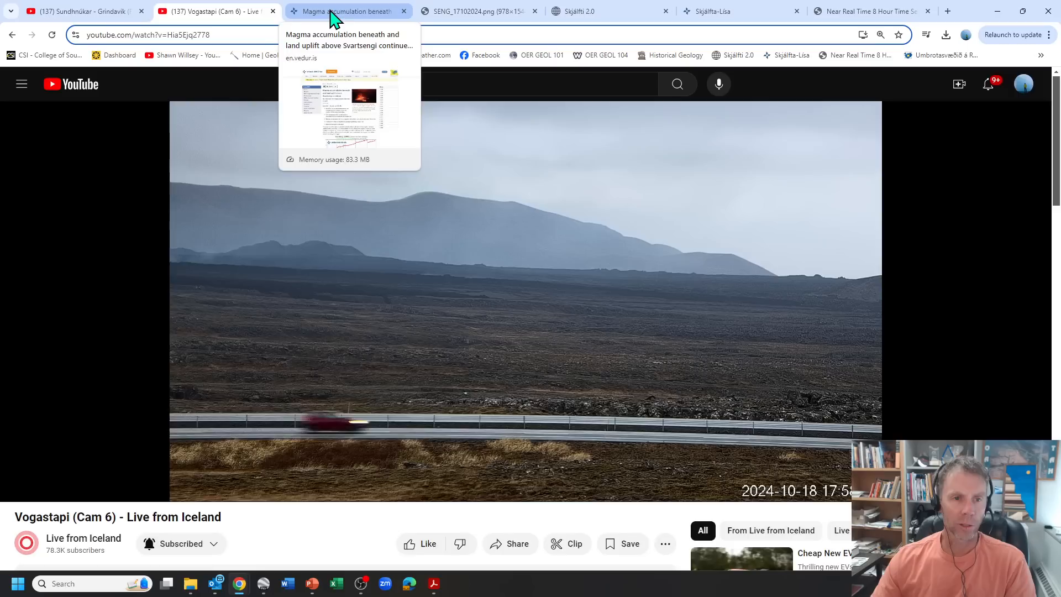
Step: Bring up the vedur.is news article on magma accumulation above Svartsengi and scroll into it
click(342, 11)
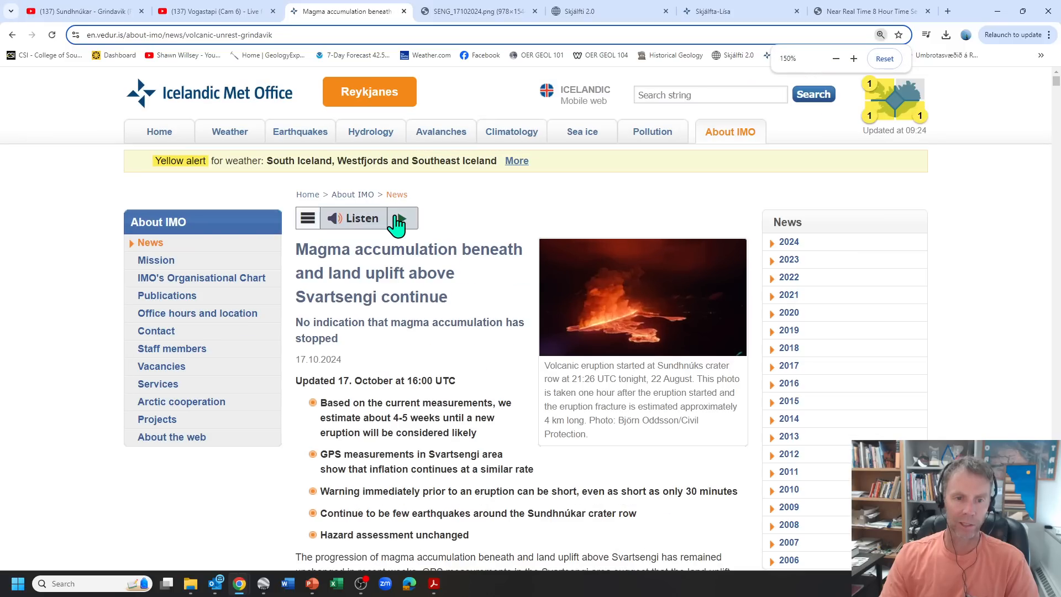
scroll(down, 3)
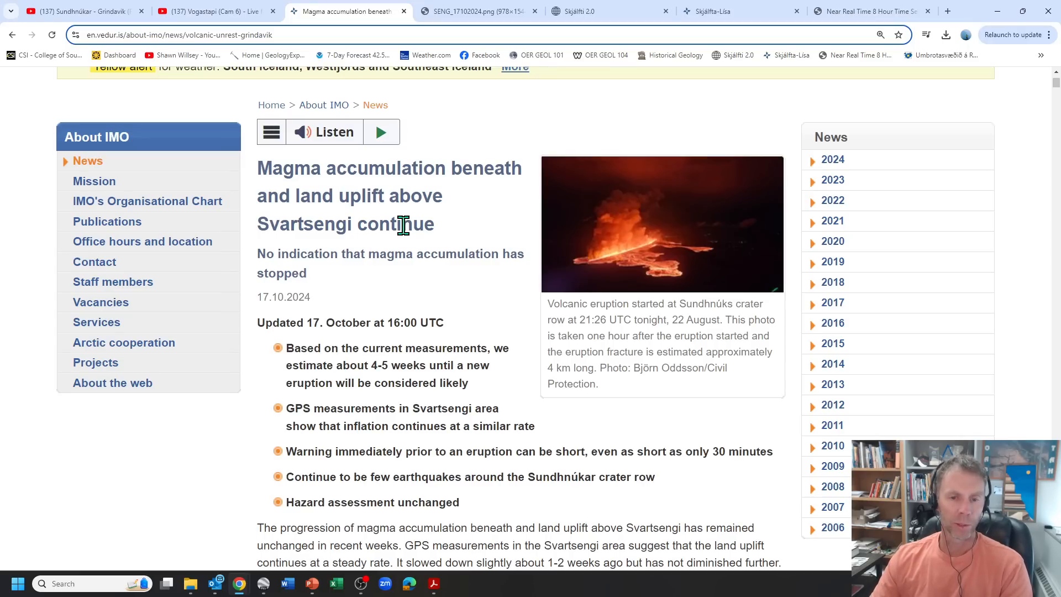
mouse_move(409, 249)
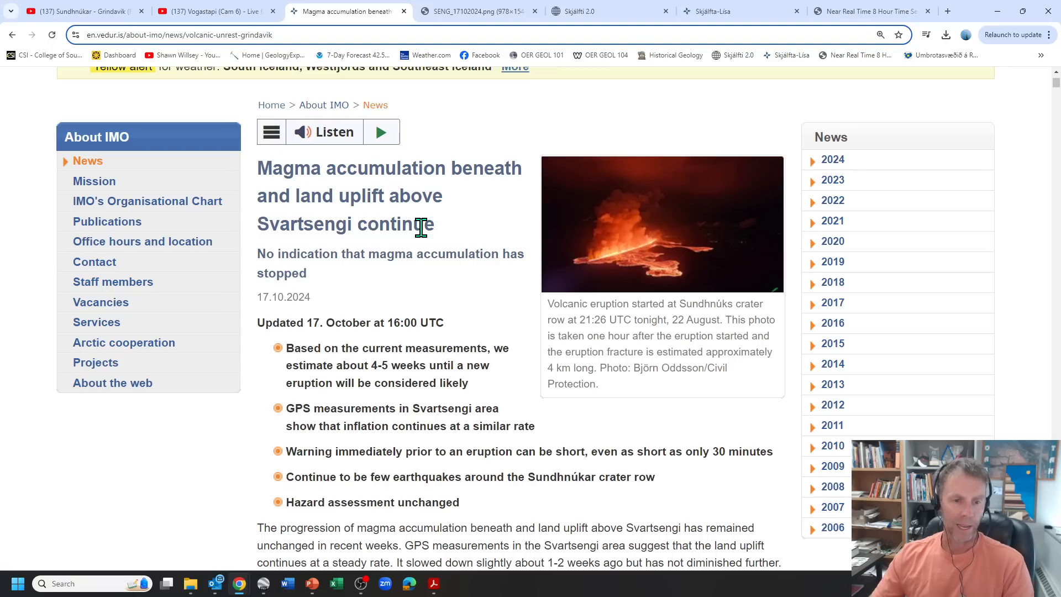
scroll(down, 3)
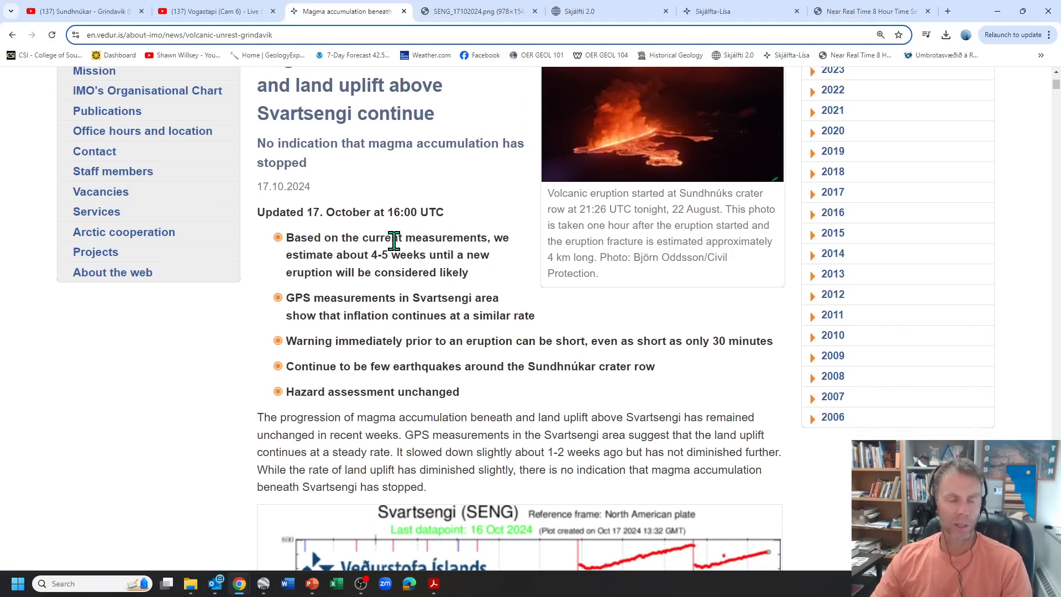
mouse_move(432, 261)
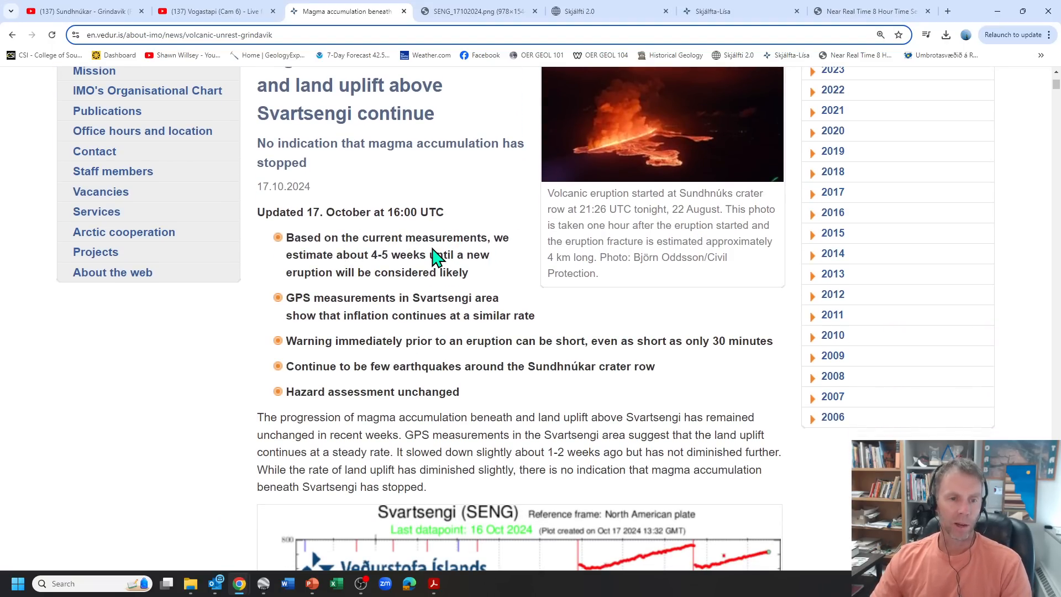
mouse_move(400, 254)
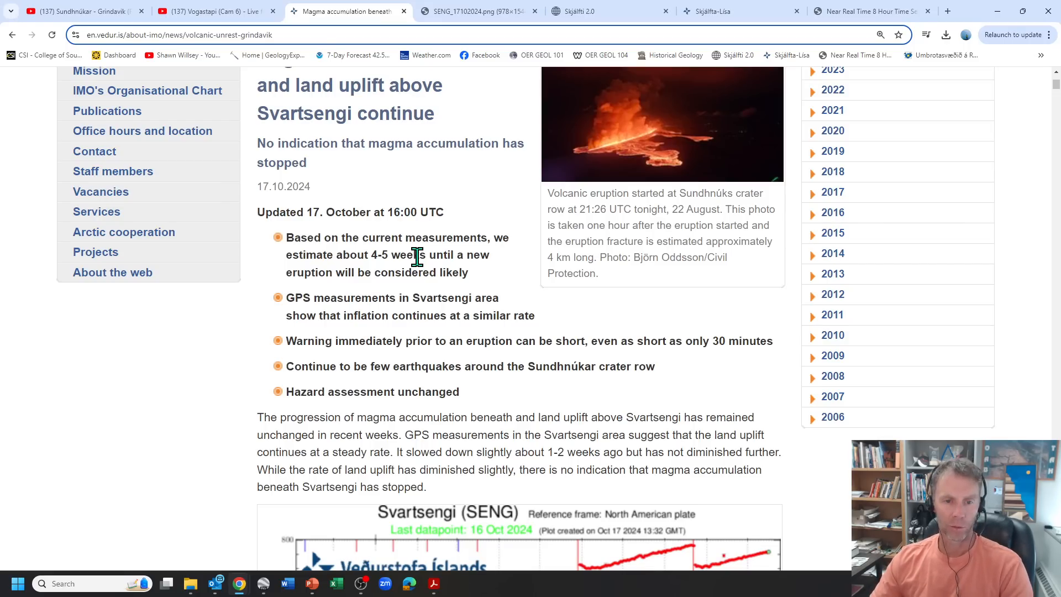
mouse_move(413, 299)
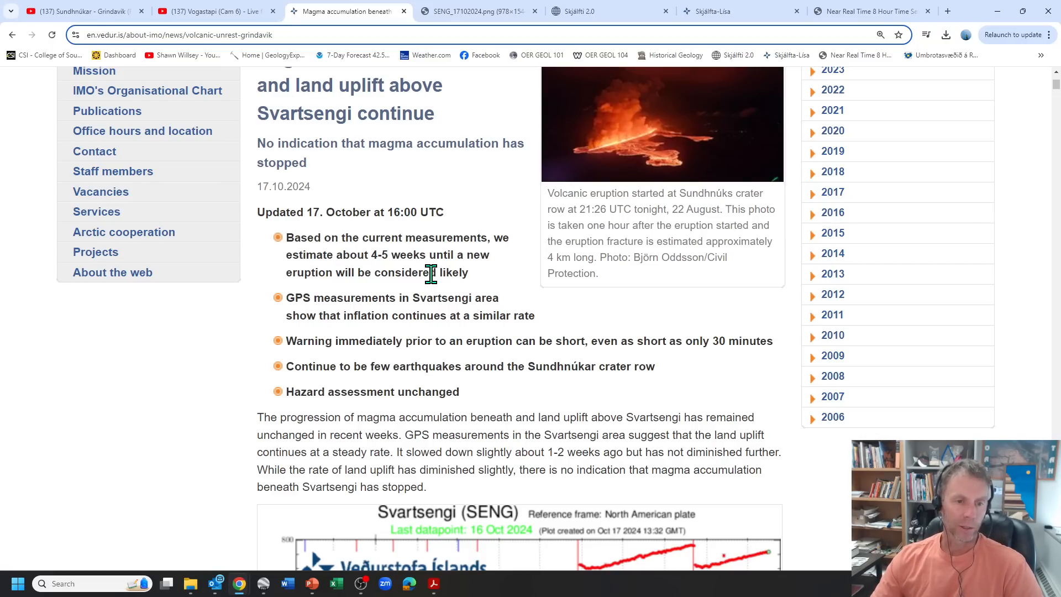
scroll(down, 3)
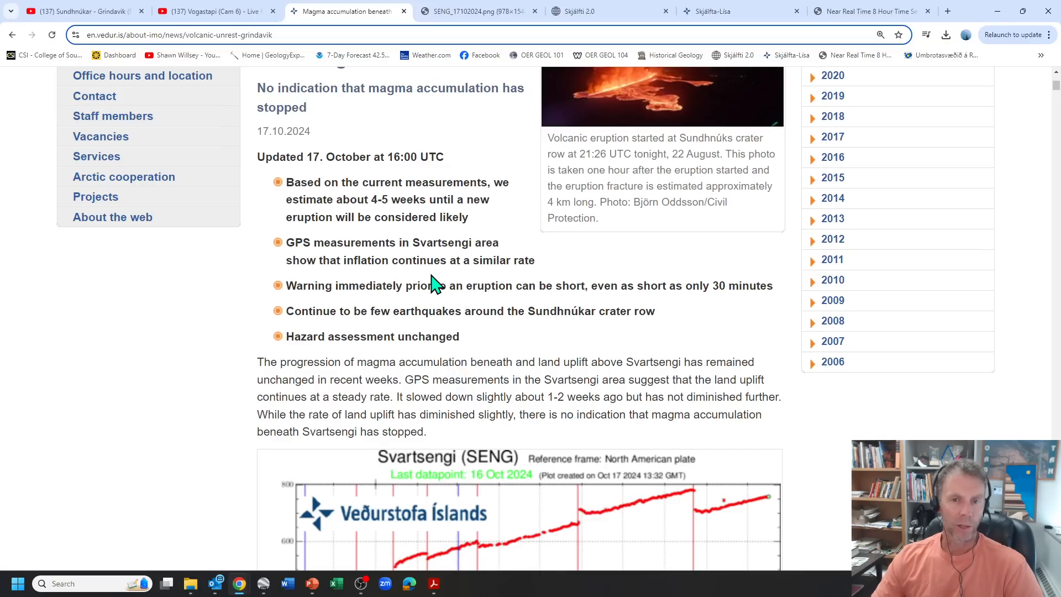
scroll(down, 3)
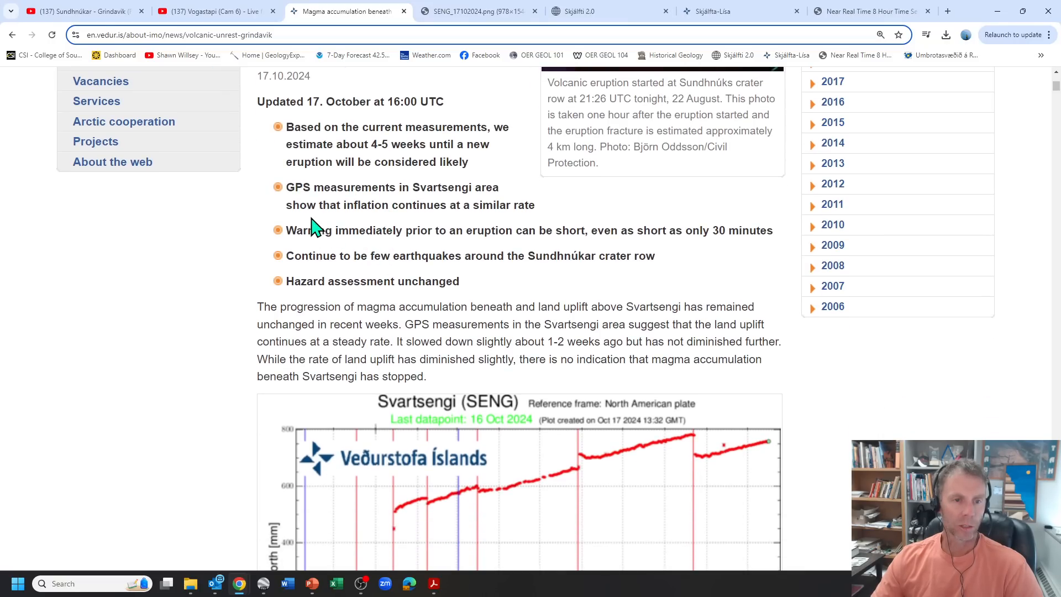
mouse_move(347, 232)
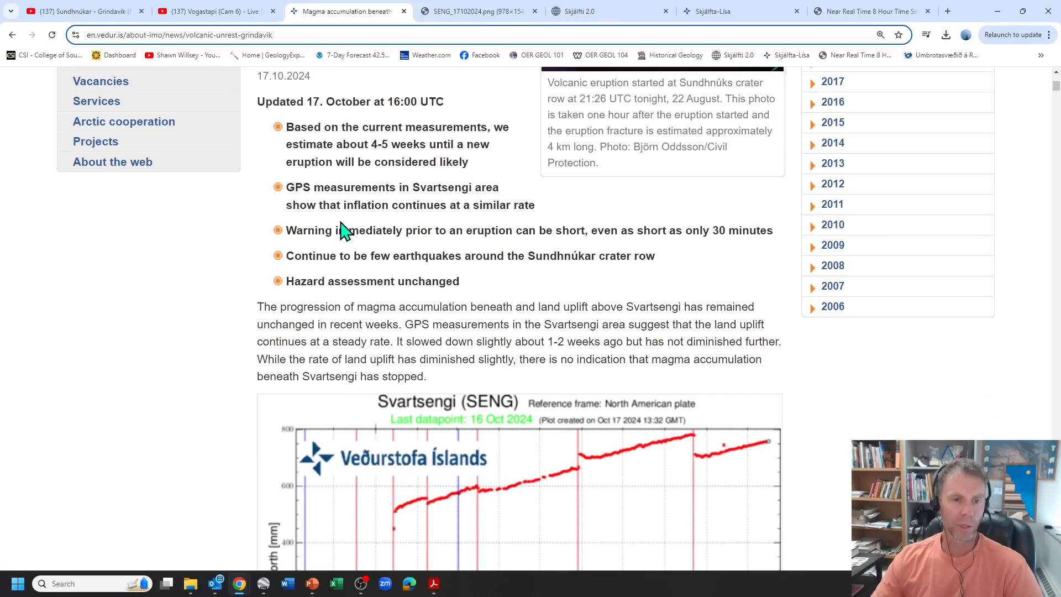
mouse_move(313, 235)
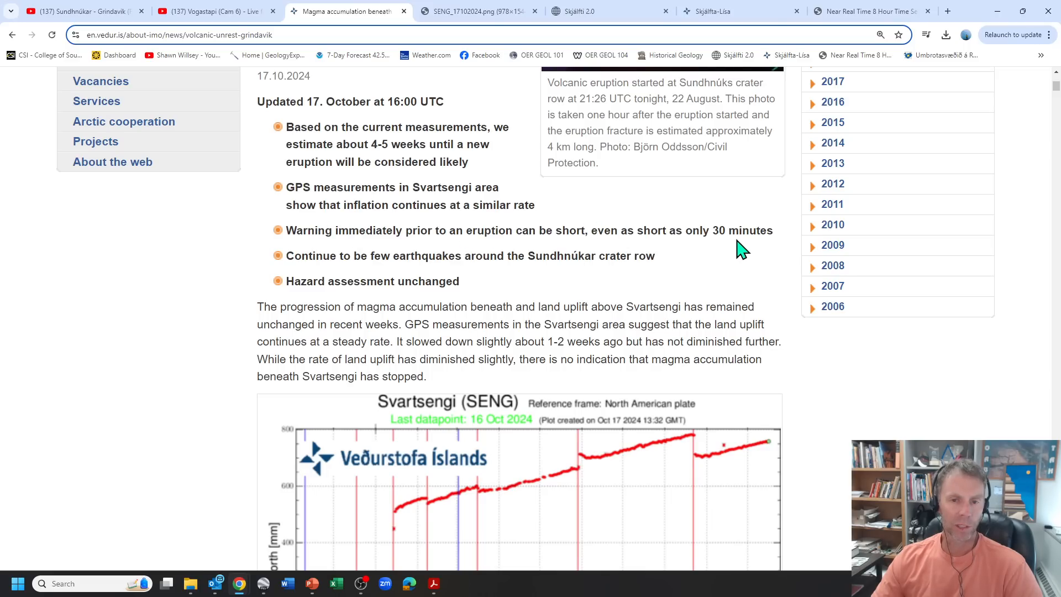
mouse_move(403, 256)
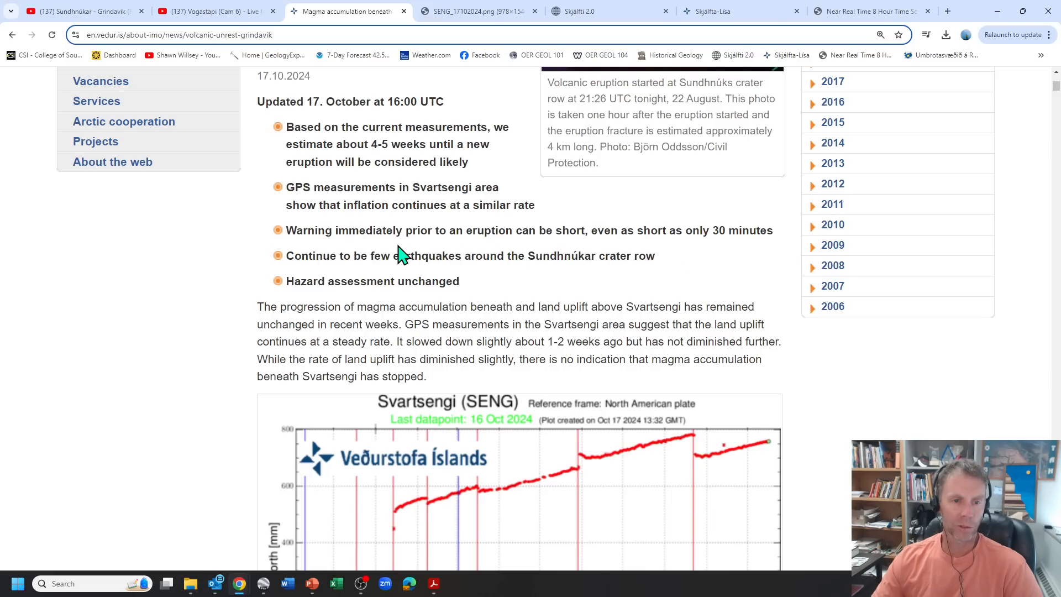
Step: Scroll the article down to the full Svartsengi (SENG) GPS uplift graph
scroll(down, 3)
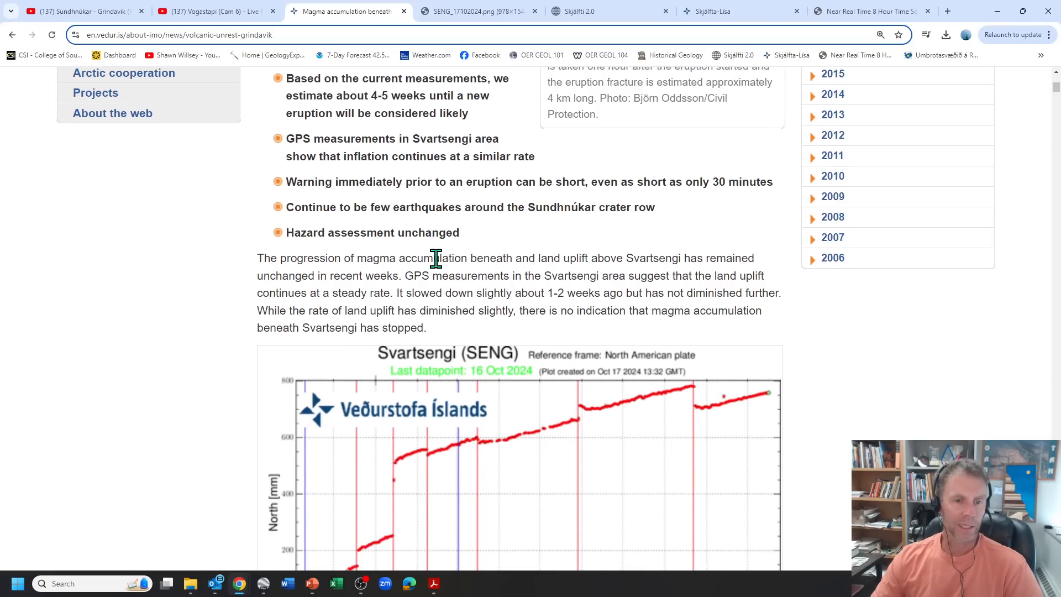
scroll(down, 3)
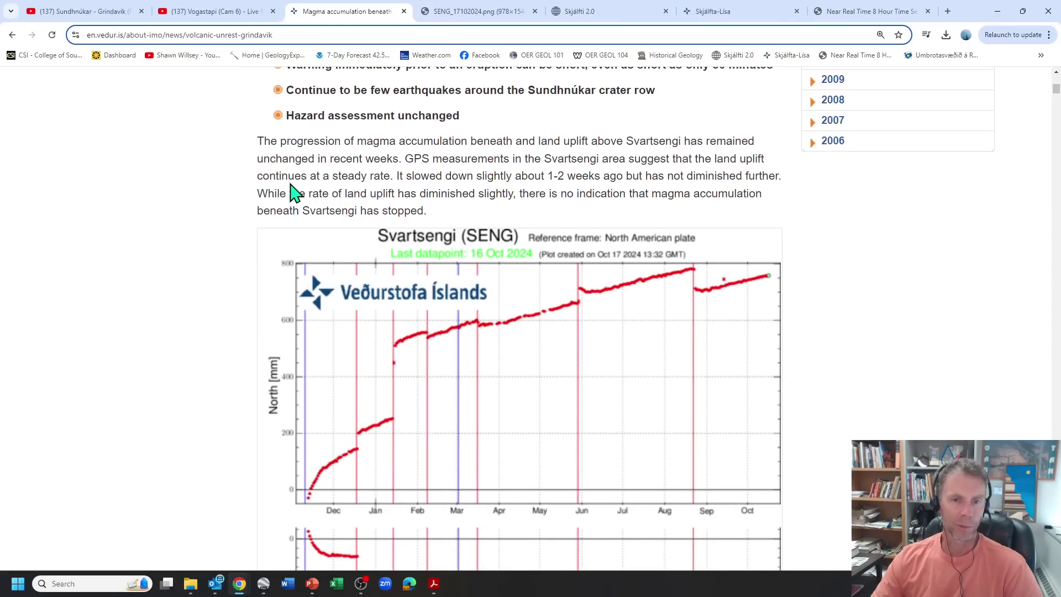
mouse_move(465, 160)
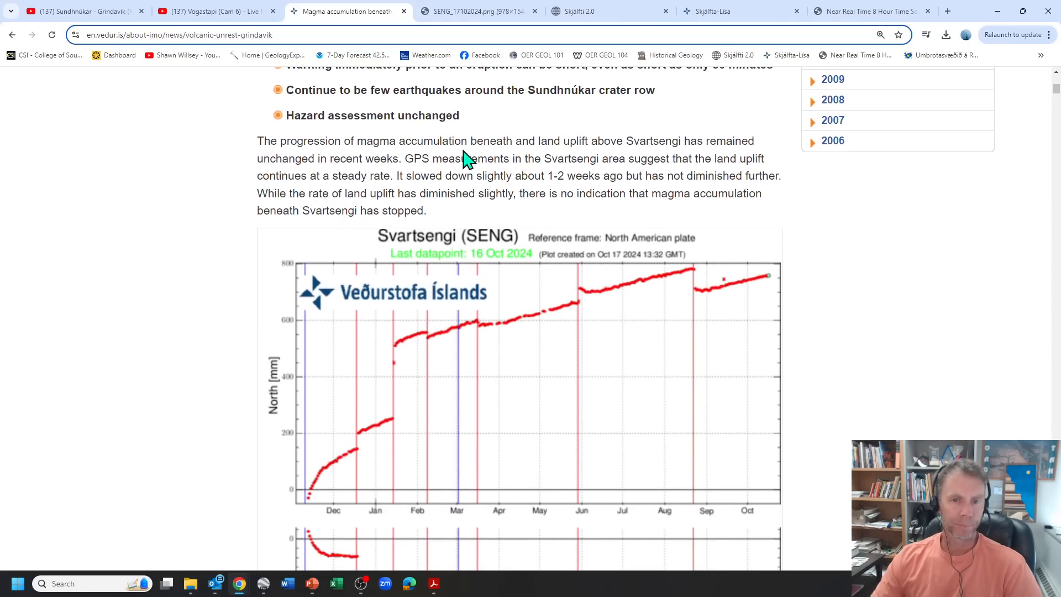
mouse_move(540, 146)
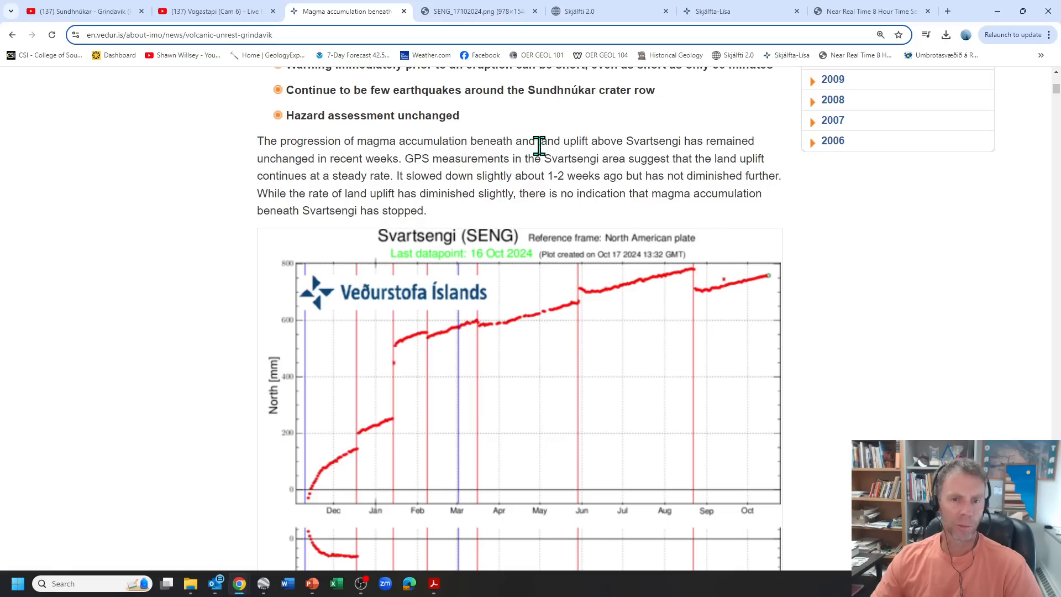
mouse_move(397, 193)
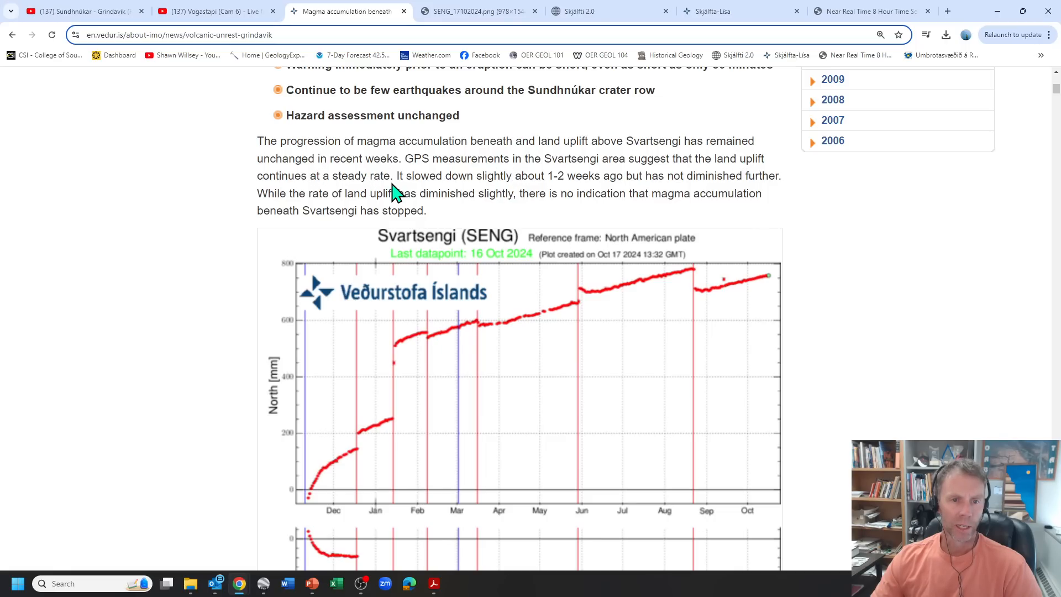
mouse_move(515, 168)
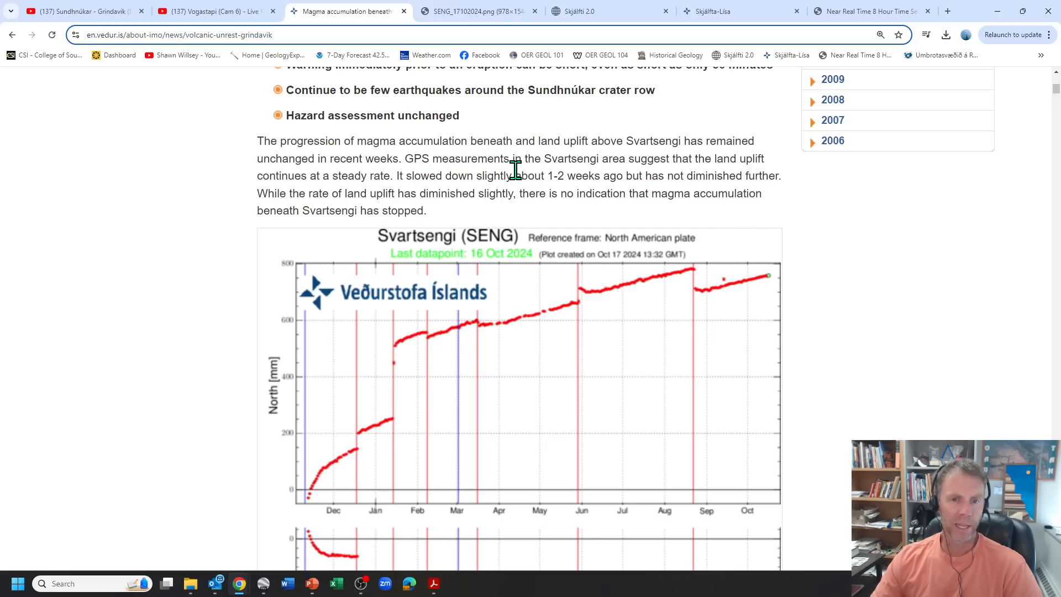
mouse_move(677, 190)
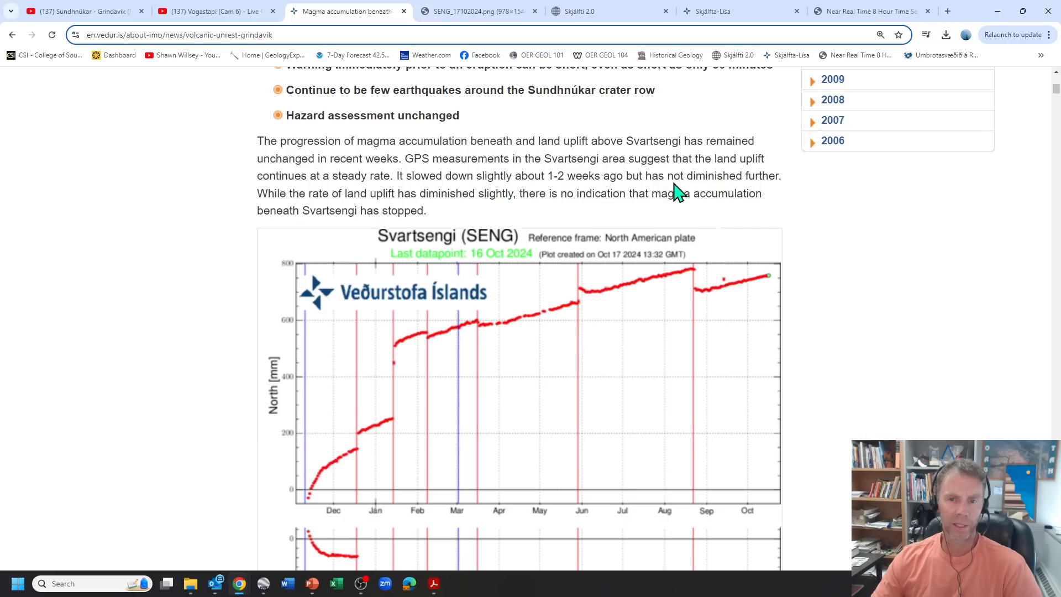
mouse_move(368, 203)
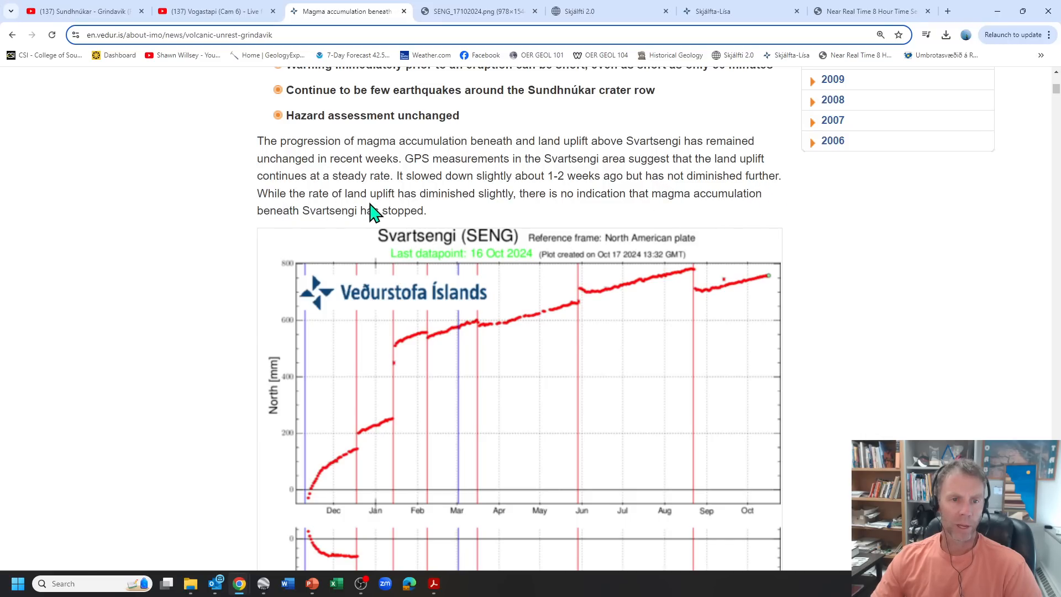
mouse_move(648, 210)
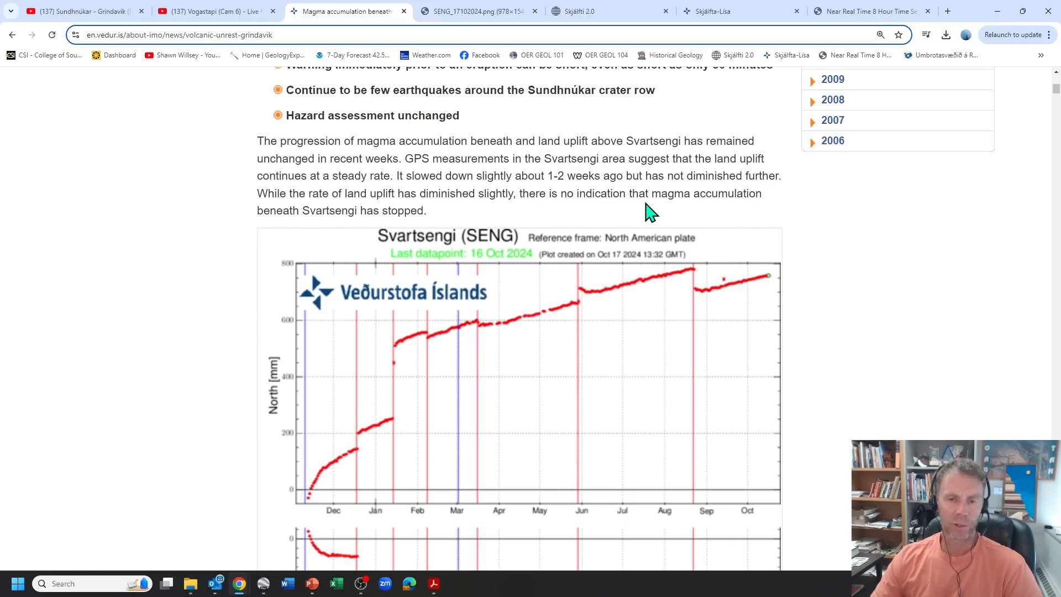
mouse_move(369, 197)
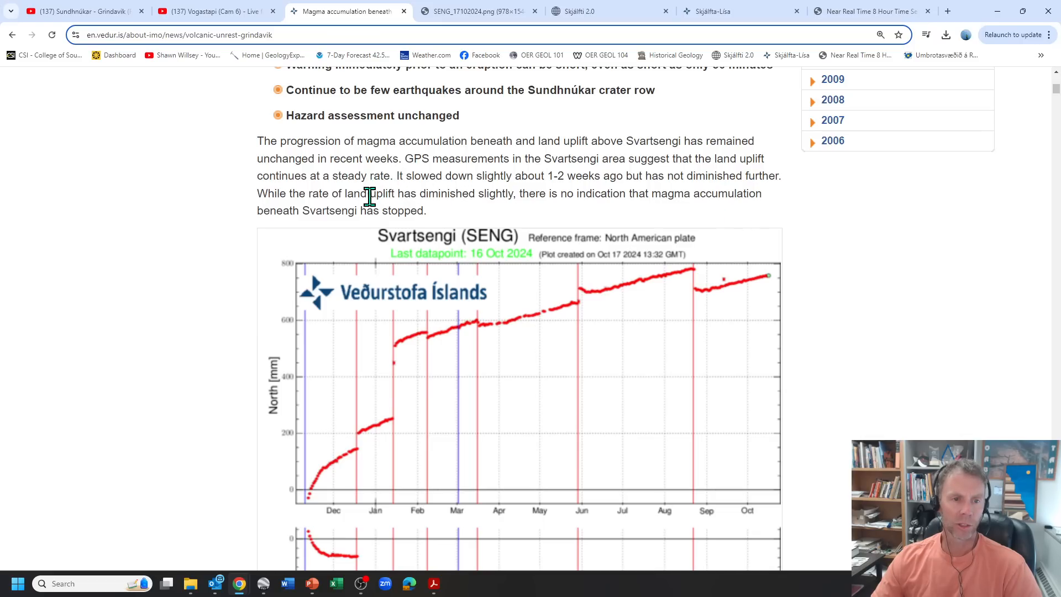
mouse_move(460, 20)
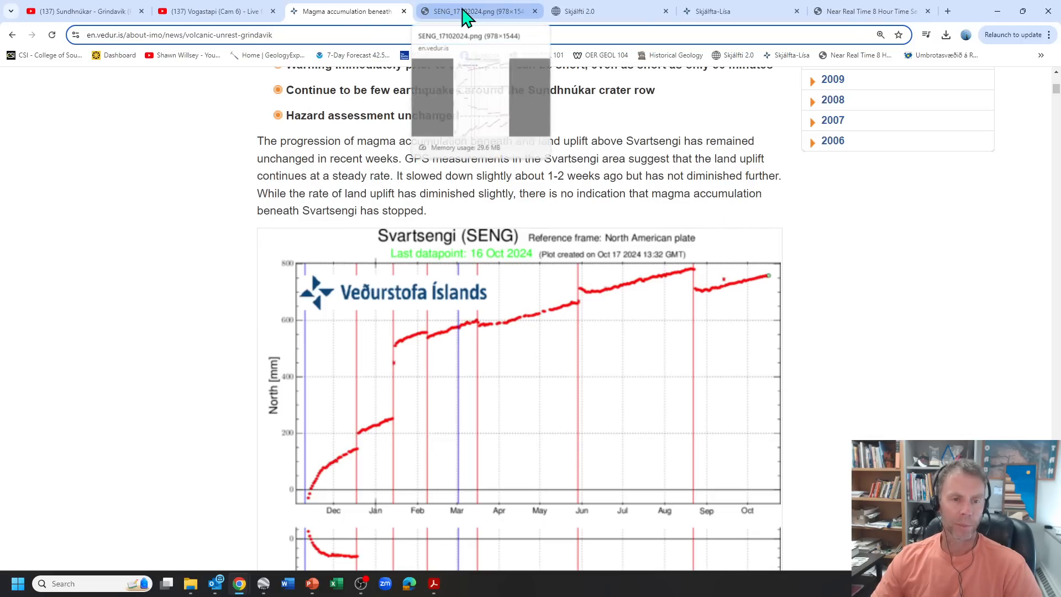
Step: View the standalone SENG_17102024.png GPS plot with north, east and vertical panels
click(473, 11)
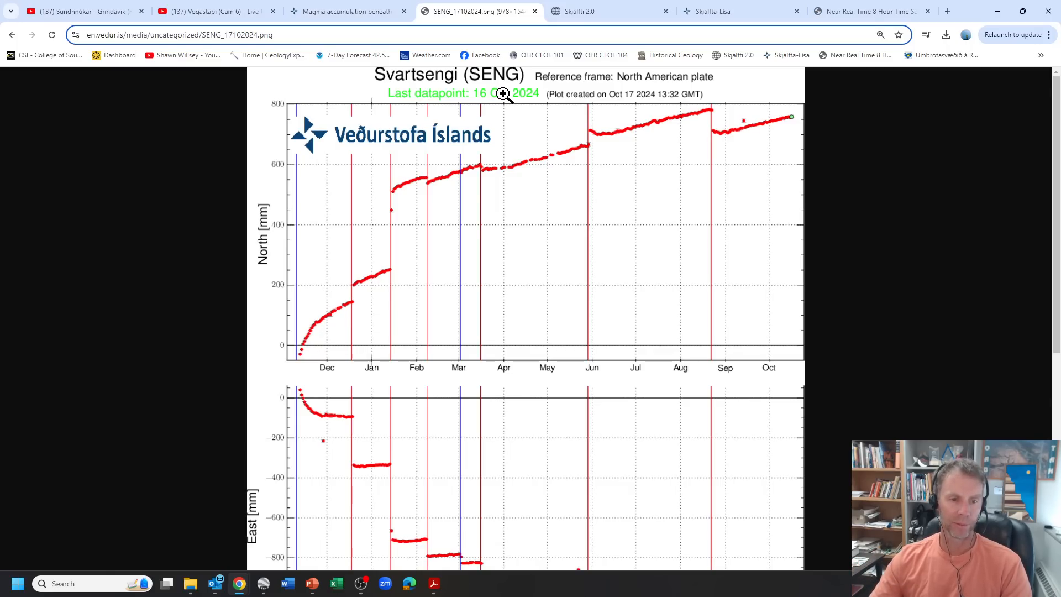
scroll(down, 3)
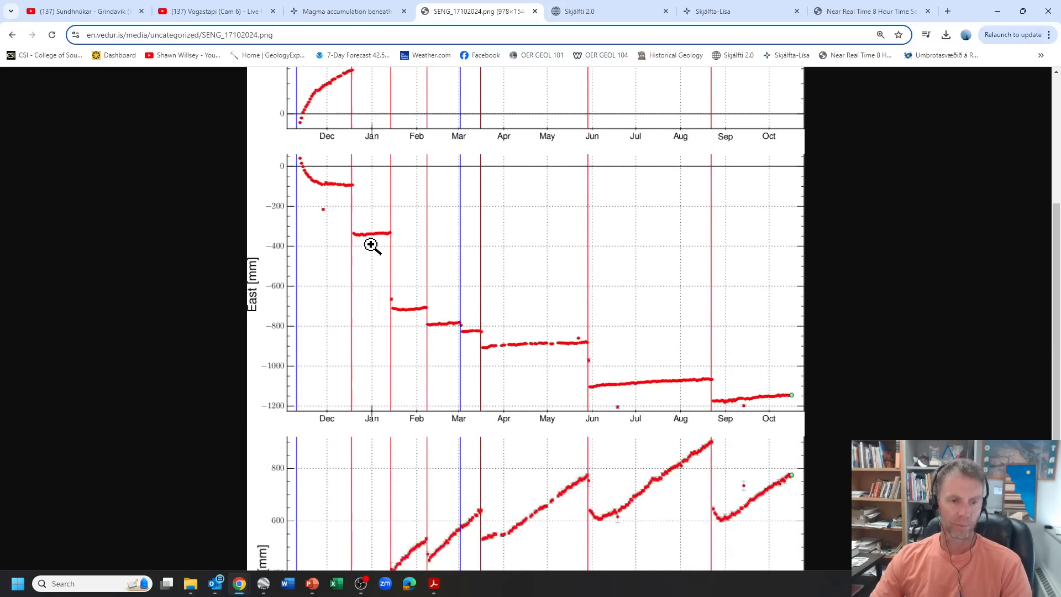
scroll(up, 3)
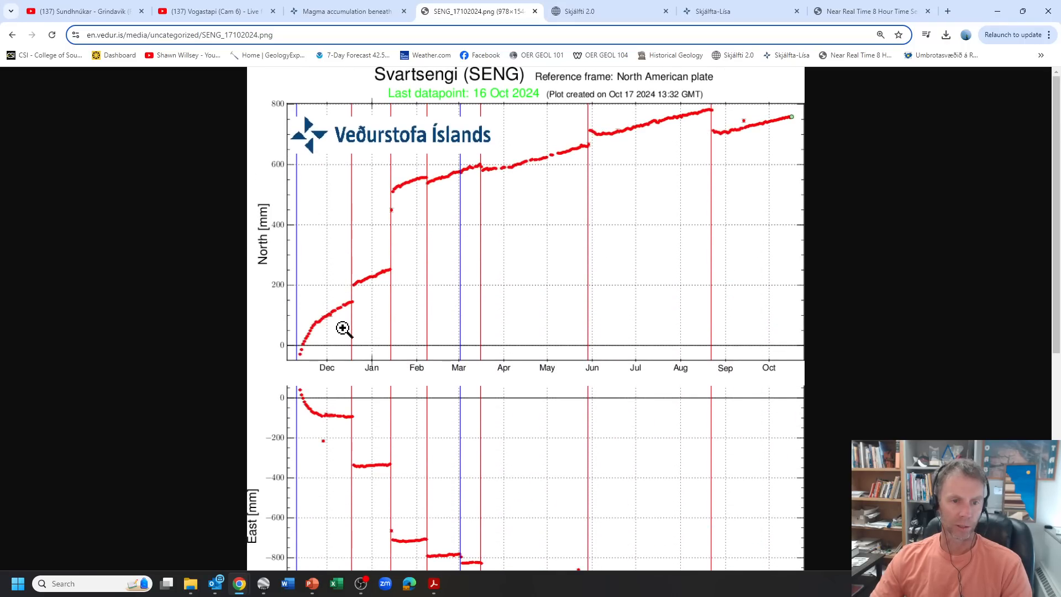
mouse_move(294, 359)
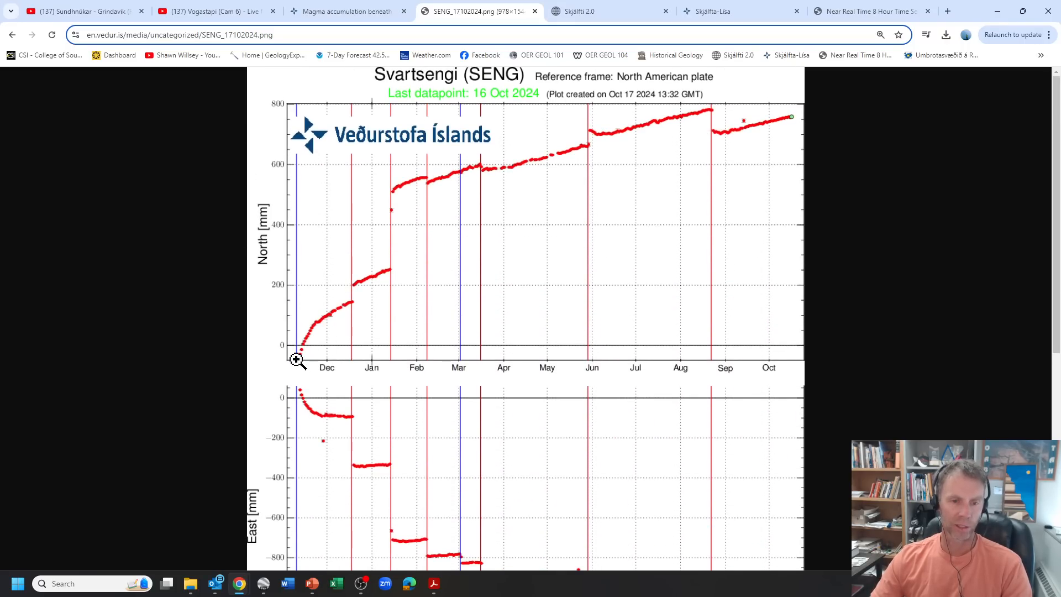
scroll(down, 3)
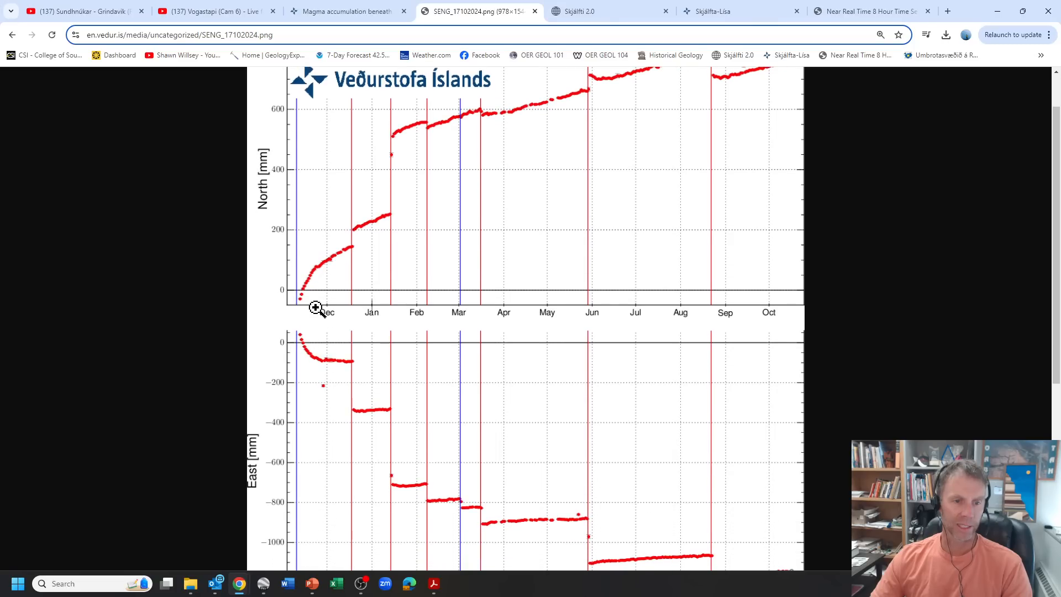
mouse_move(367, 272)
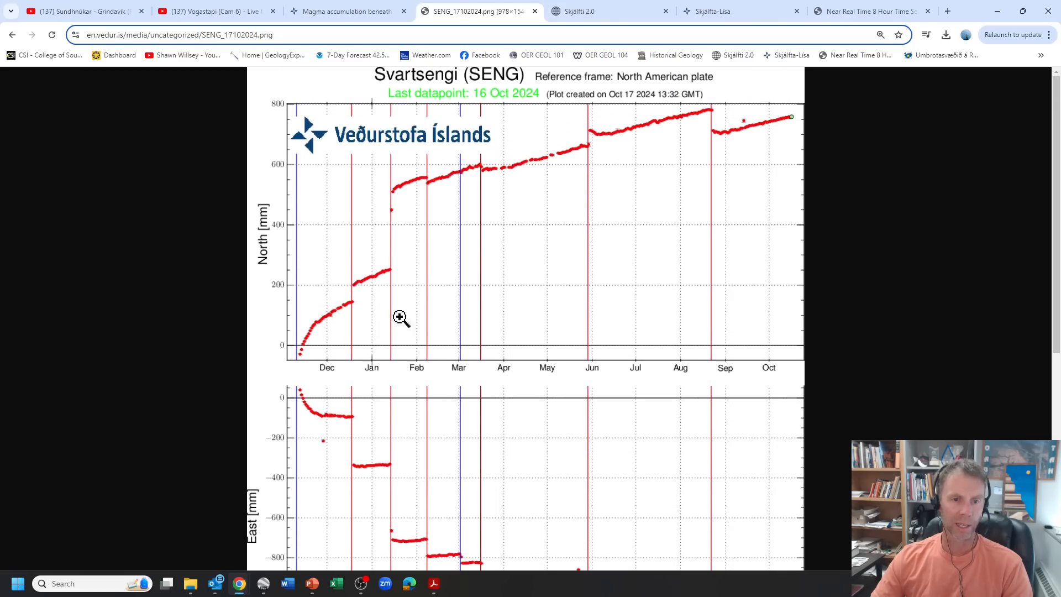
mouse_move(348, 307)
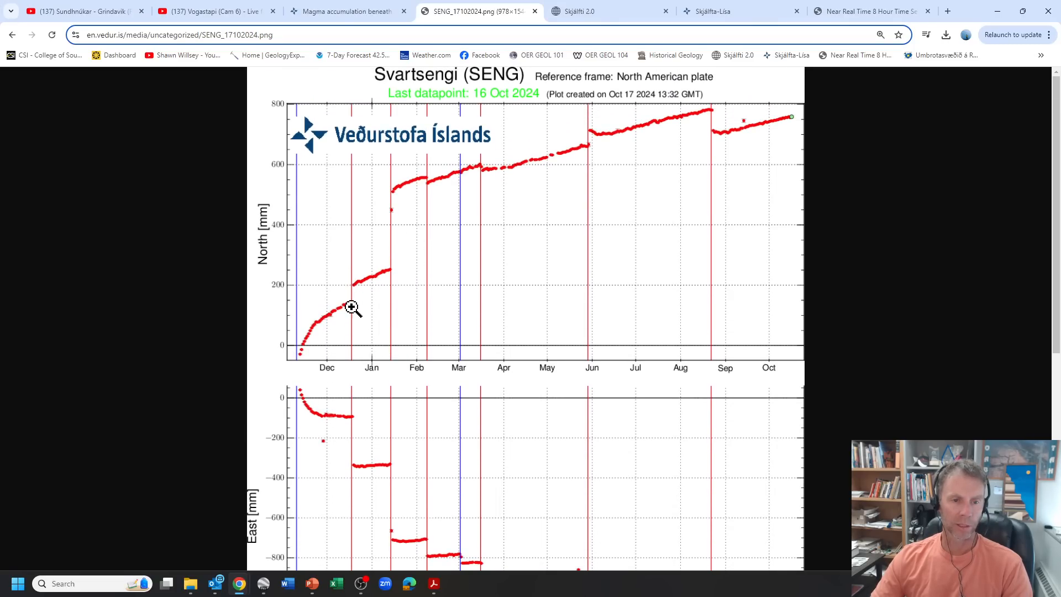
mouse_move(425, 292)
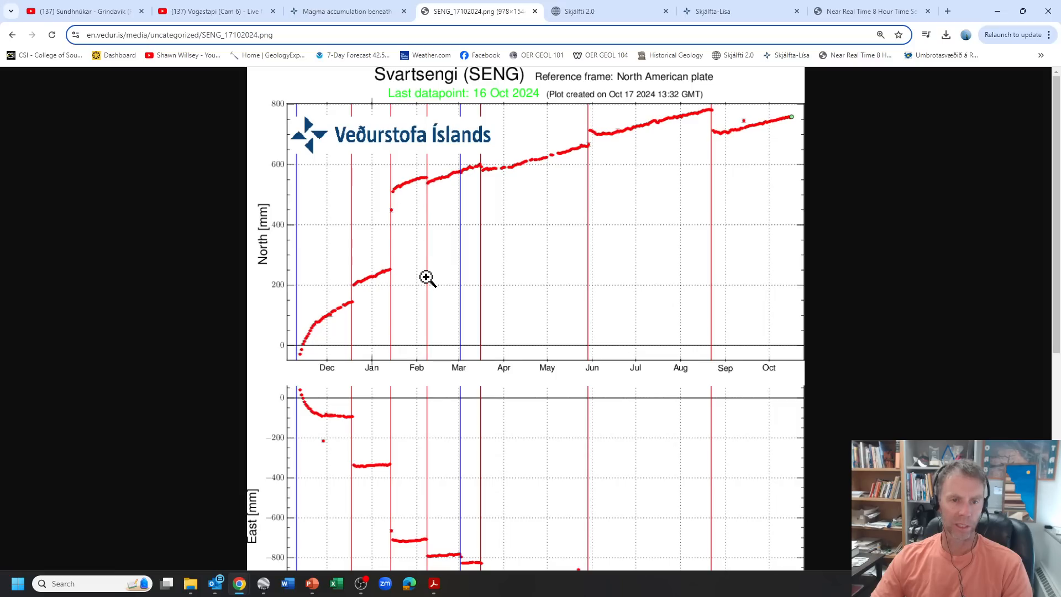
mouse_move(457, 354)
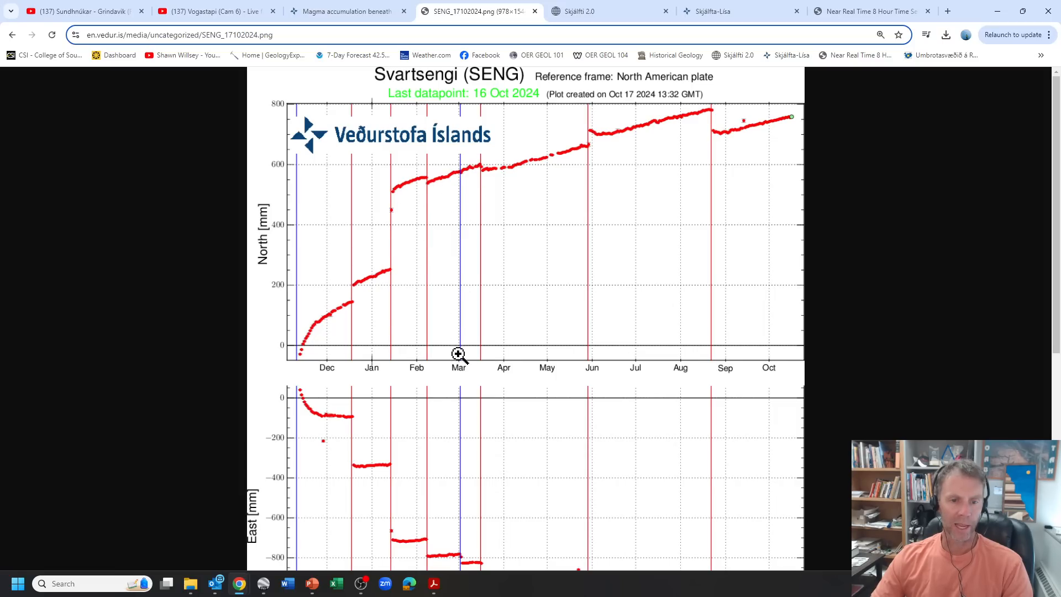
mouse_move(460, 164)
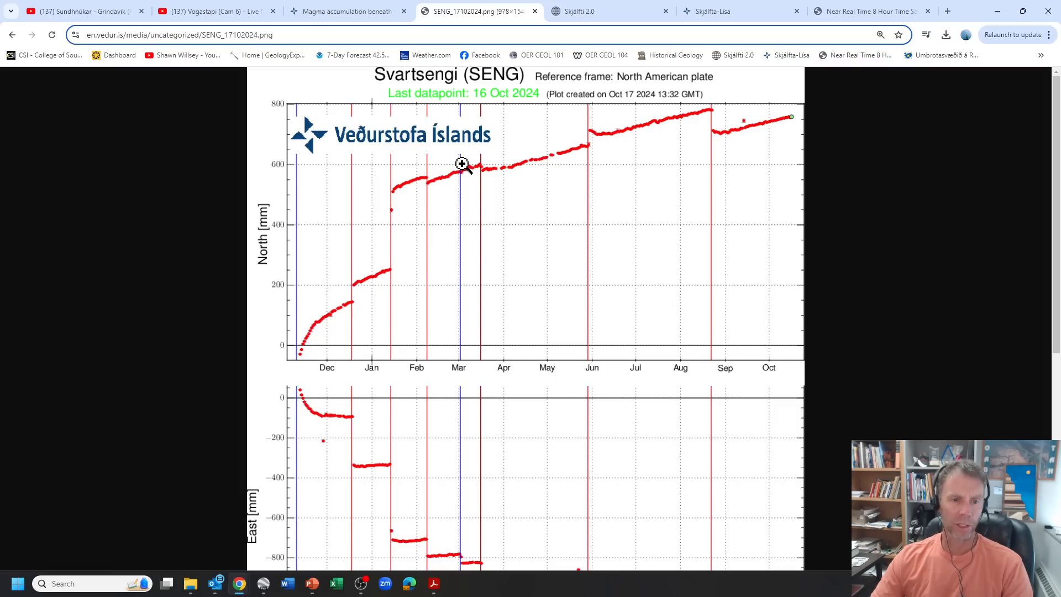
mouse_move(302, 166)
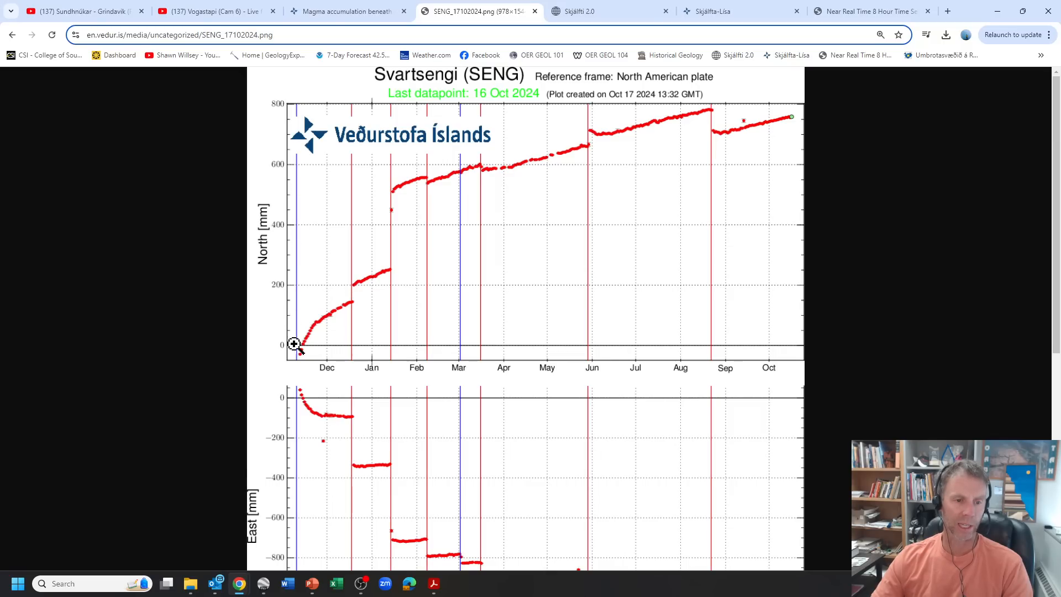
mouse_move(478, 356)
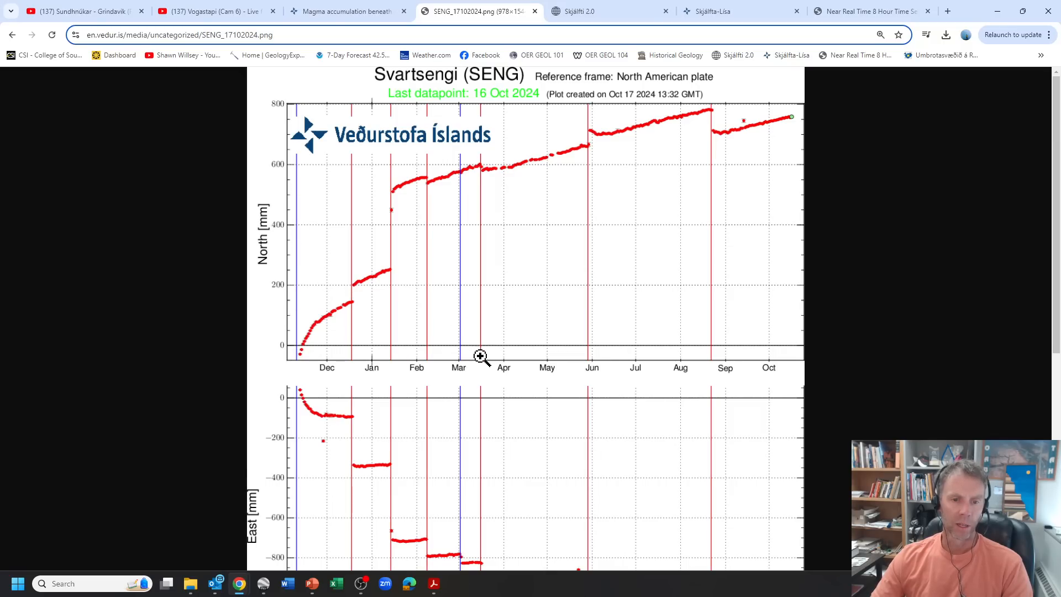
mouse_move(579, 325)
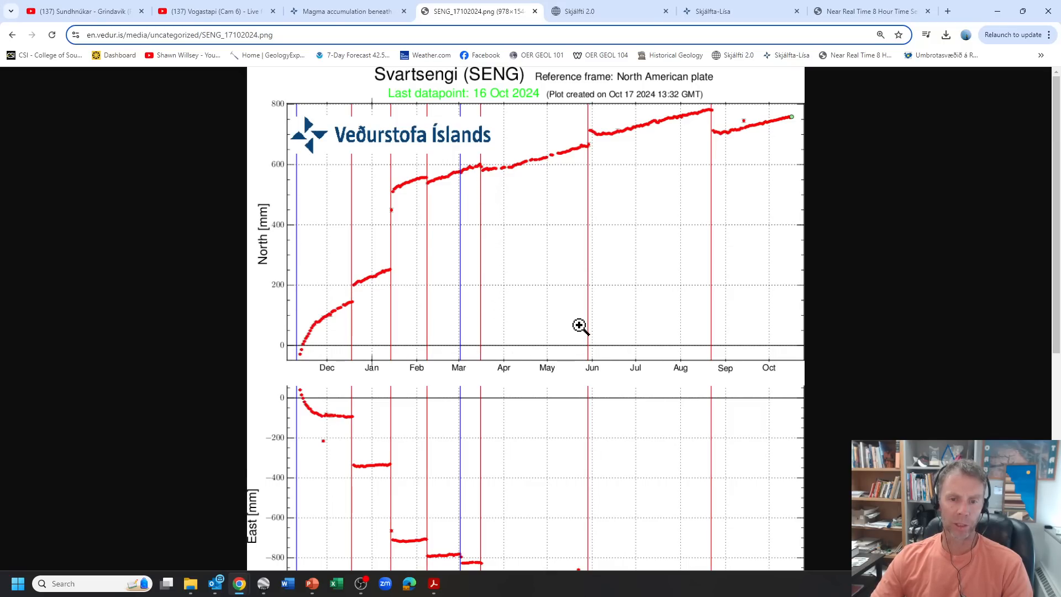
mouse_move(712, 300)
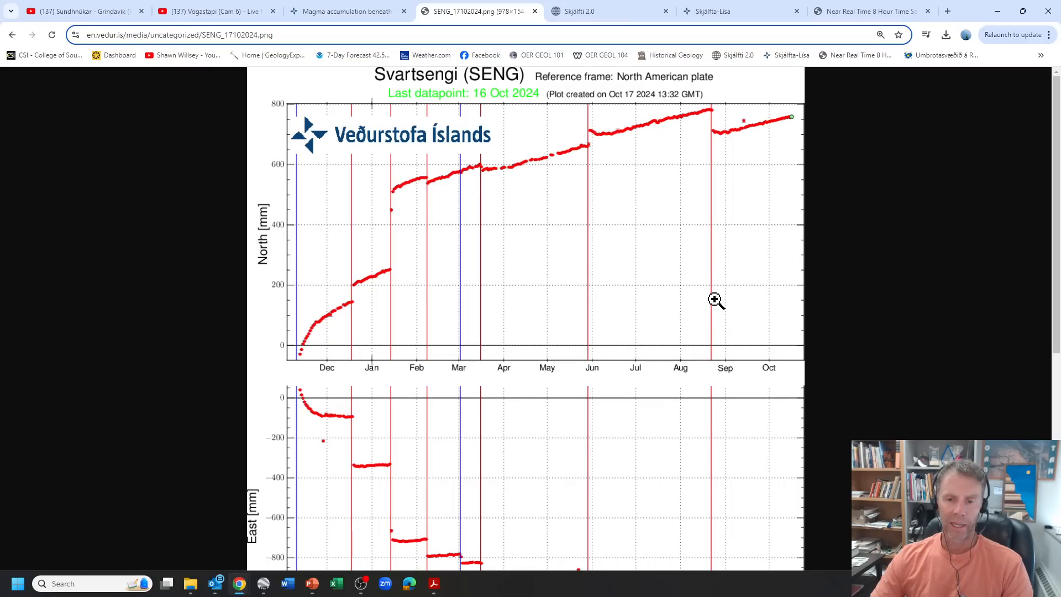
mouse_move(714, 272)
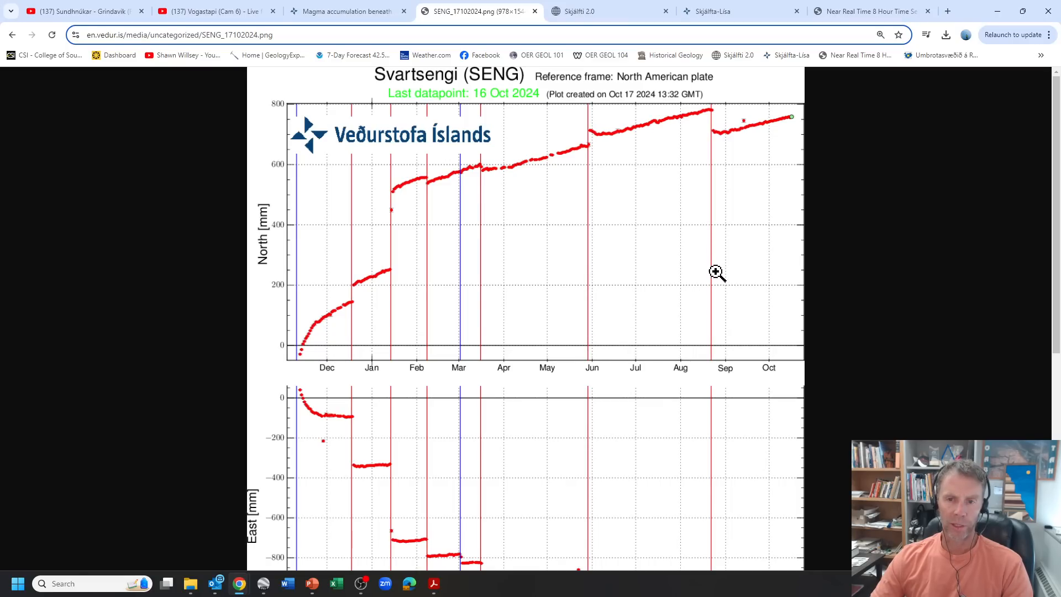
mouse_move(300, 349)
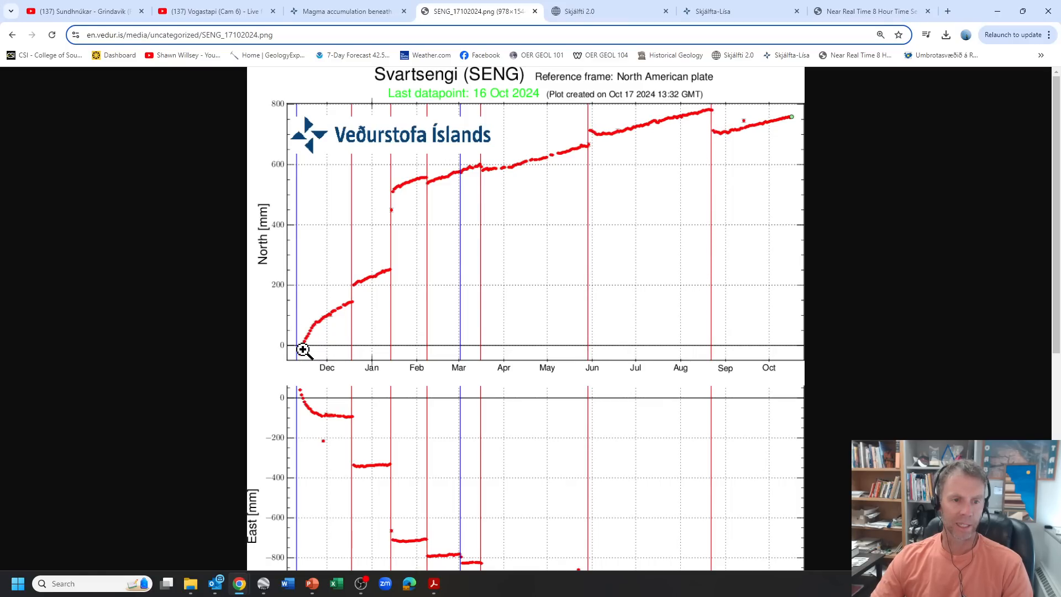
mouse_move(334, 337)
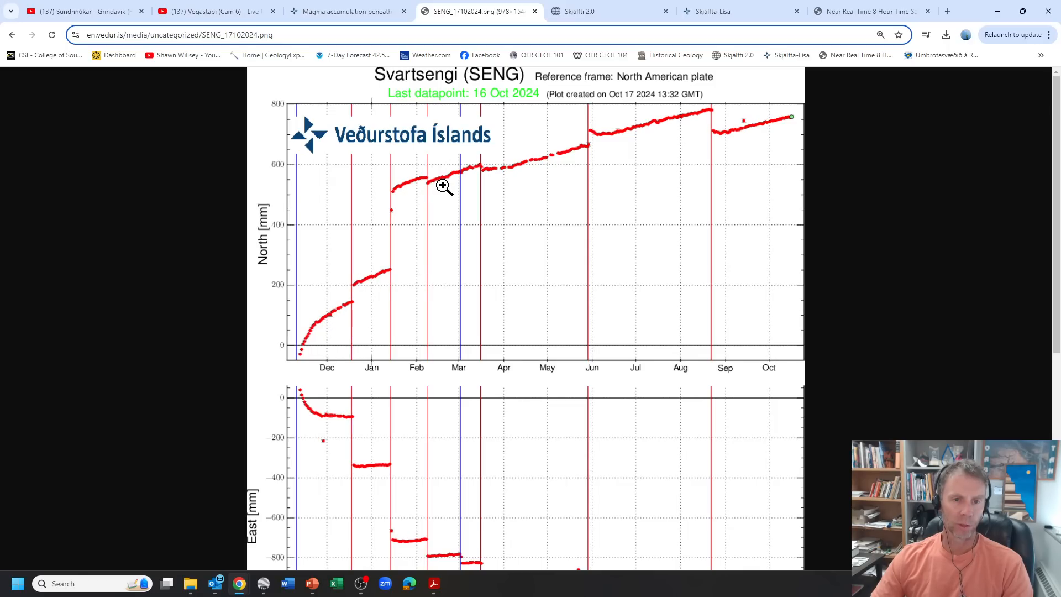
mouse_move(708, 131)
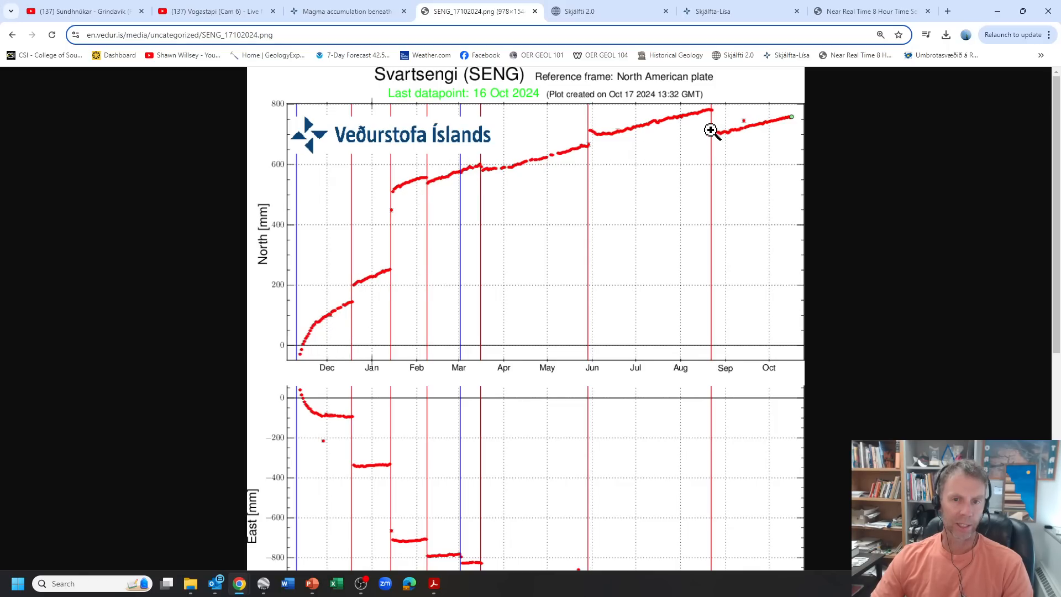
mouse_move(720, 124)
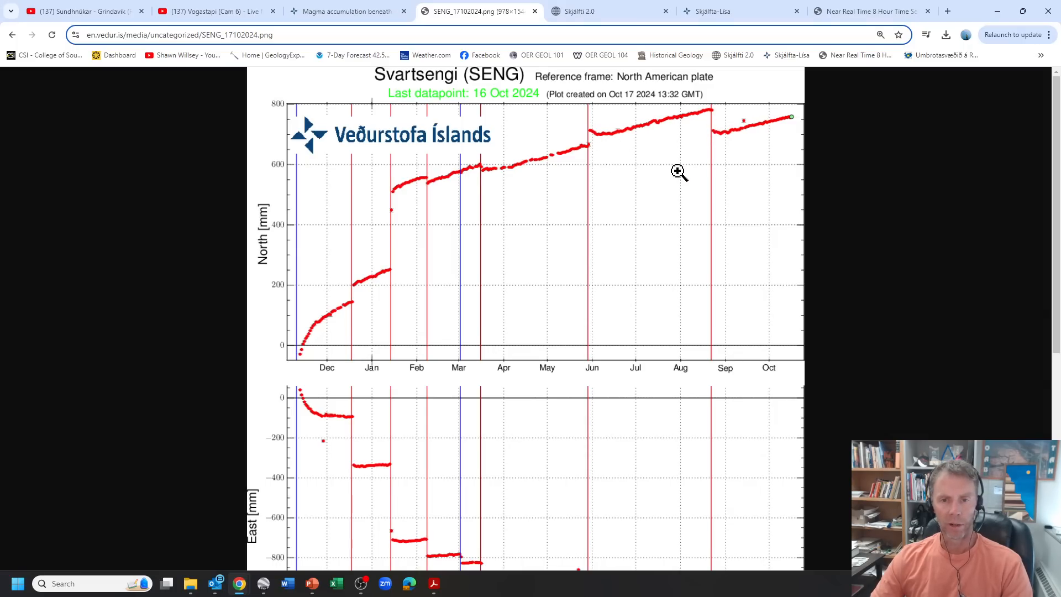
Step: Scroll the SENG plot down to the East and Up displacement panels
scroll(down, 3)
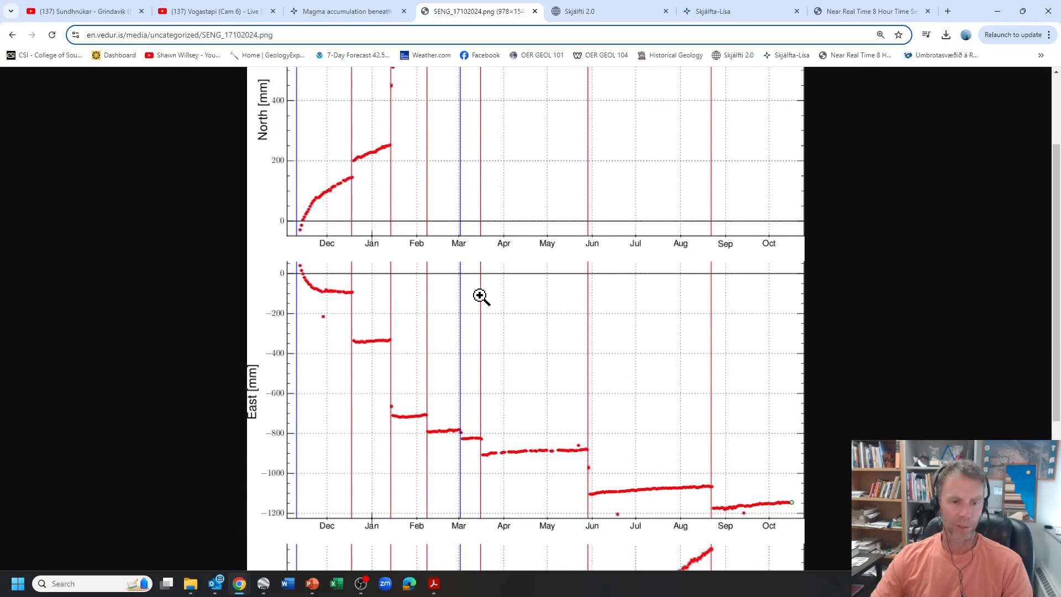
scroll(down, 3)
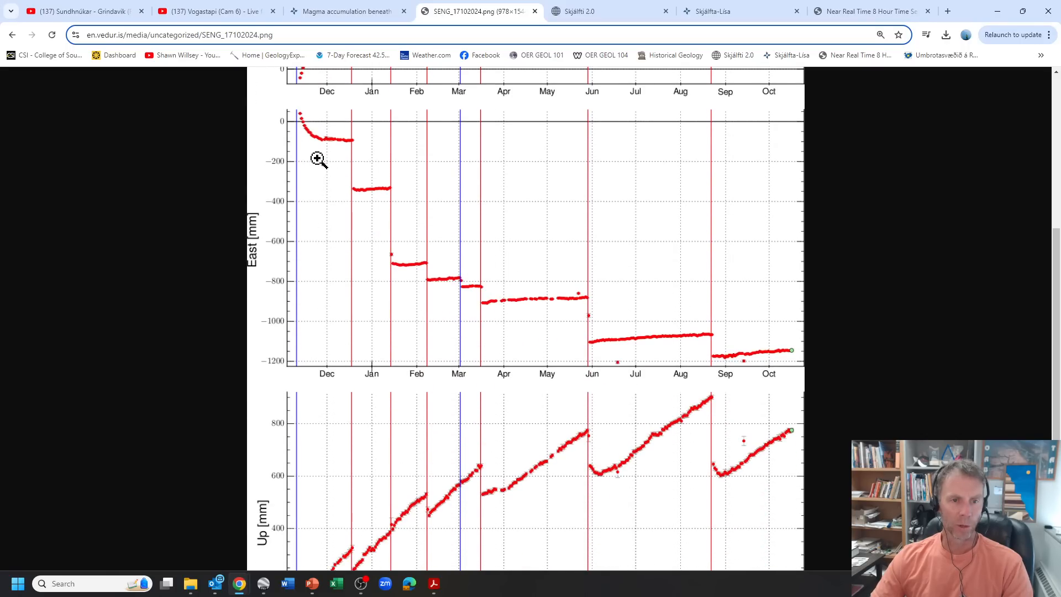
mouse_move(416, 217)
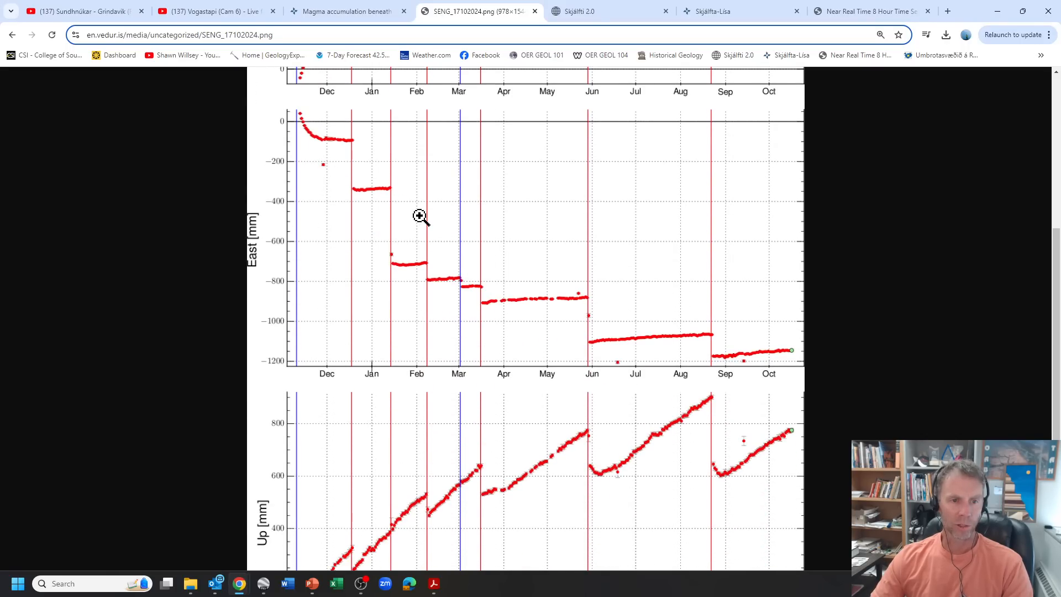
mouse_move(601, 328)
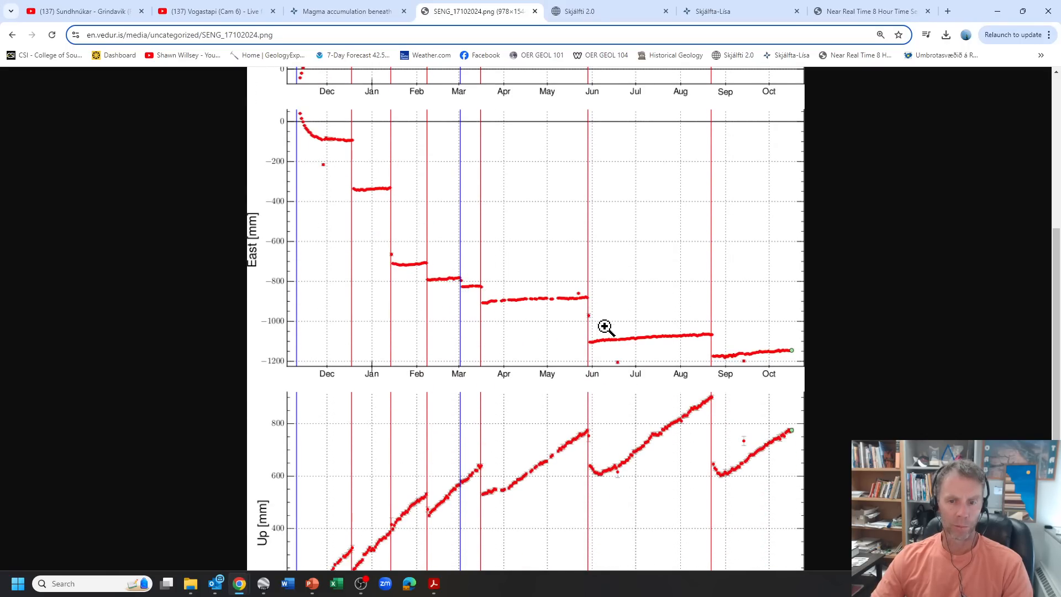
scroll(down, 3)
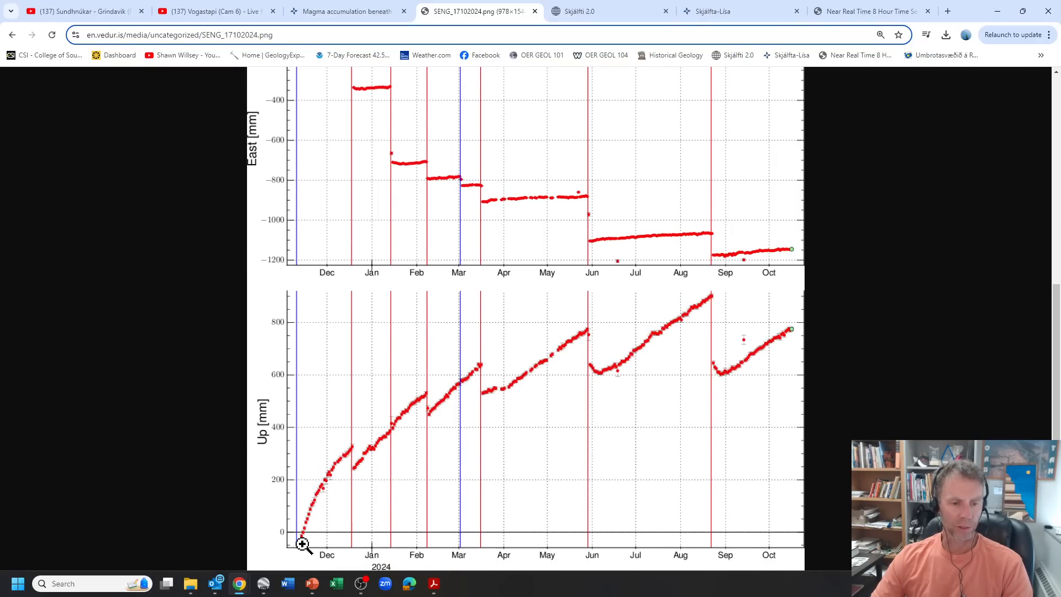
mouse_move(312, 505)
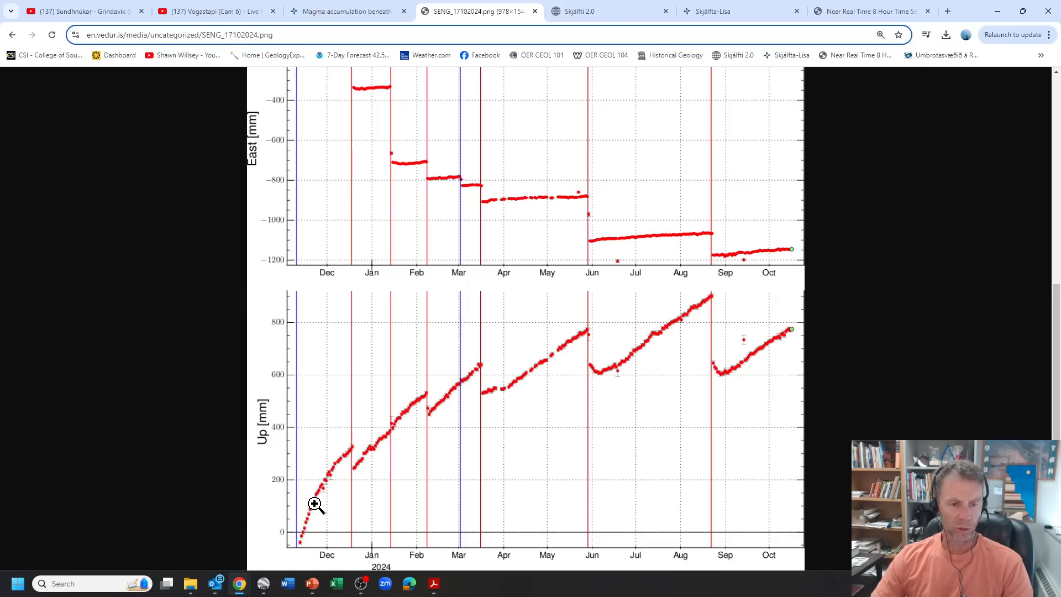
mouse_move(354, 461)
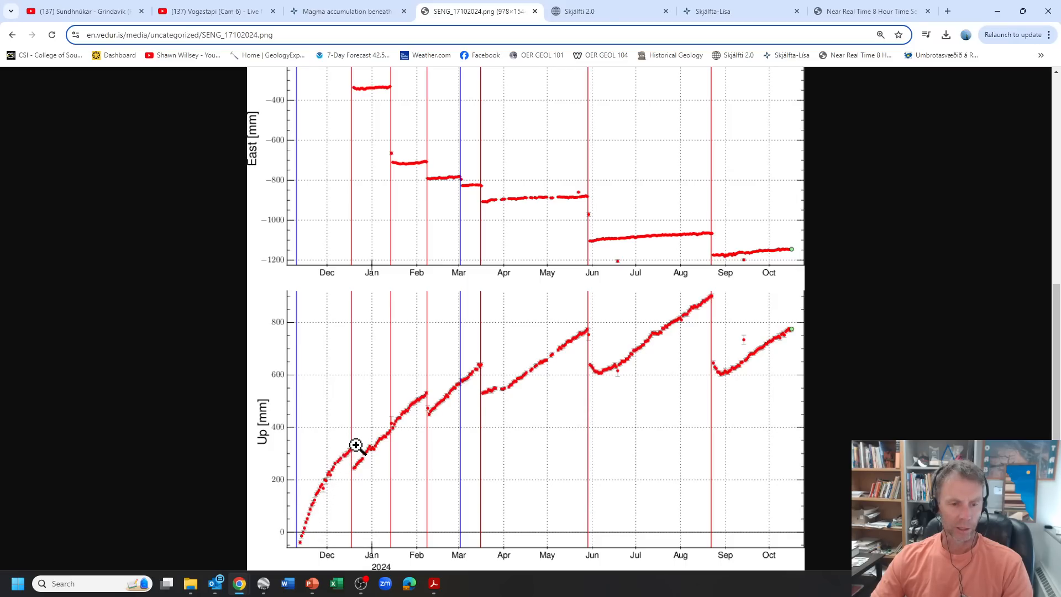
mouse_move(347, 497)
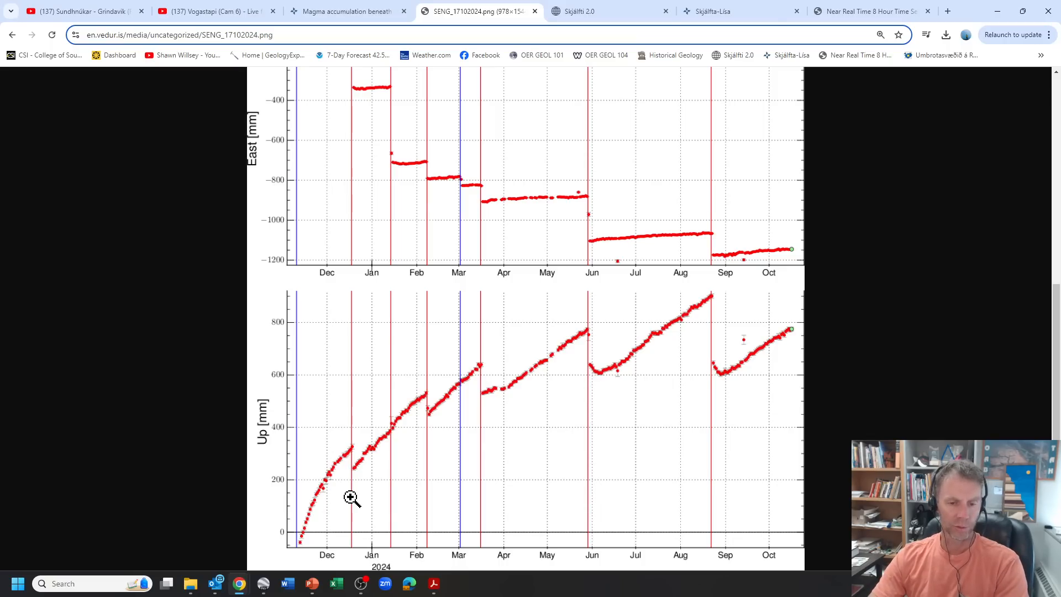
mouse_move(356, 491)
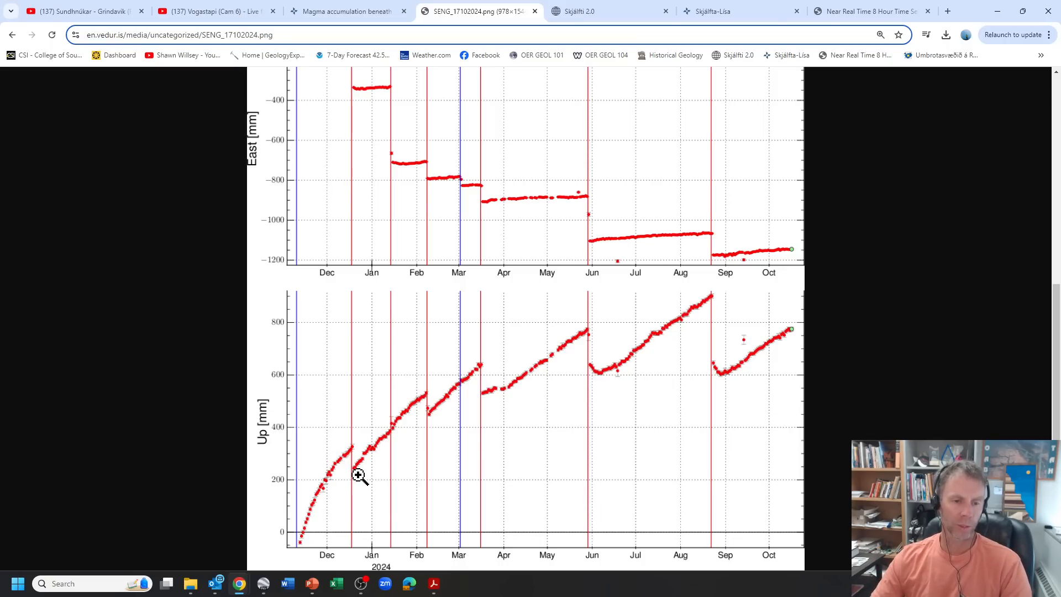
mouse_move(426, 398)
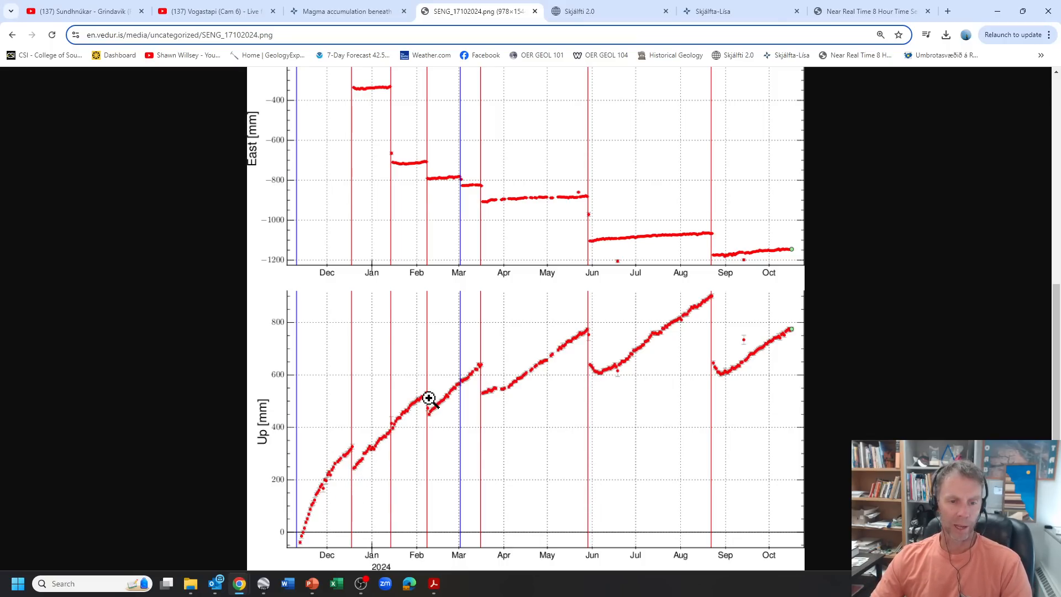
mouse_move(371, 438)
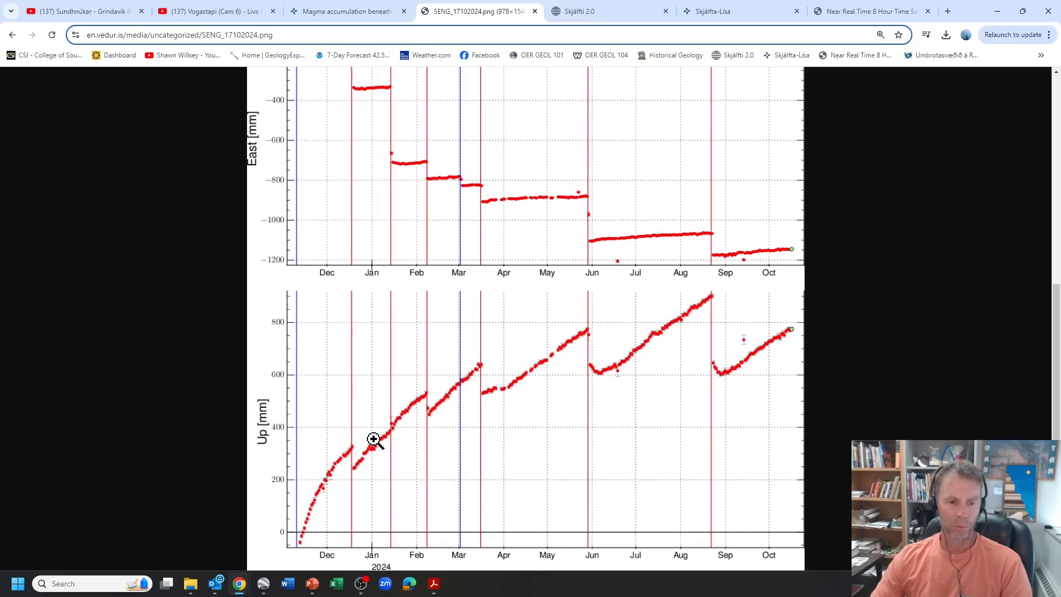
mouse_move(287, 463)
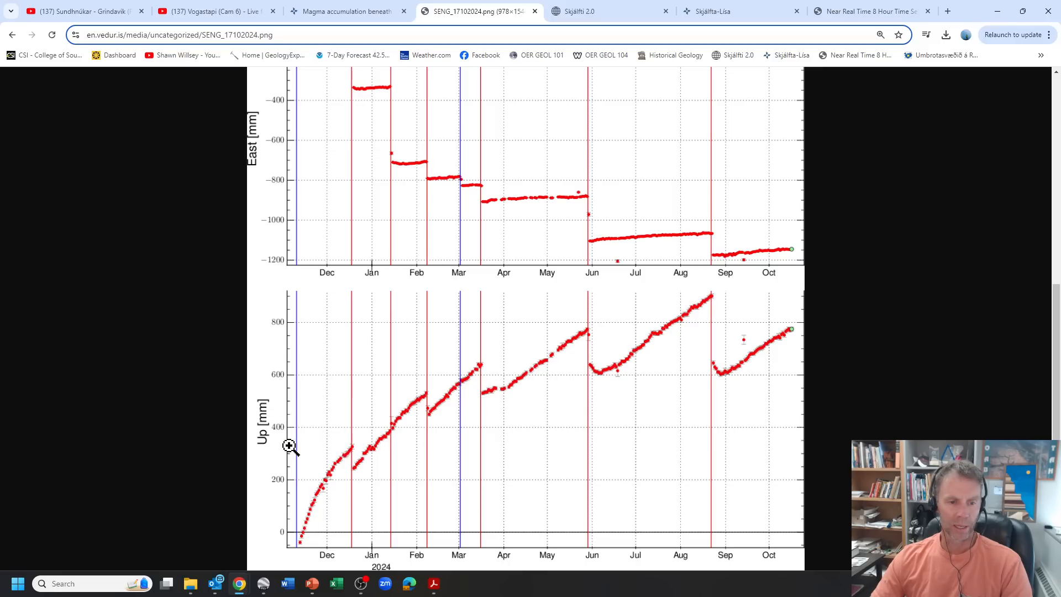
mouse_move(339, 447)
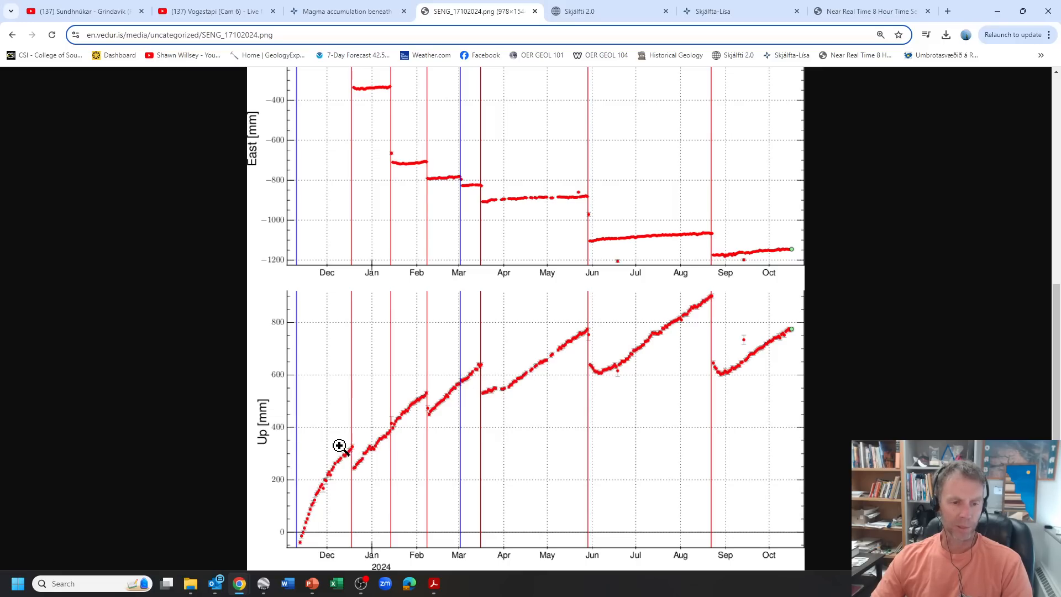
mouse_move(350, 465)
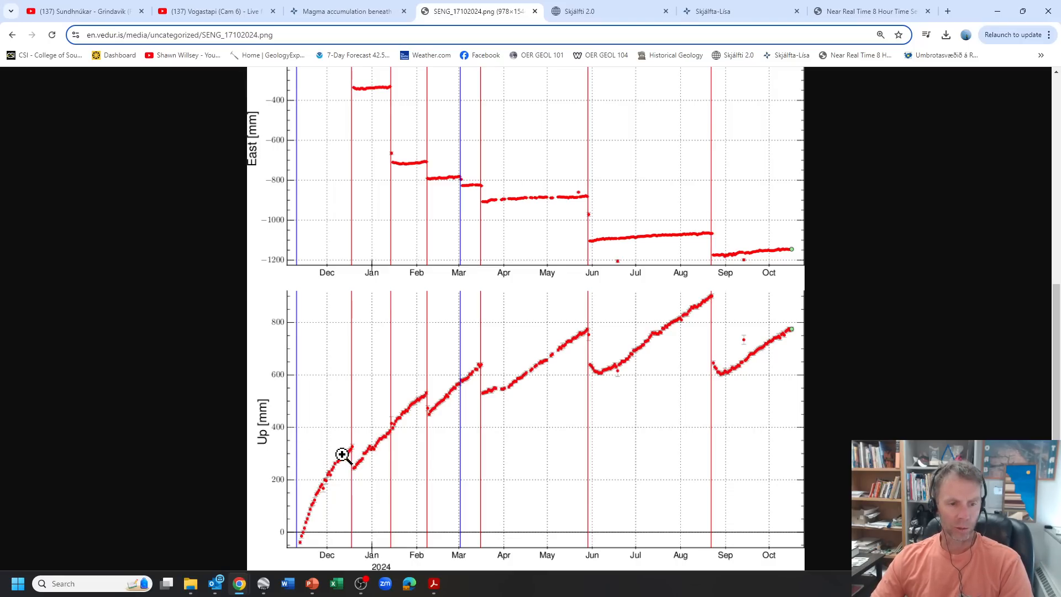
mouse_move(350, 449)
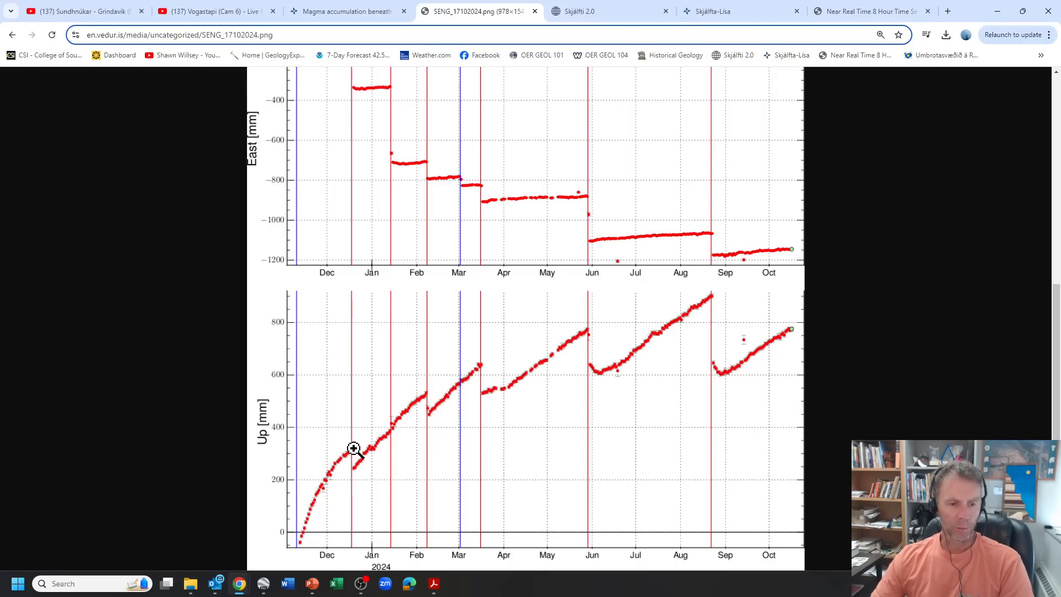
mouse_move(355, 458)
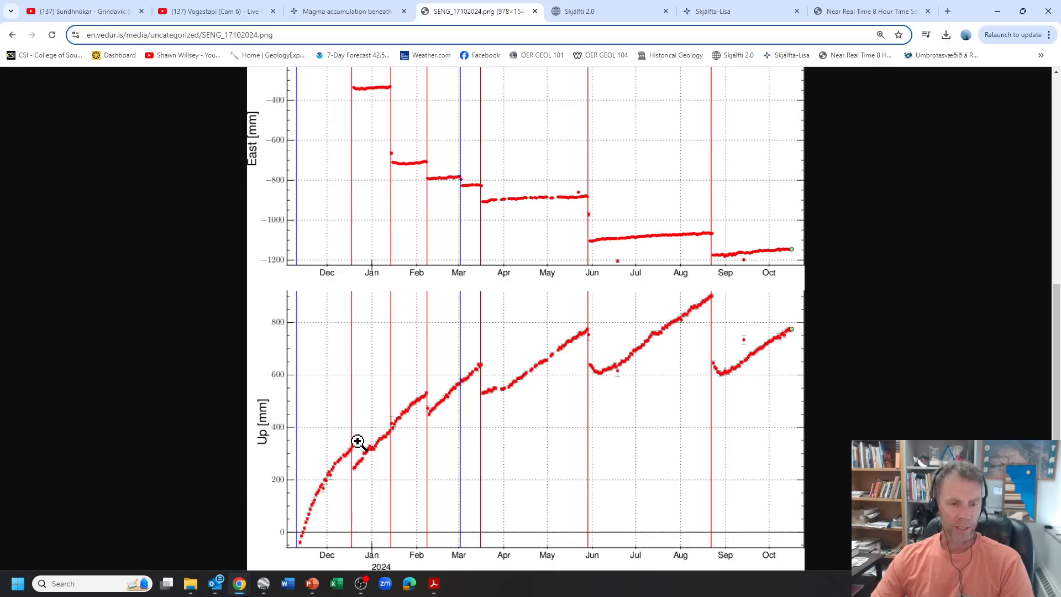
mouse_move(378, 460)
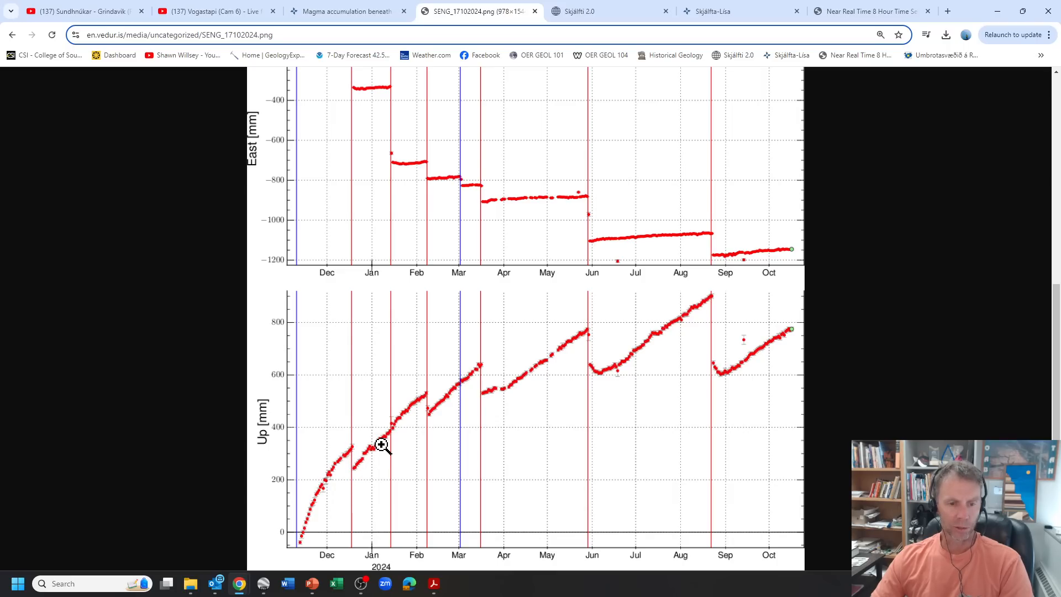
mouse_move(367, 449)
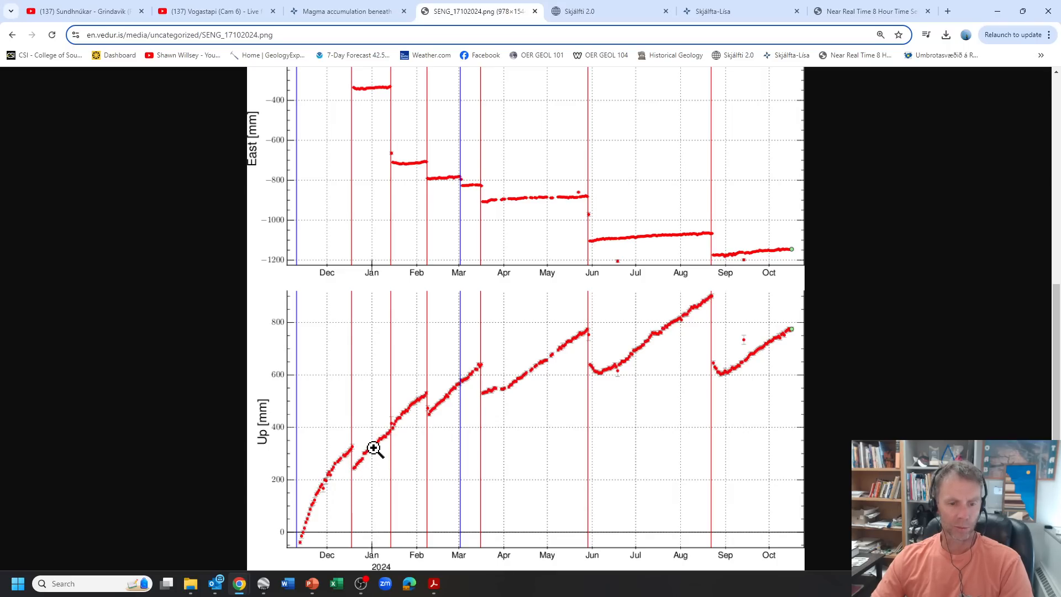
mouse_move(429, 396)
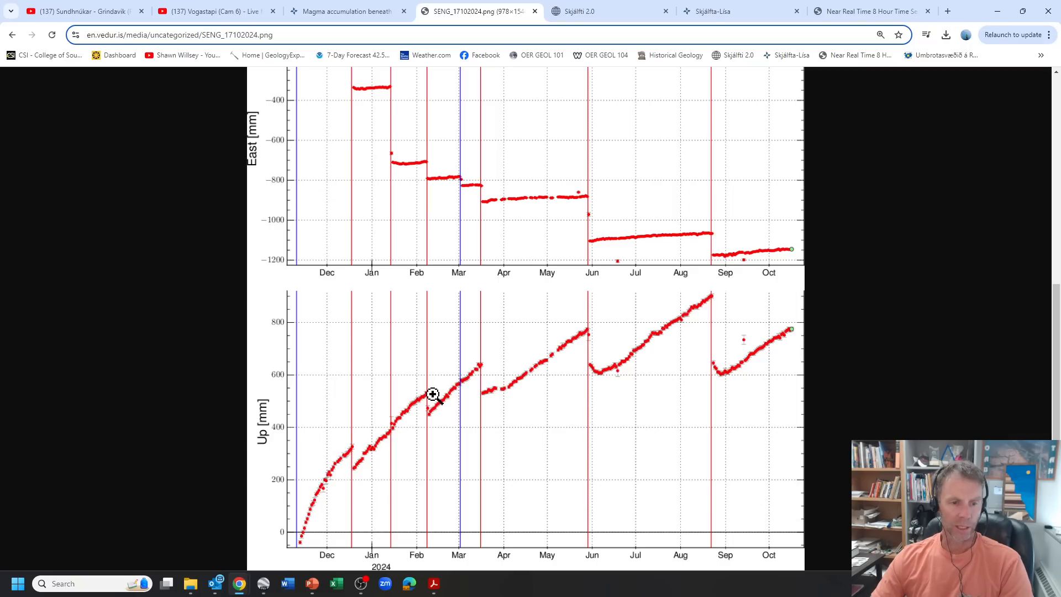
mouse_move(586, 333)
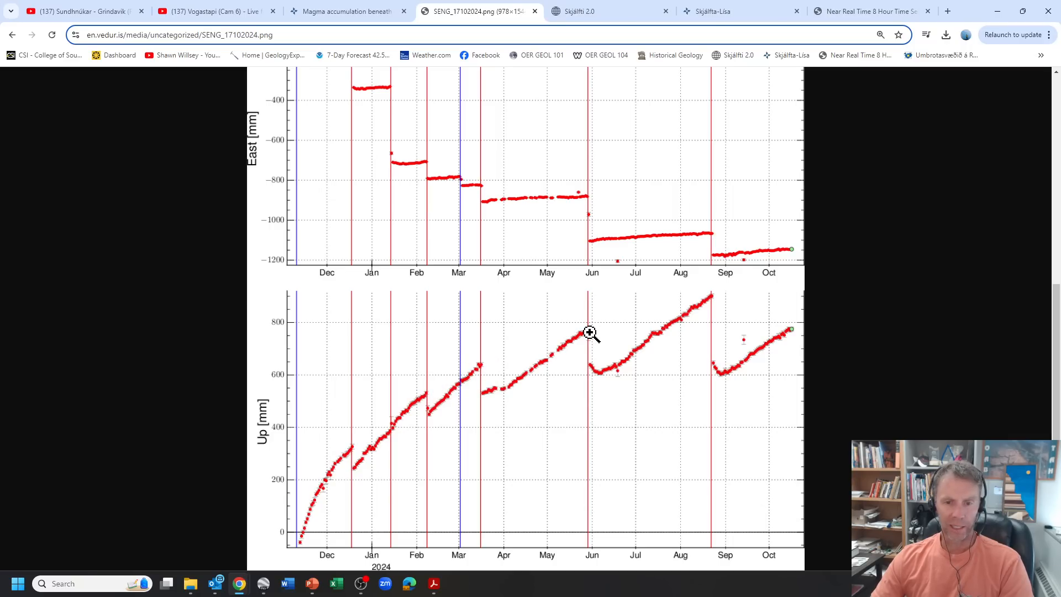
mouse_move(725, 376)
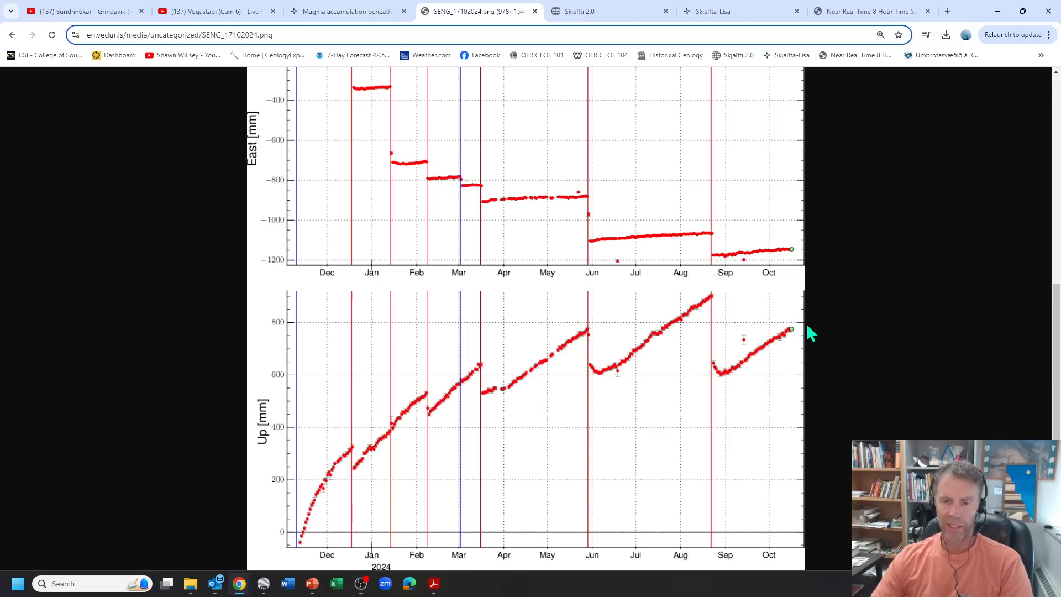
mouse_move(719, 301)
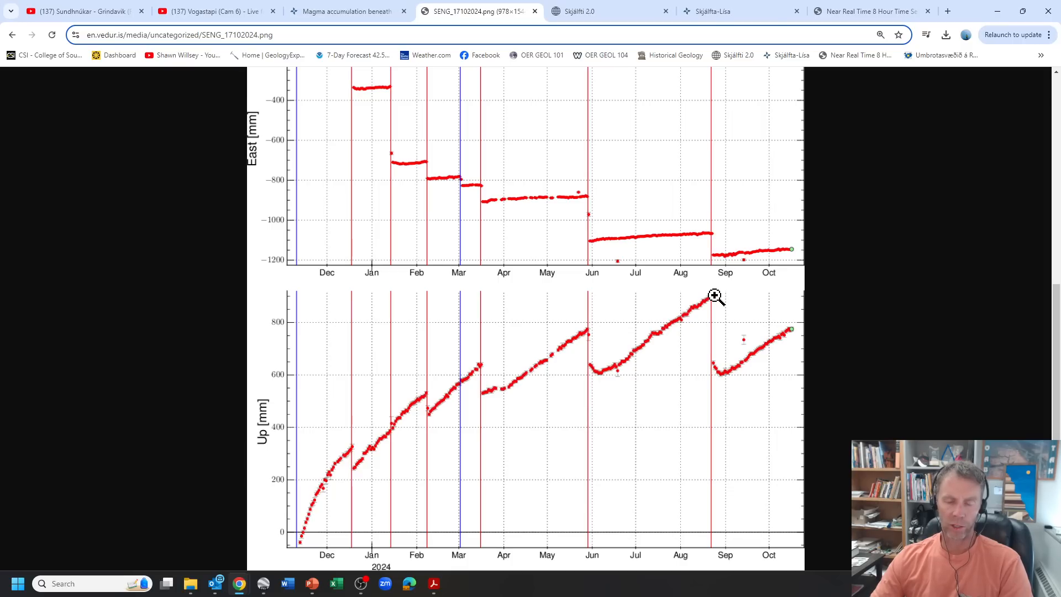
mouse_move(738, 292)
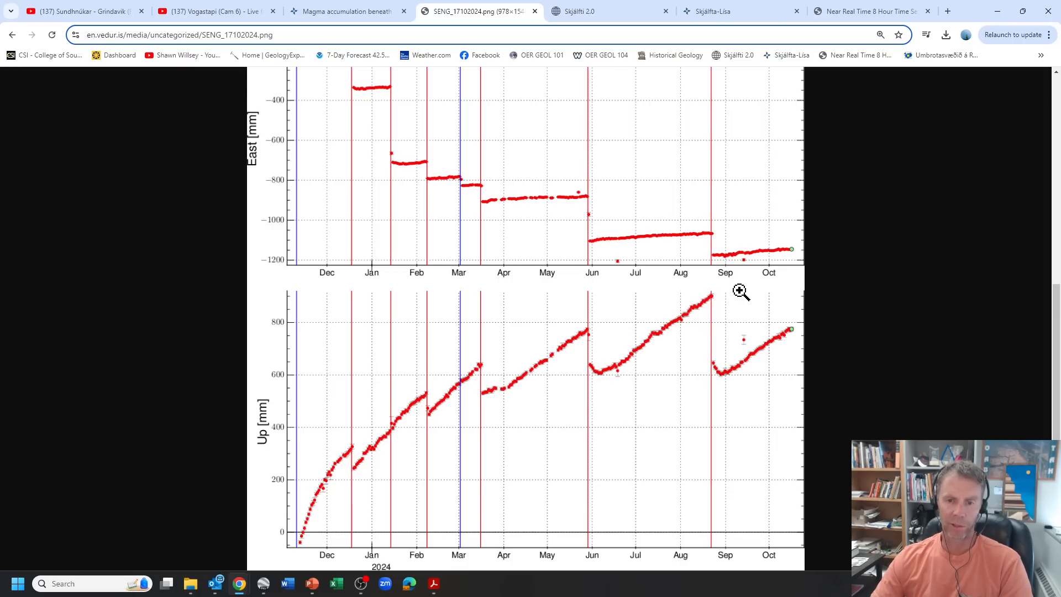
mouse_move(757, 275)
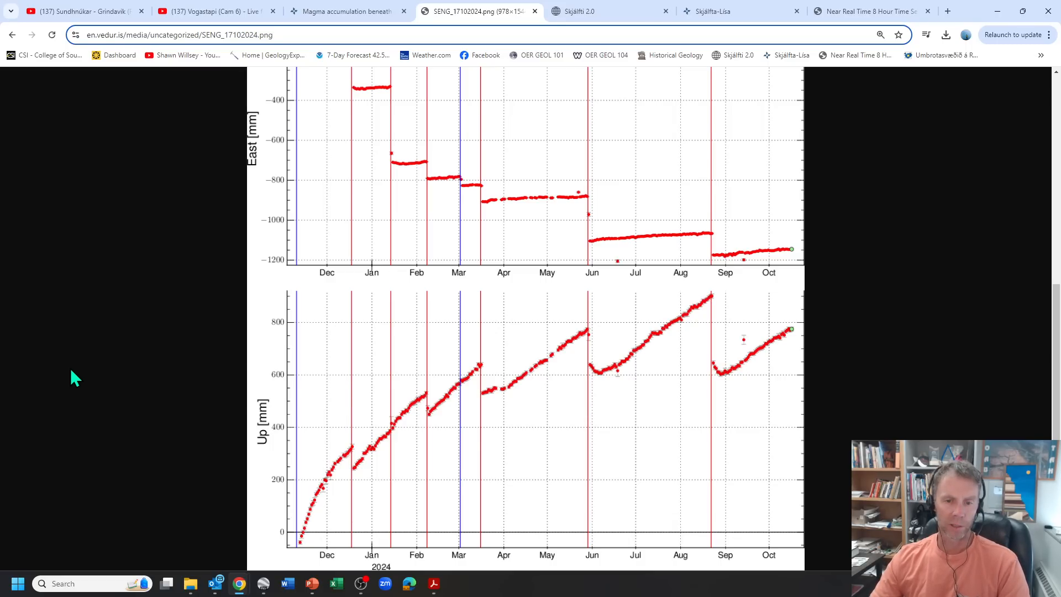
Step: Return to the magma accumulation article and scroll to the short-warning section
click(345, 11)
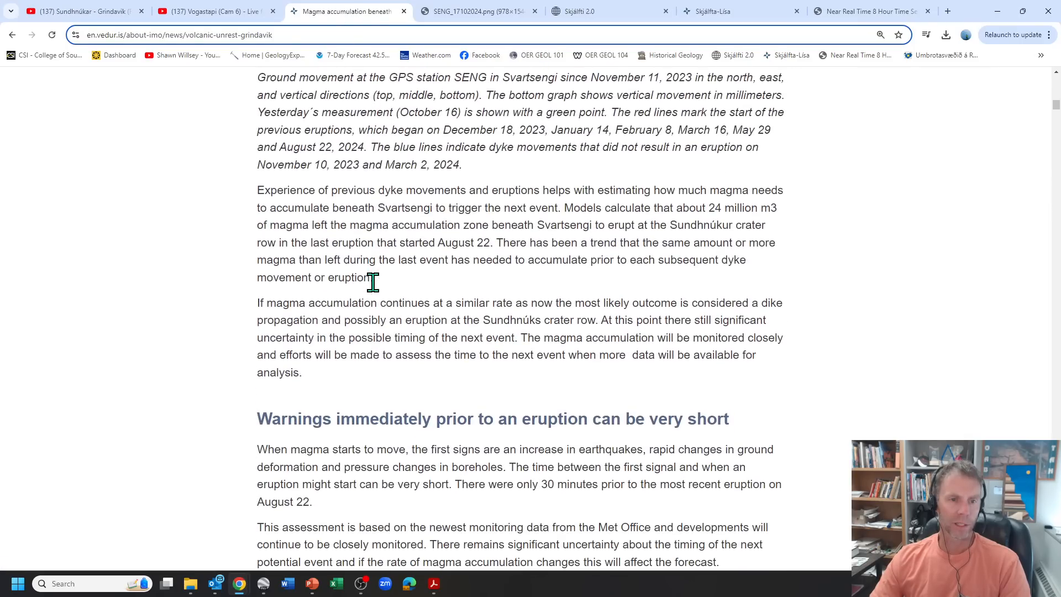
scroll(down, 3)
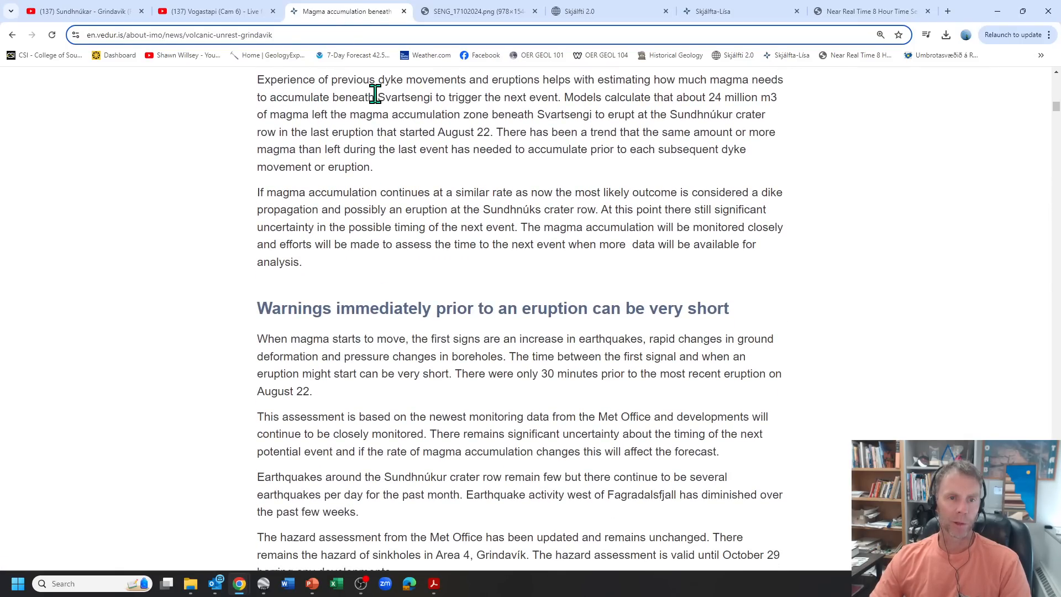
mouse_move(555, 84)
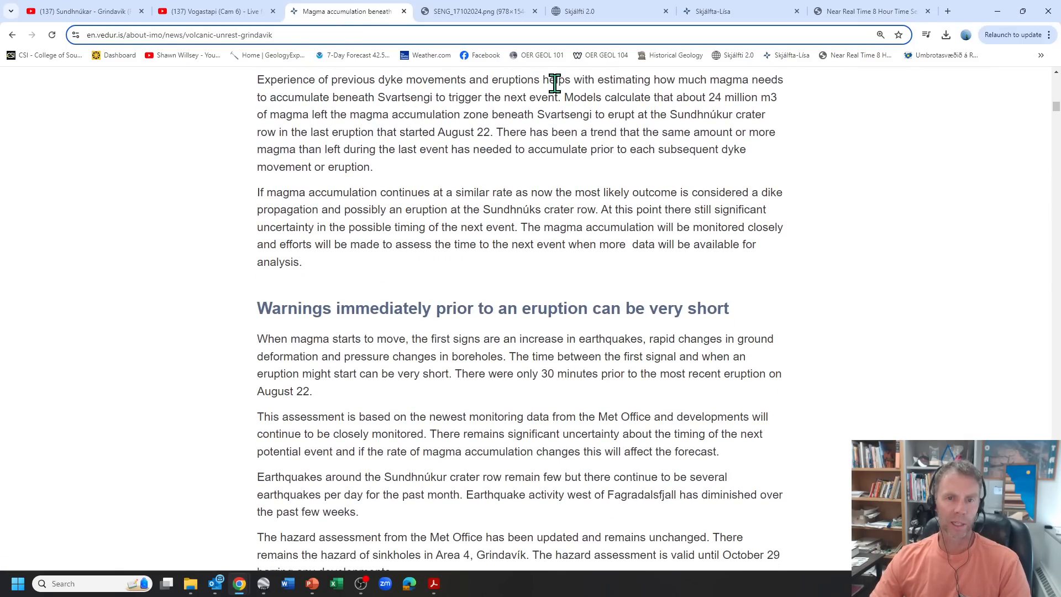
mouse_move(577, 103)
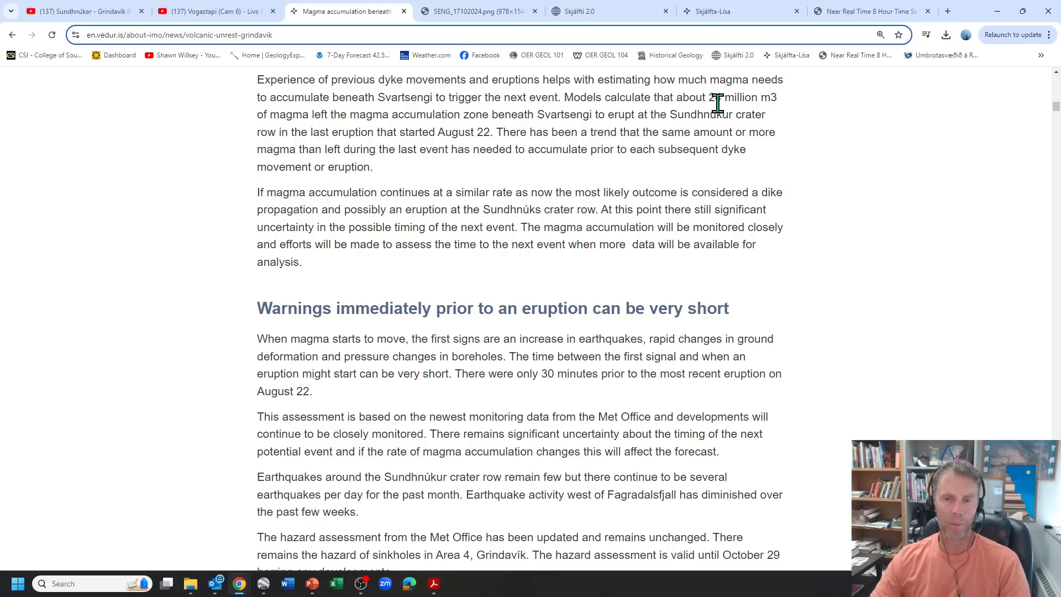
mouse_move(281, 127)
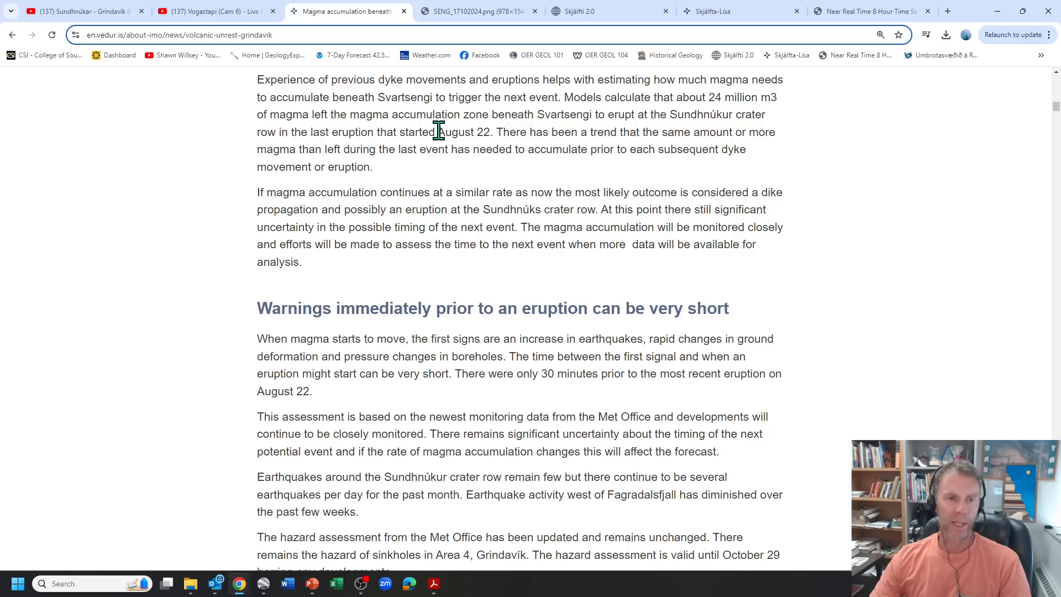
mouse_move(407, 120)
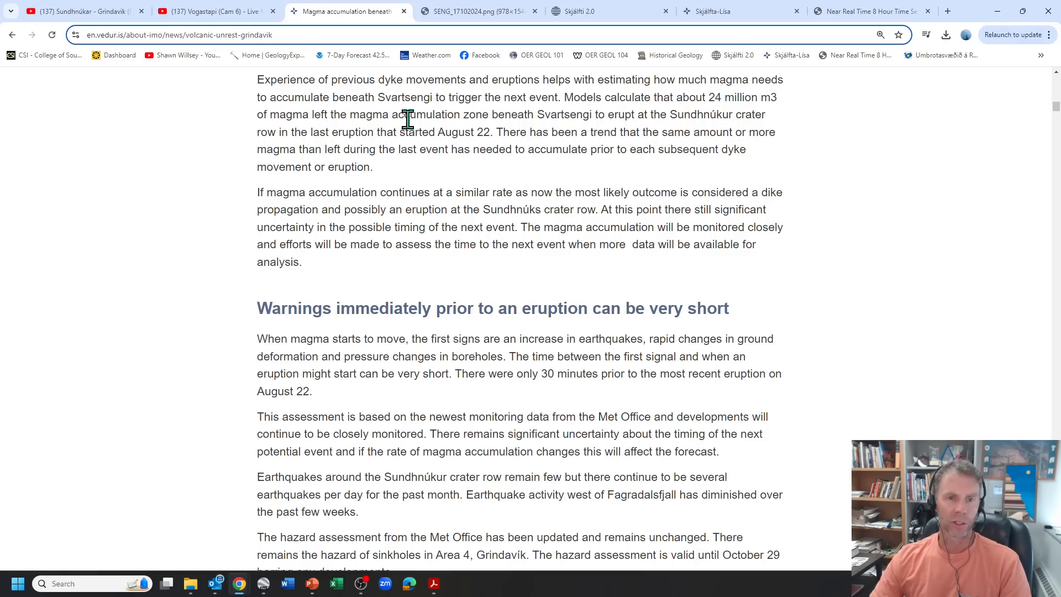
mouse_move(454, 137)
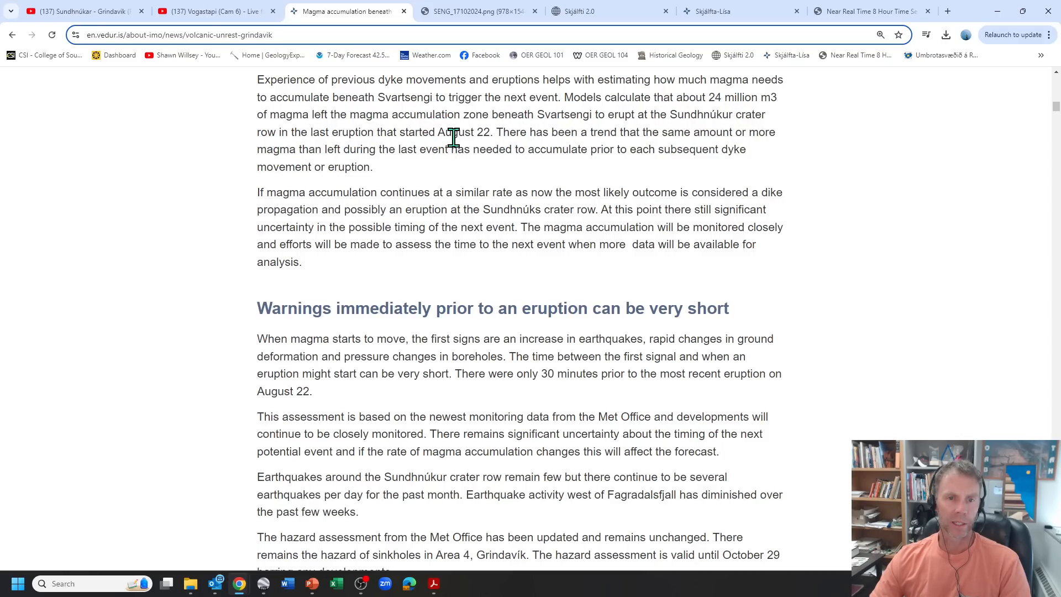
mouse_move(534, 133)
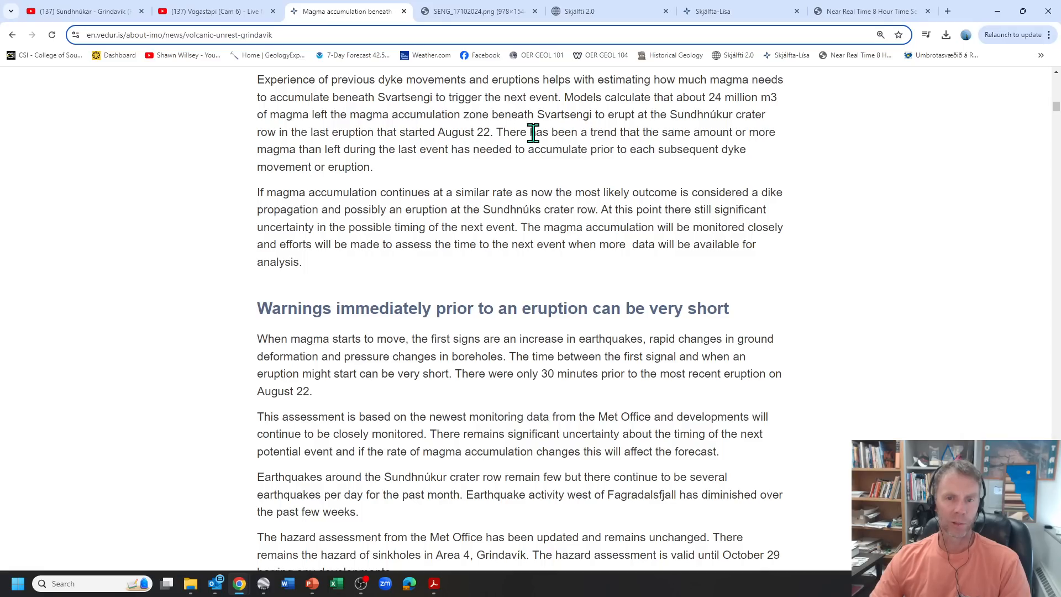
mouse_move(290, 167)
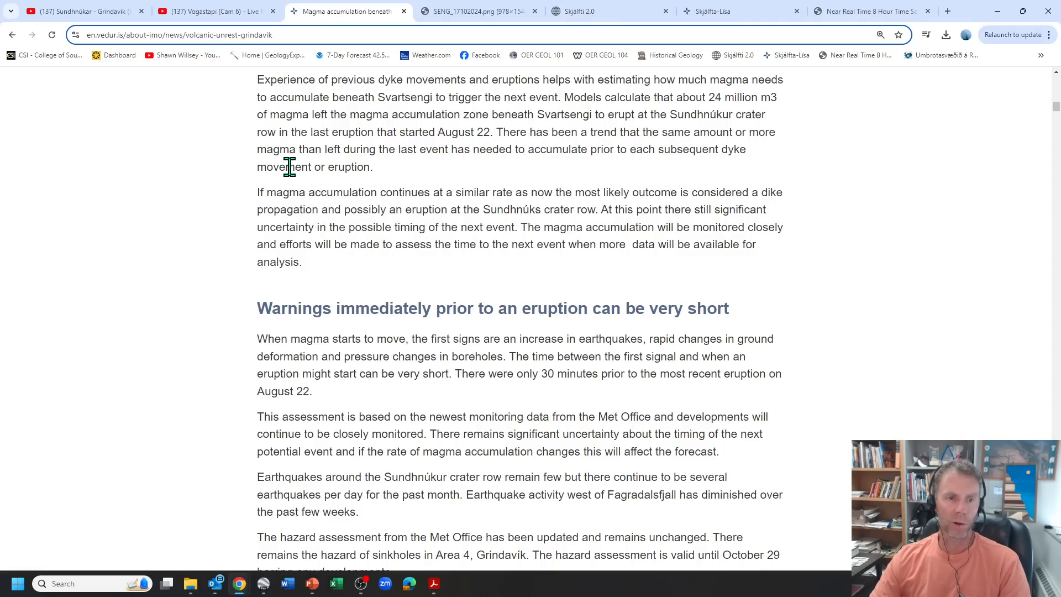
mouse_move(449, 163)
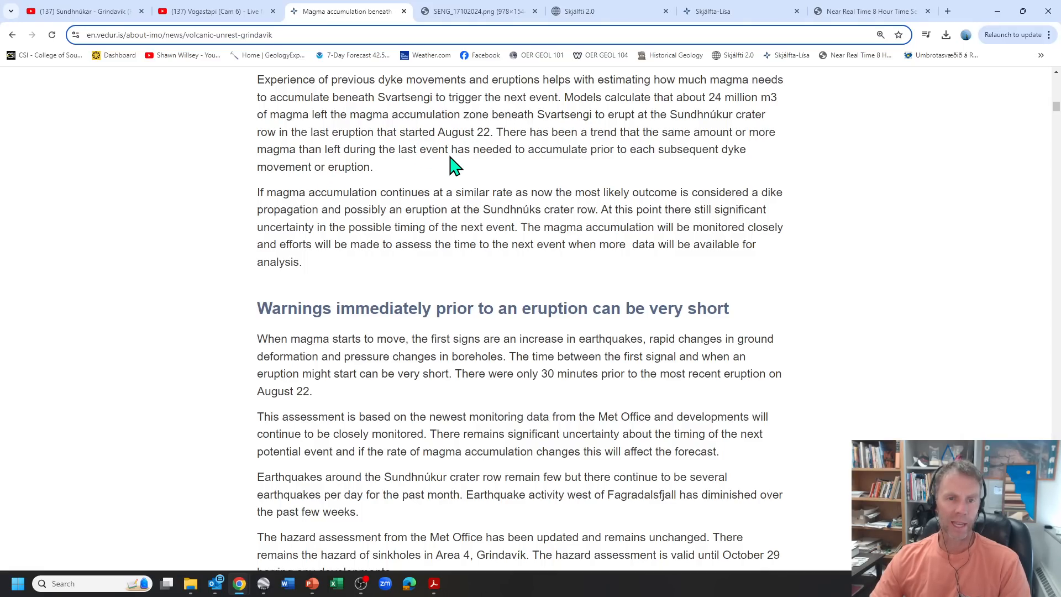
mouse_move(739, 169)
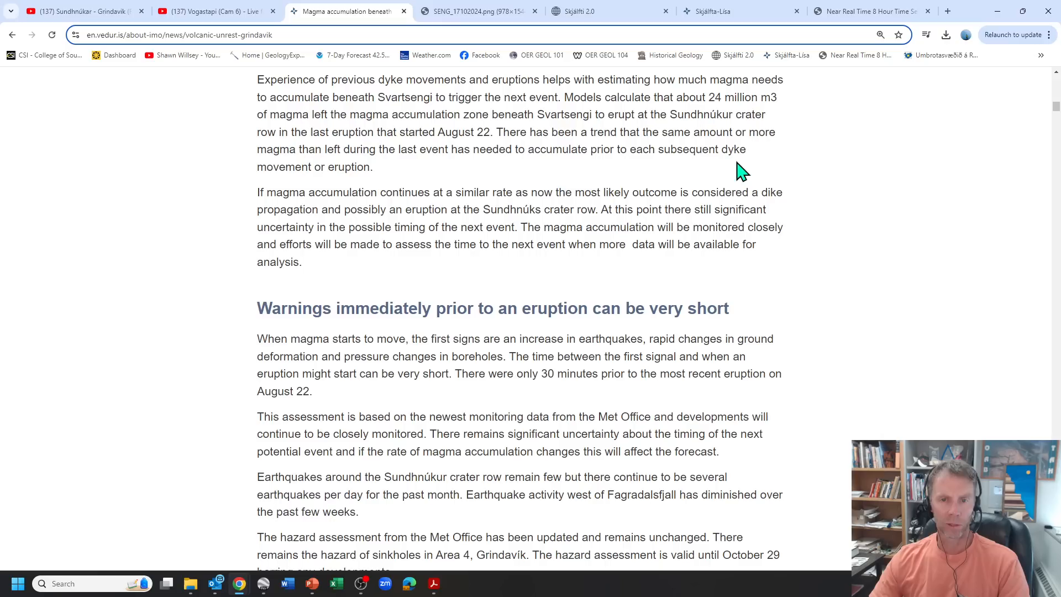
mouse_move(779, 172)
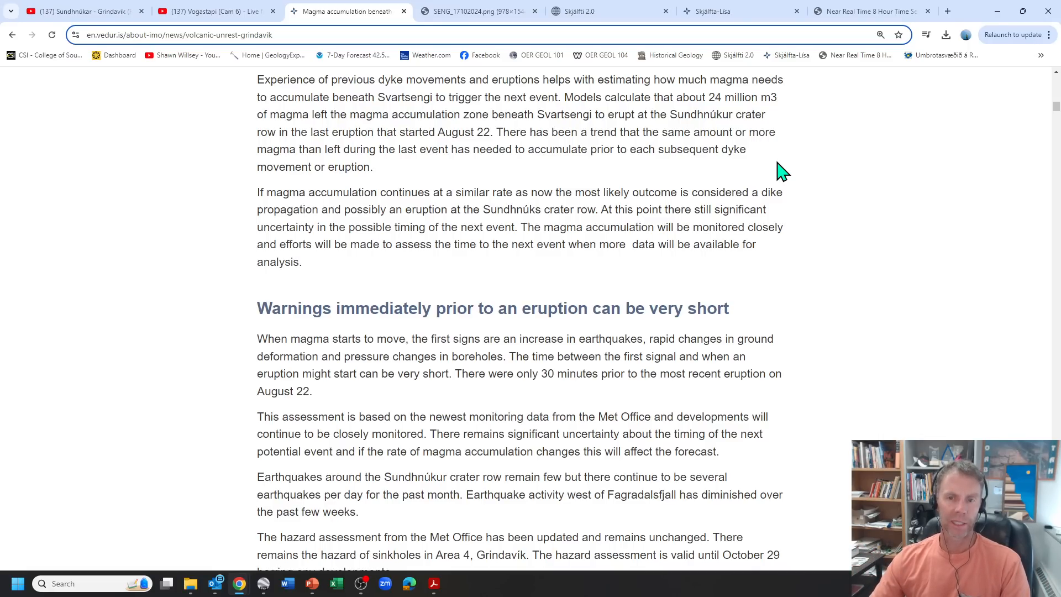
scroll(down, 3)
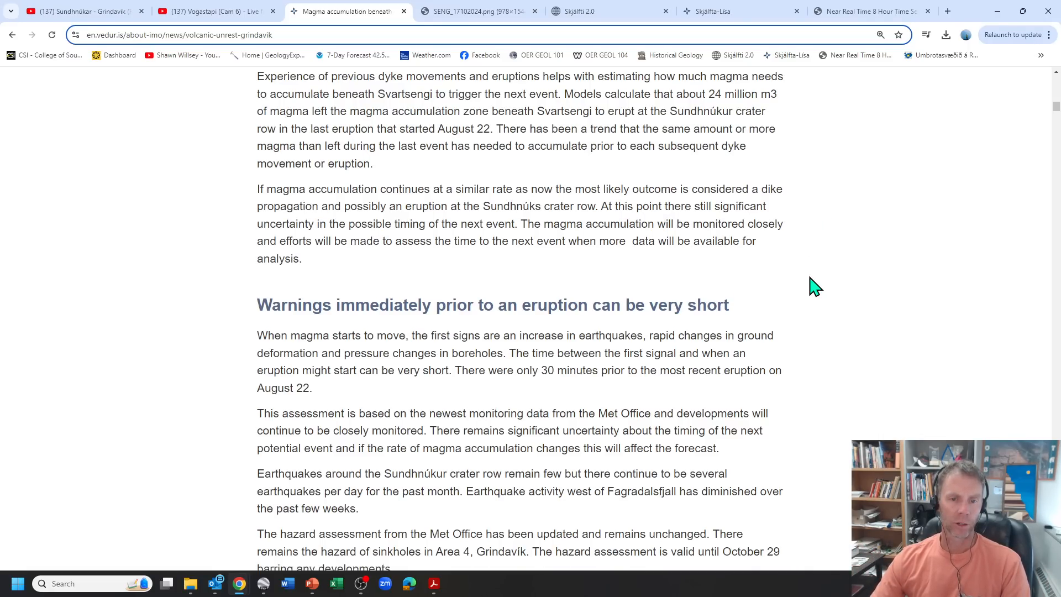
scroll(down, 3)
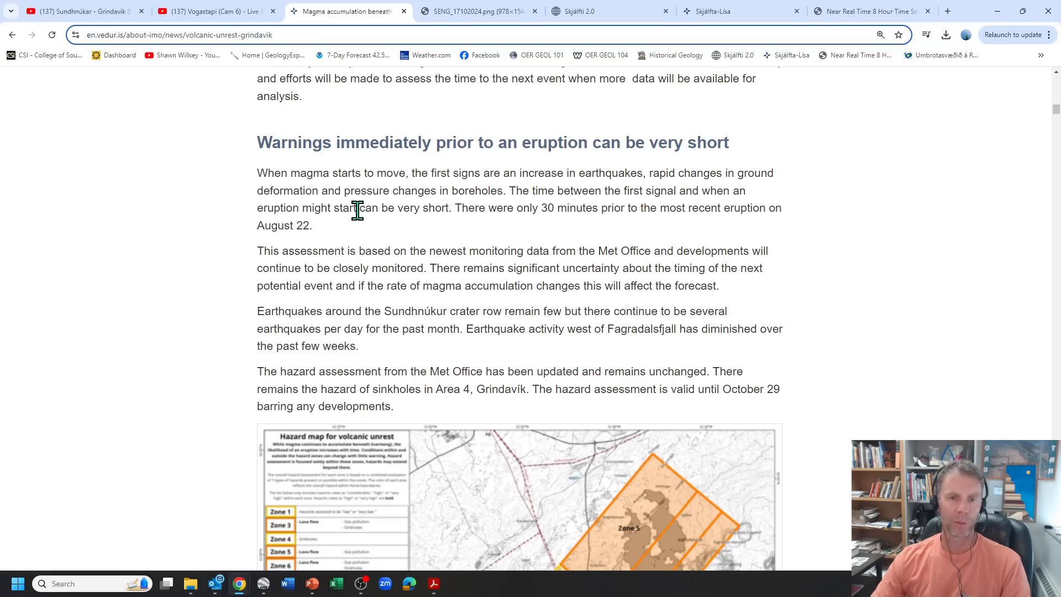
mouse_move(575, 180)
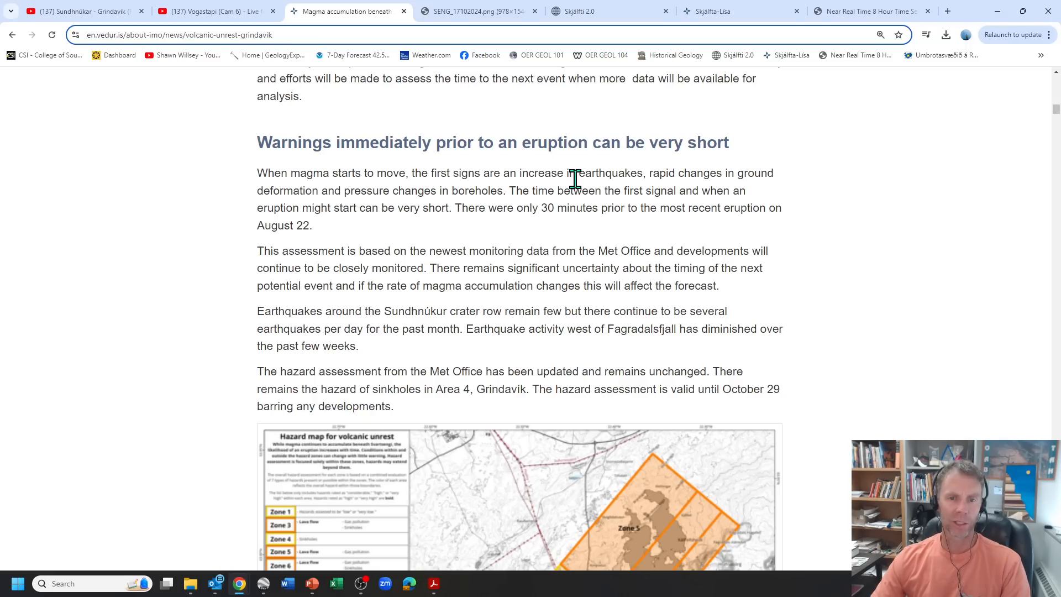
mouse_move(712, 175)
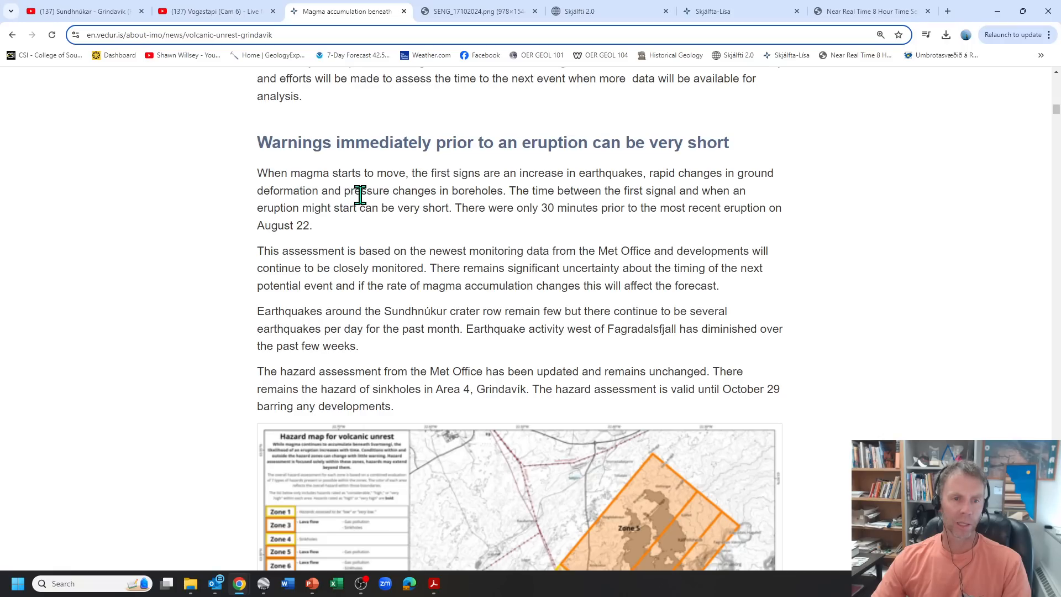
mouse_move(489, 307)
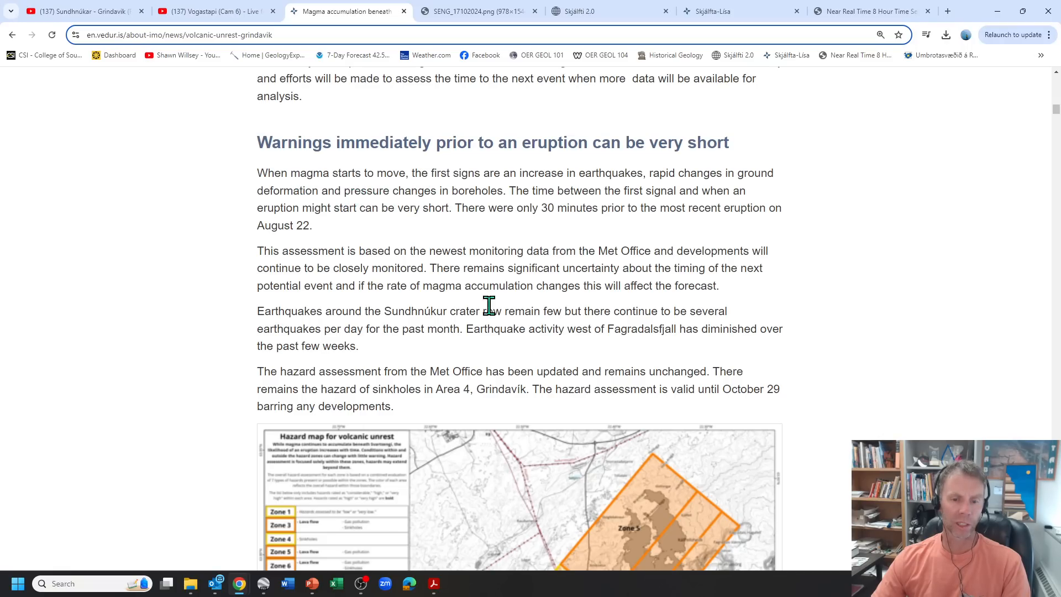
mouse_move(474, 212)
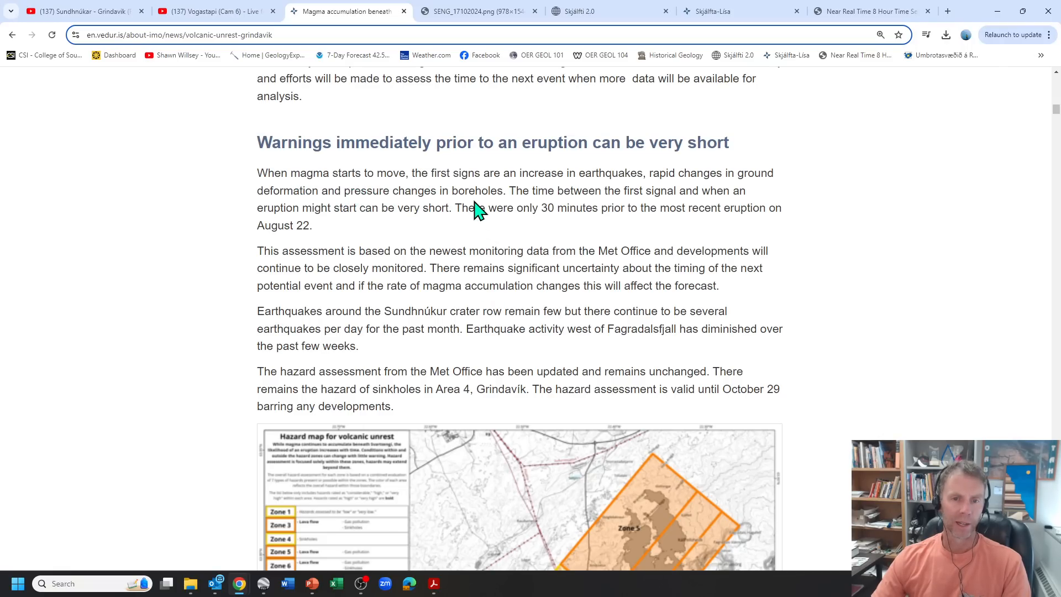
mouse_move(692, 207)
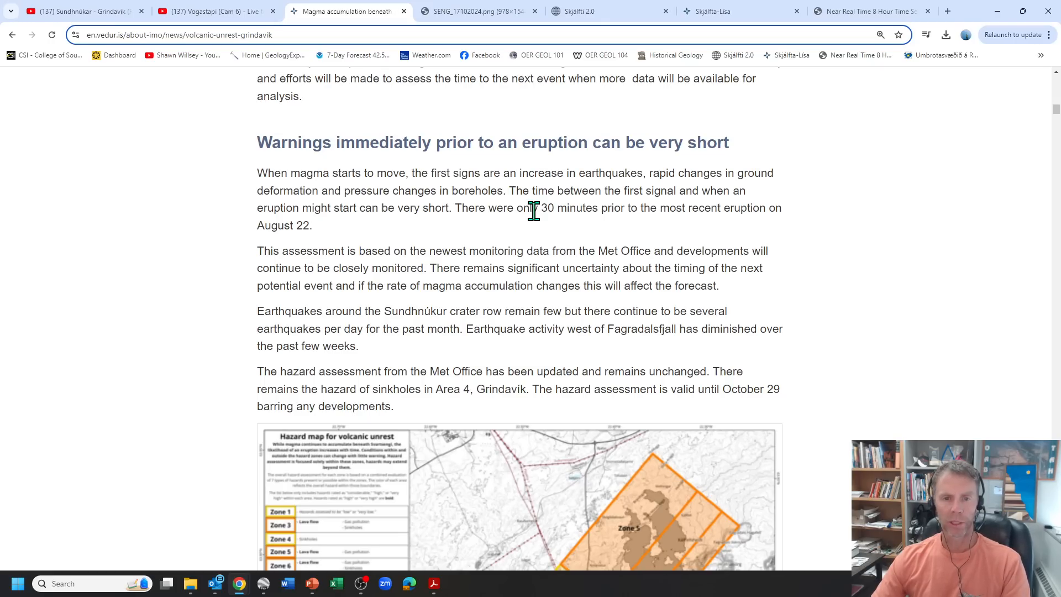
mouse_move(509, 230)
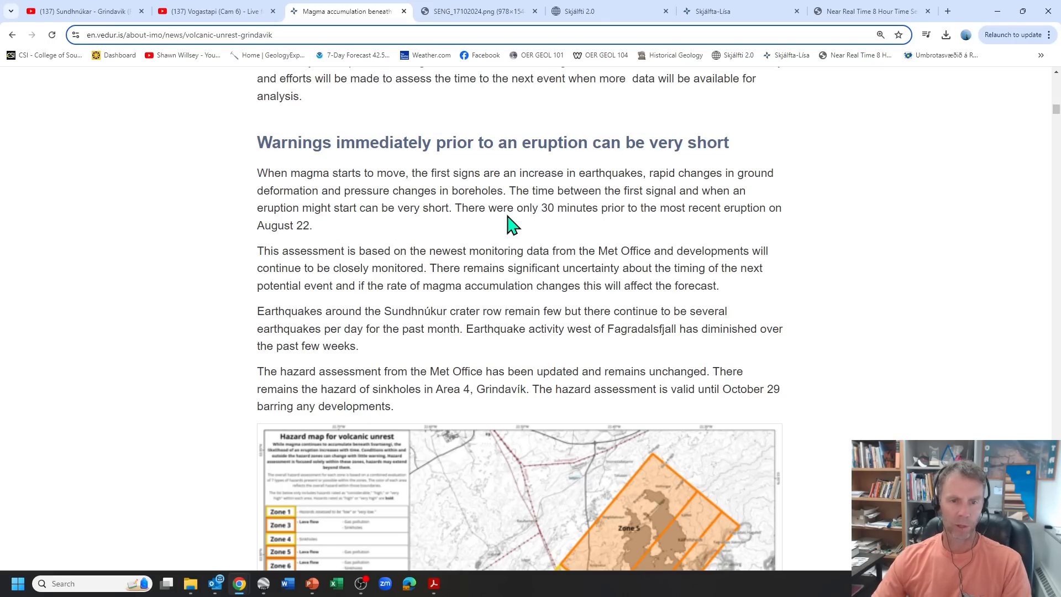
Step: Highlight the '30 minutes' warning time, clear it, then move to the Skjálfti 2.0 map
double_click(566, 208)
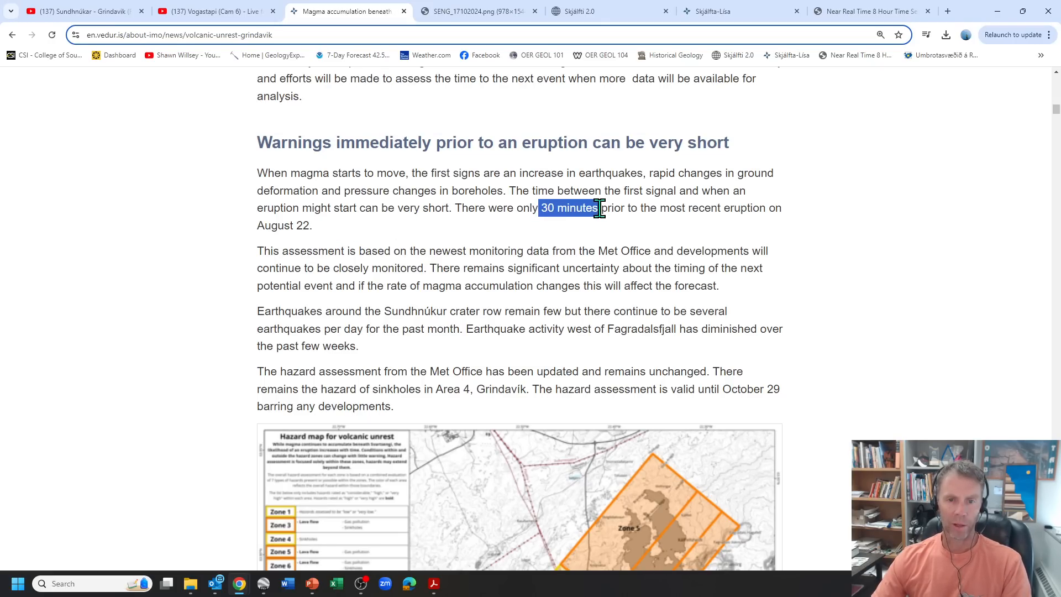
click(852, 213)
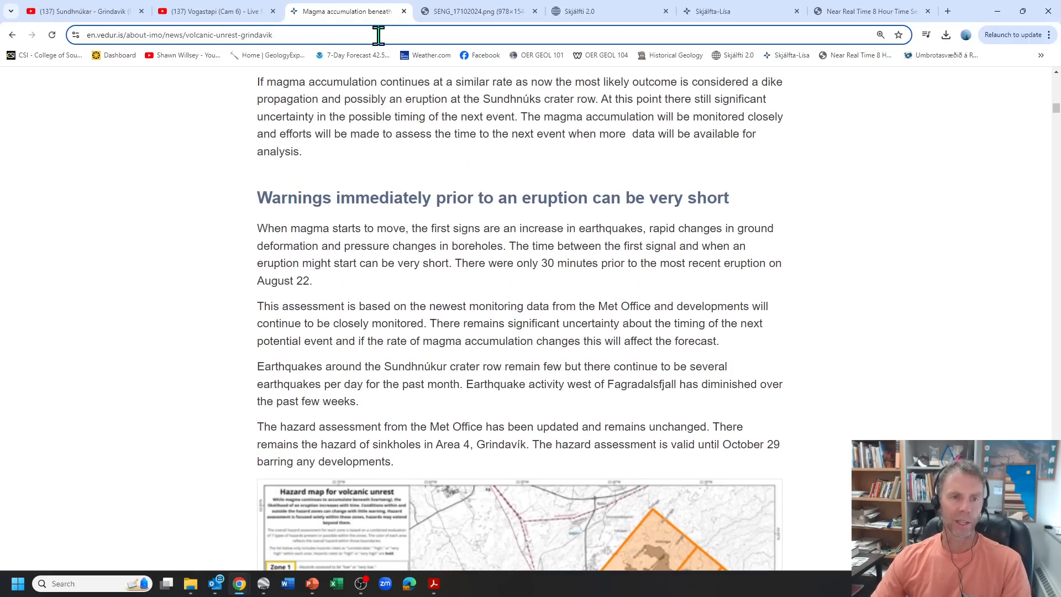
click(595, 11)
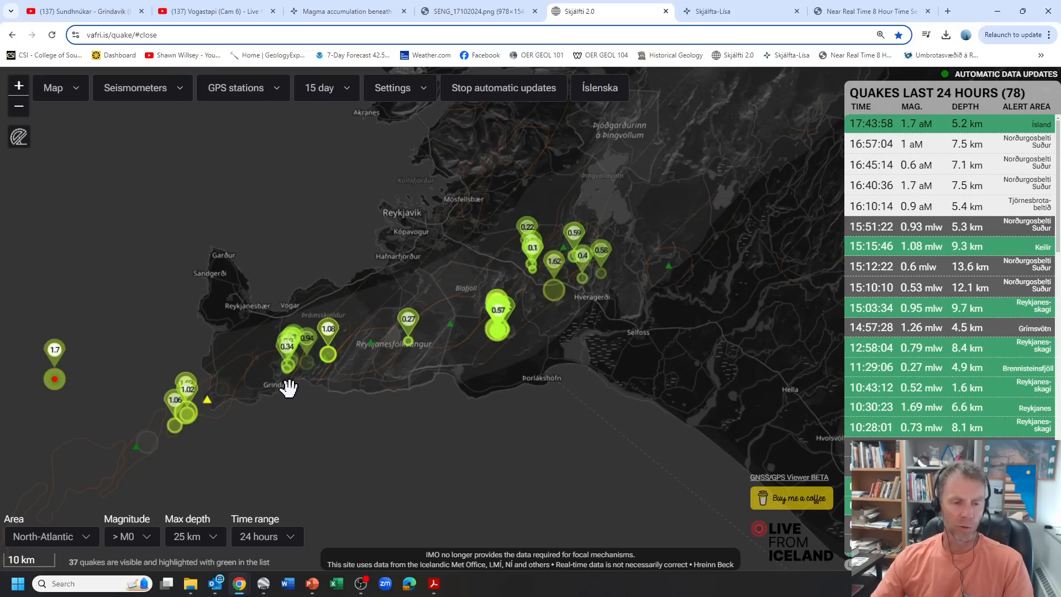
mouse_move(287, 395)
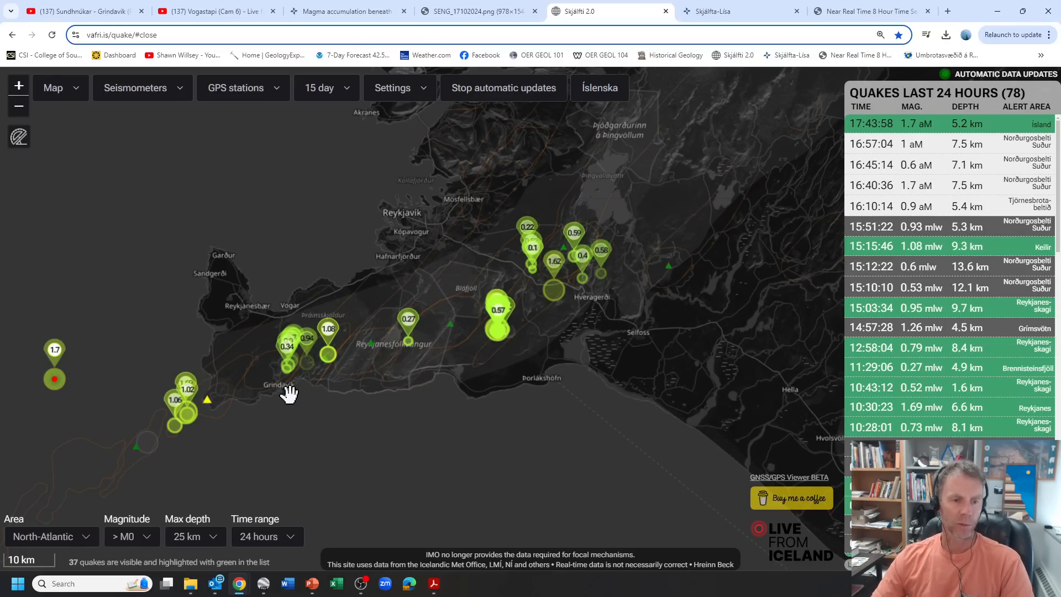
mouse_move(334, 355)
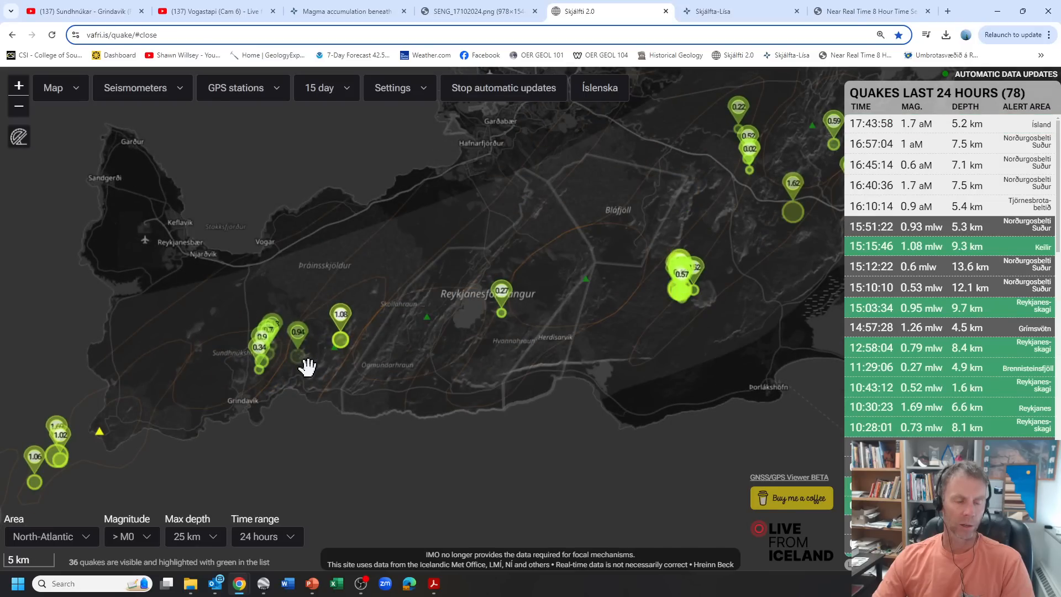
mouse_move(455, 343)
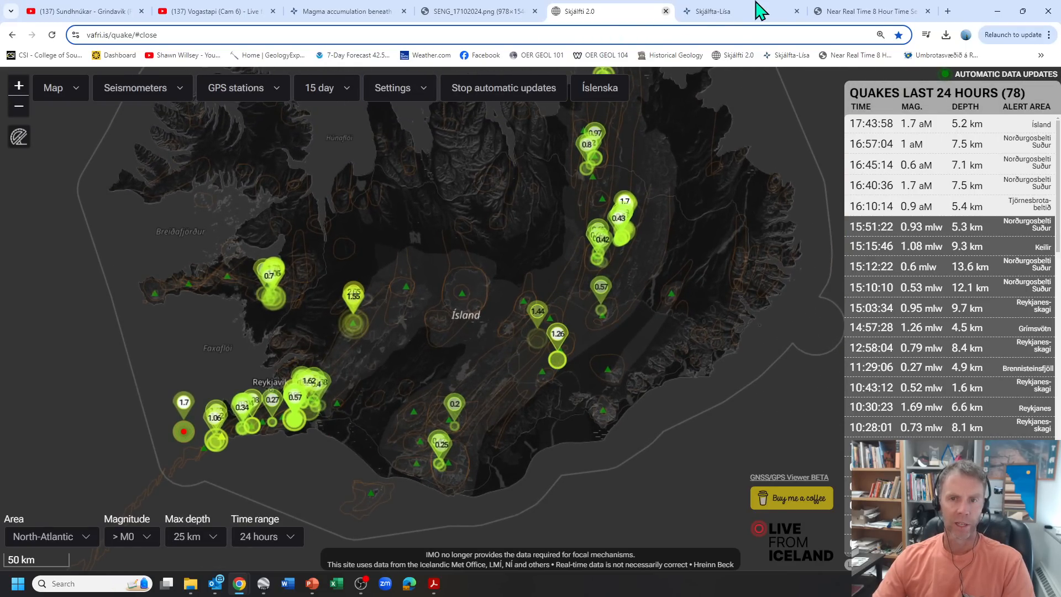
Step: Examine a quake's details in the Skjálfta-Lísa cluster and zoom in around it
click(710, 10)
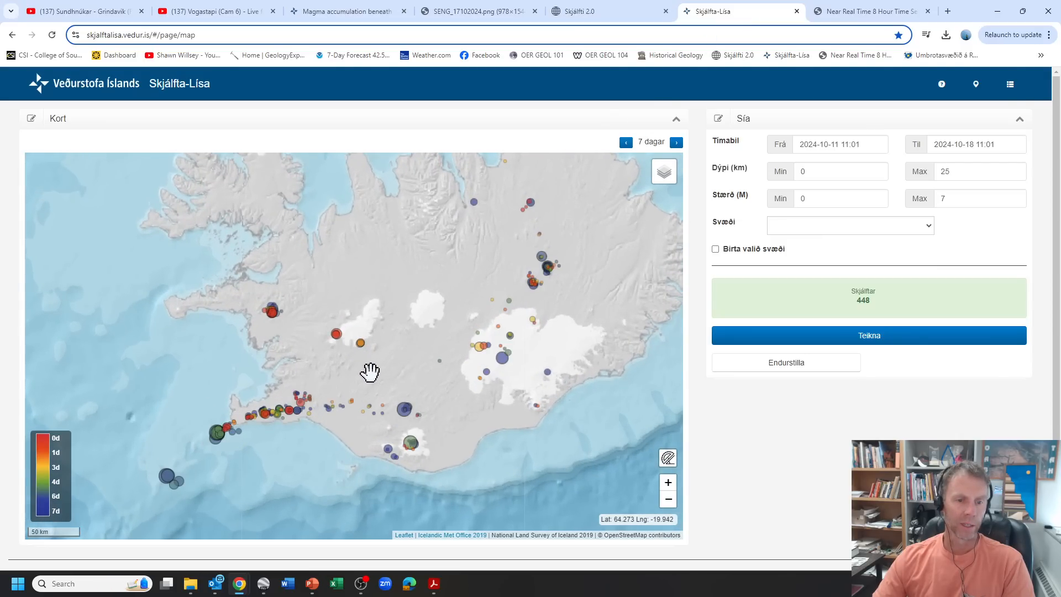
mouse_move(532, 323)
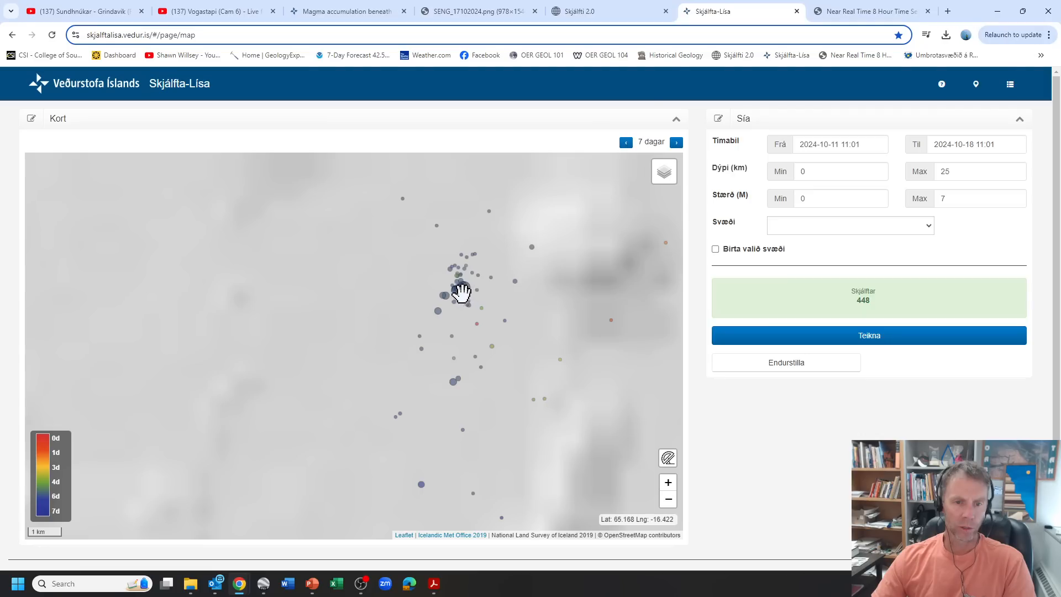
click(457, 290)
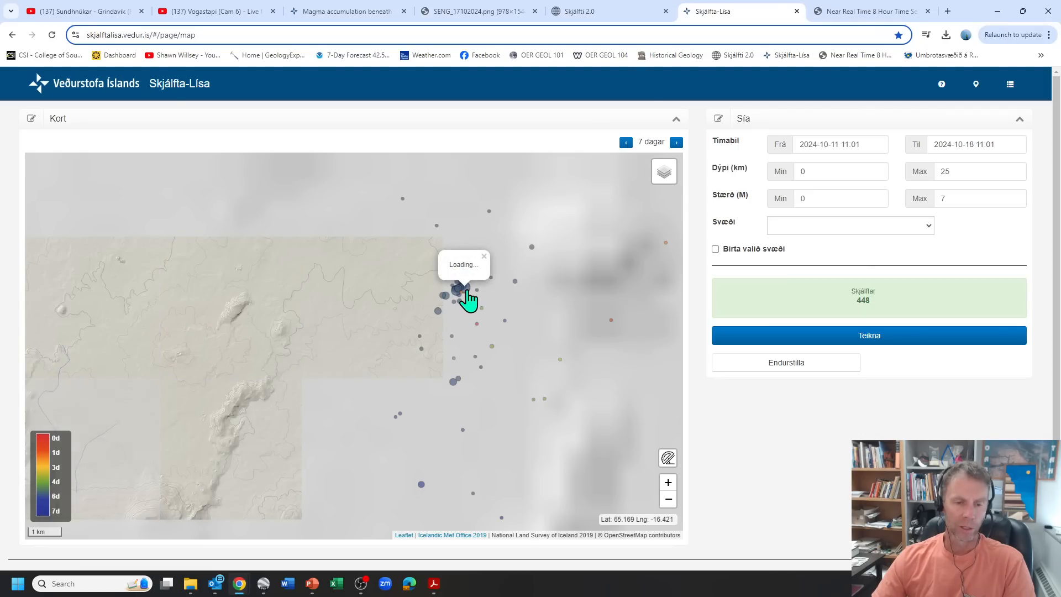
click(457, 290)
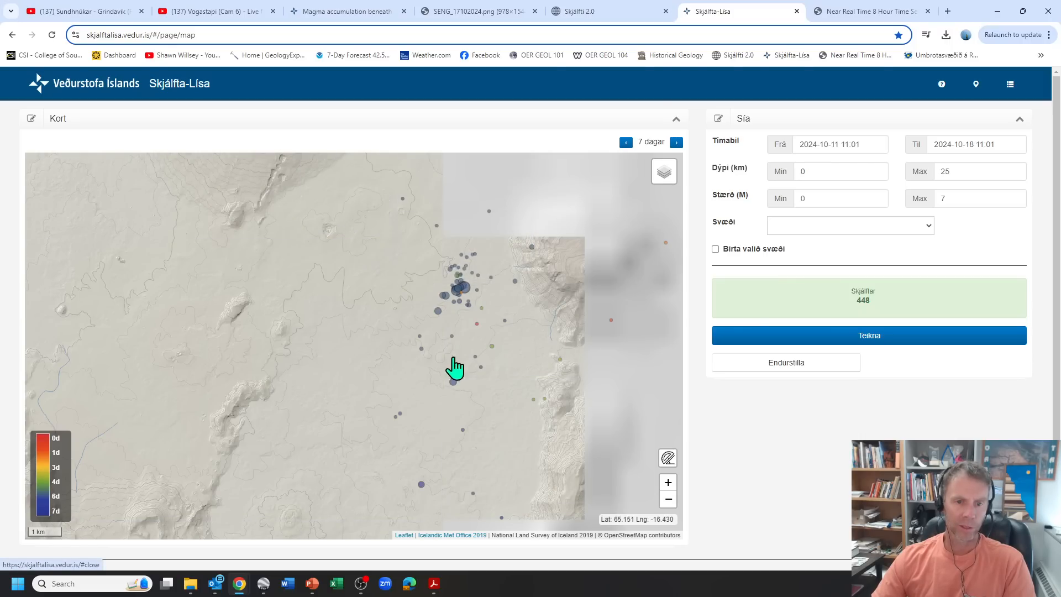
drag(456, 367, 455, 409)
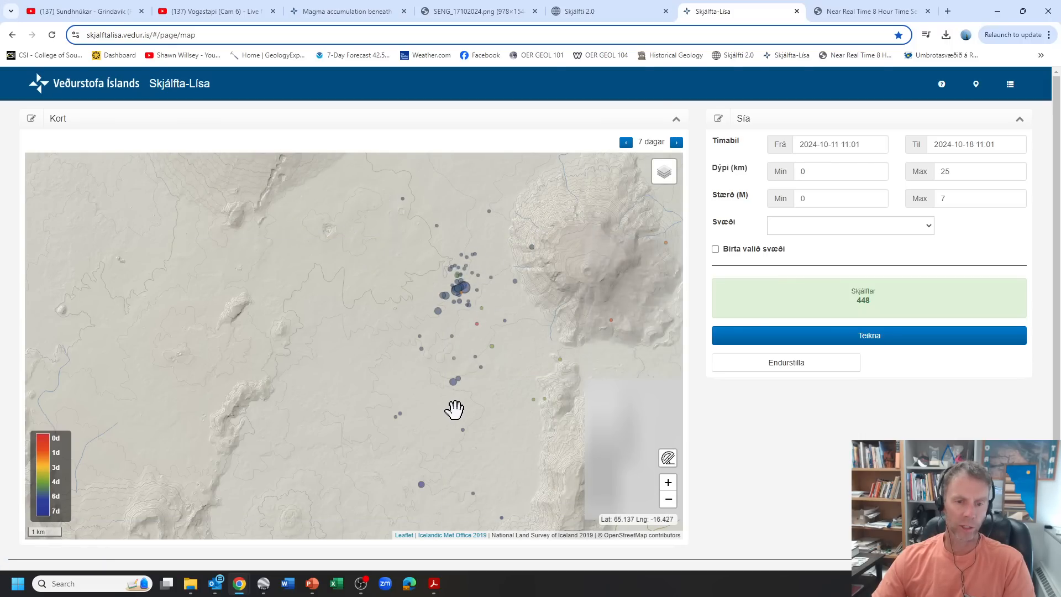
scroll(down, 3)
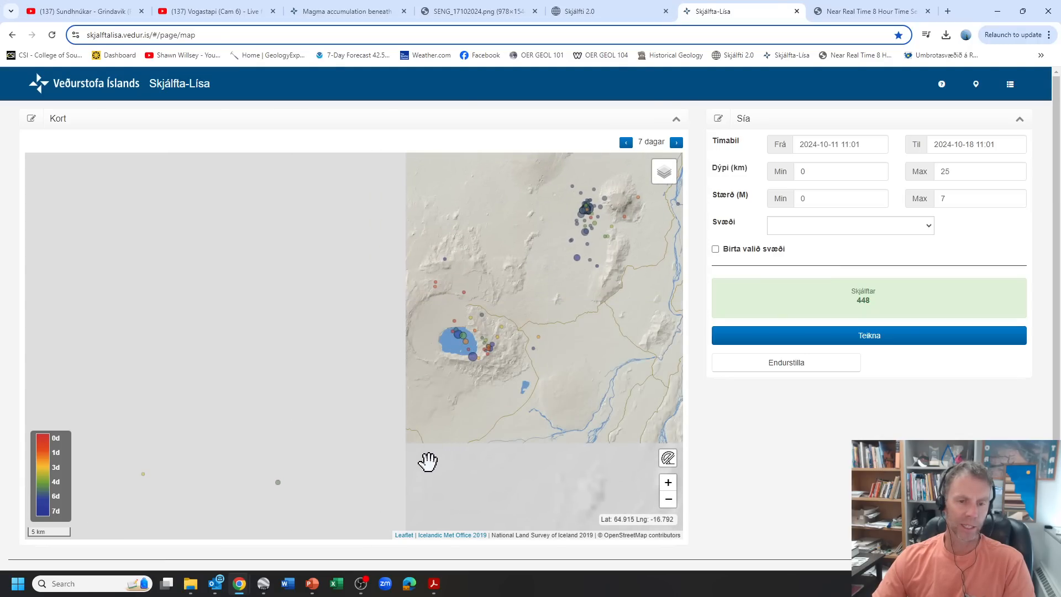
Step: Check a southern icecap quake, then pan west to the Reykjanes peninsula quakes
drag(428, 462, 415, 484)
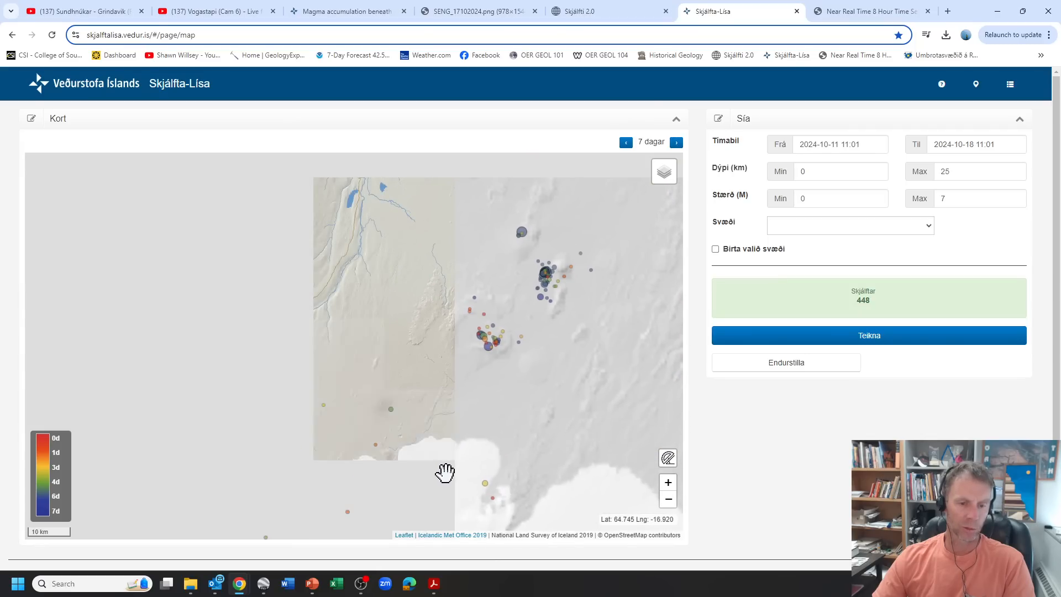
scroll(down, 3)
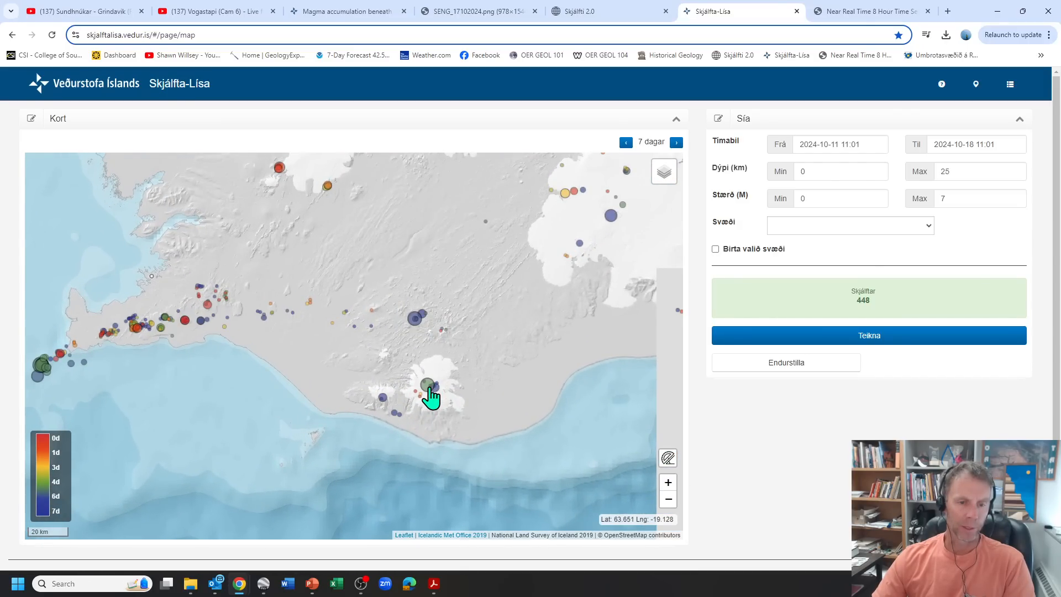
click(426, 383)
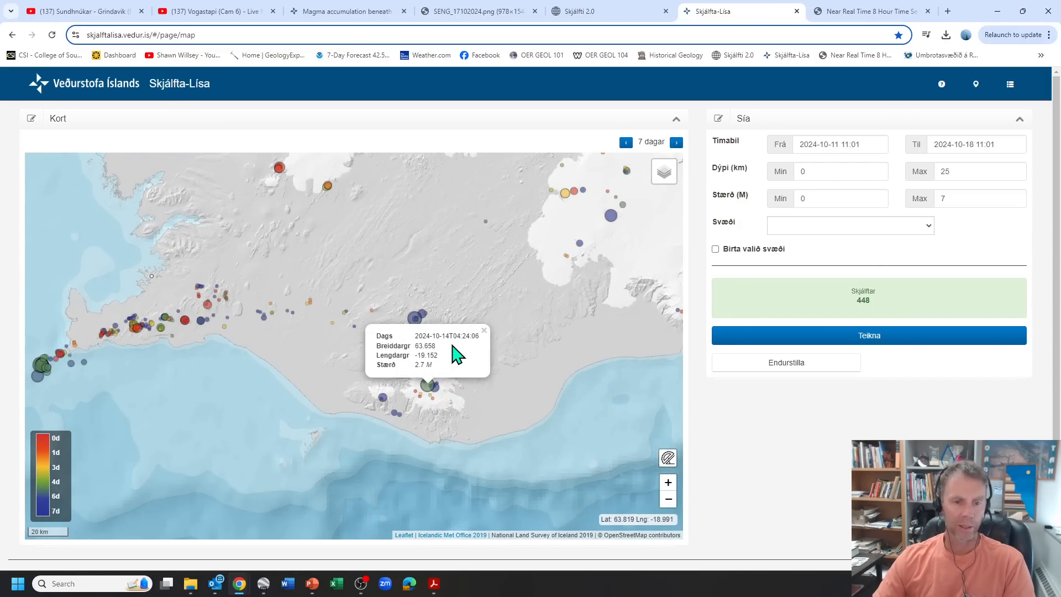
drag(460, 355, 375, 342)
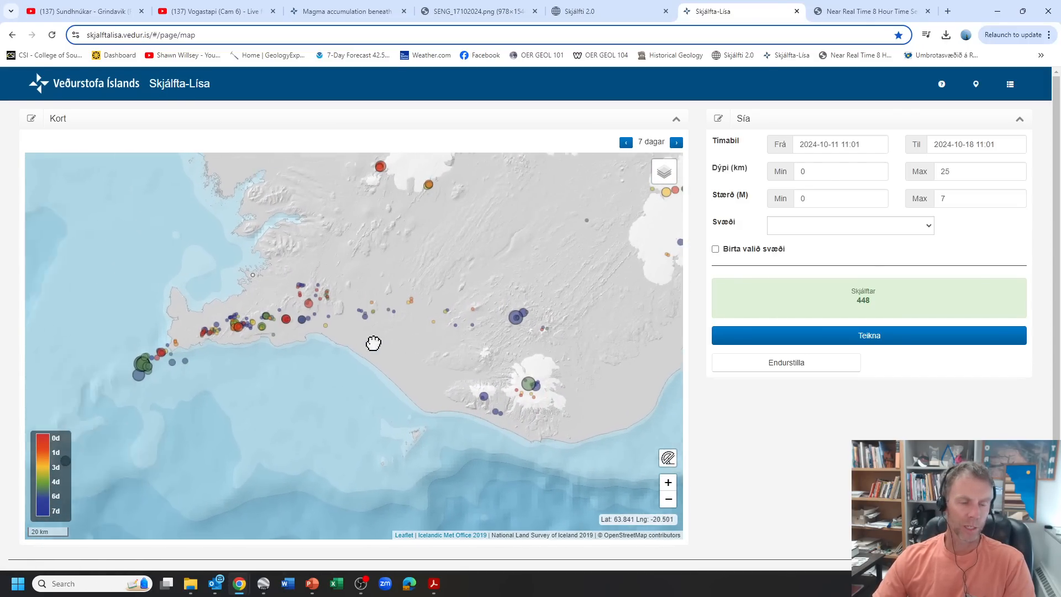
drag(373, 343, 282, 377)
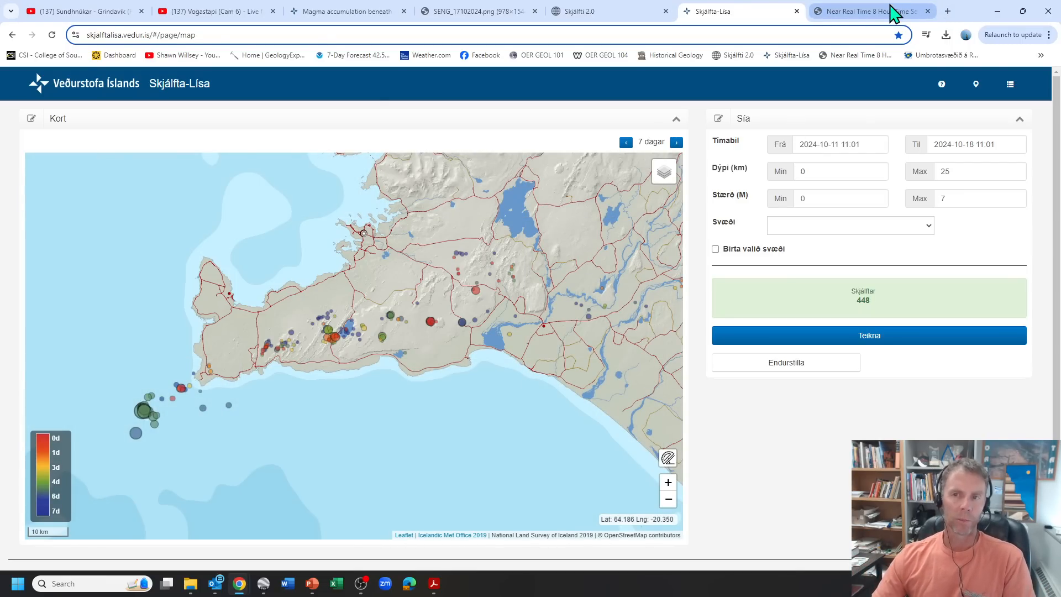
Step: From the near-real-time 8-hour GPS page, open the SENG station plot full size
click(869, 11)
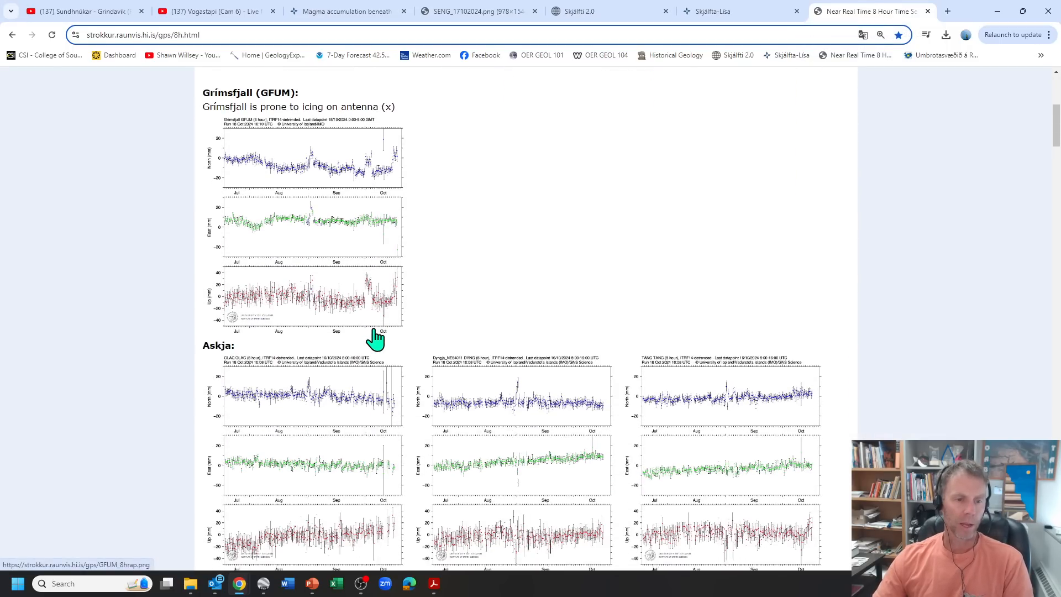
scroll(down, 3)
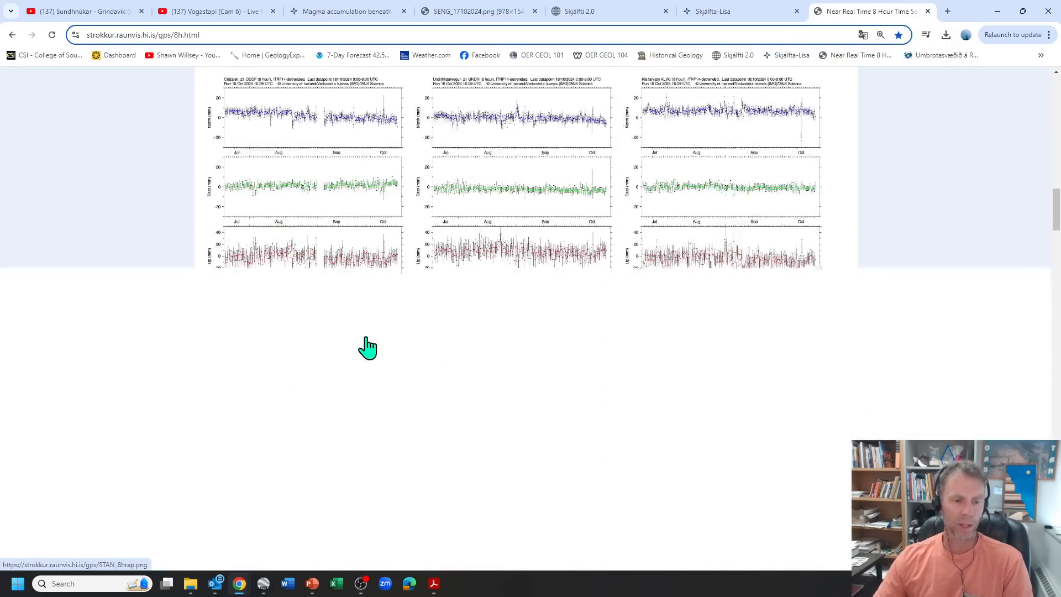
scroll(down, 3)
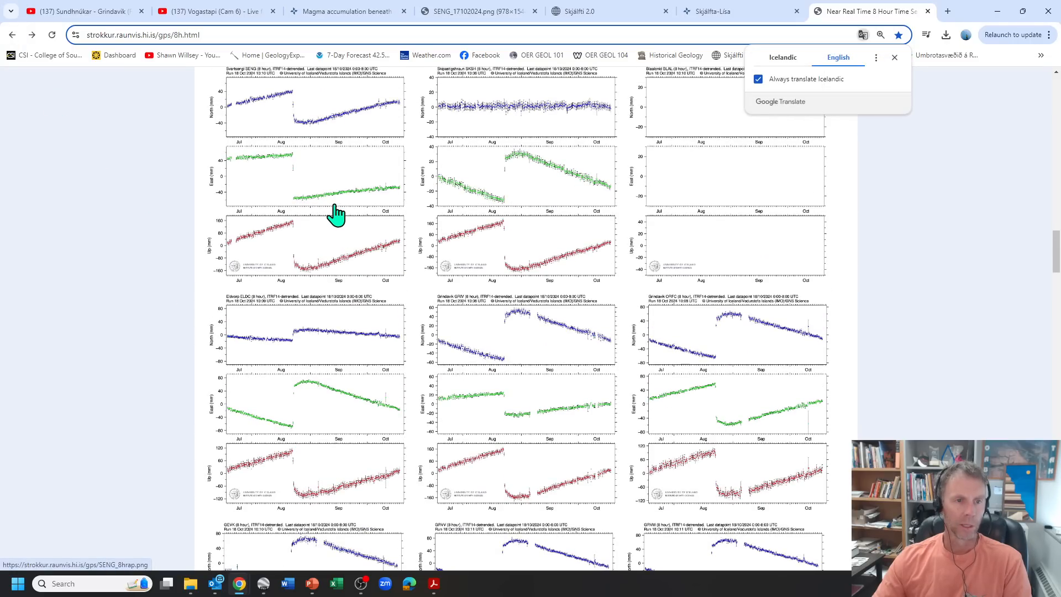
click(335, 210)
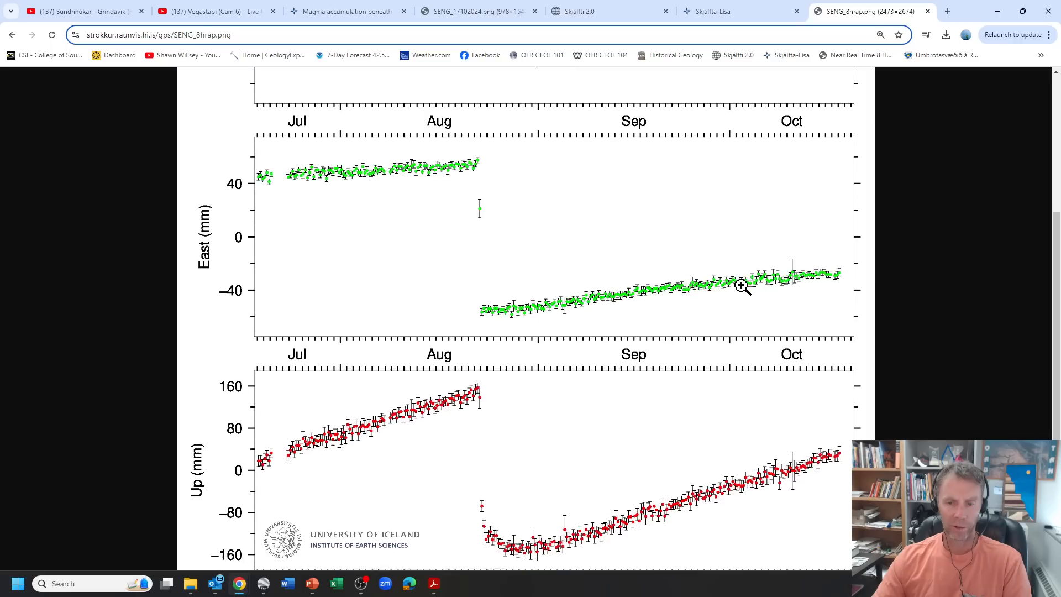
scroll(down, 3)
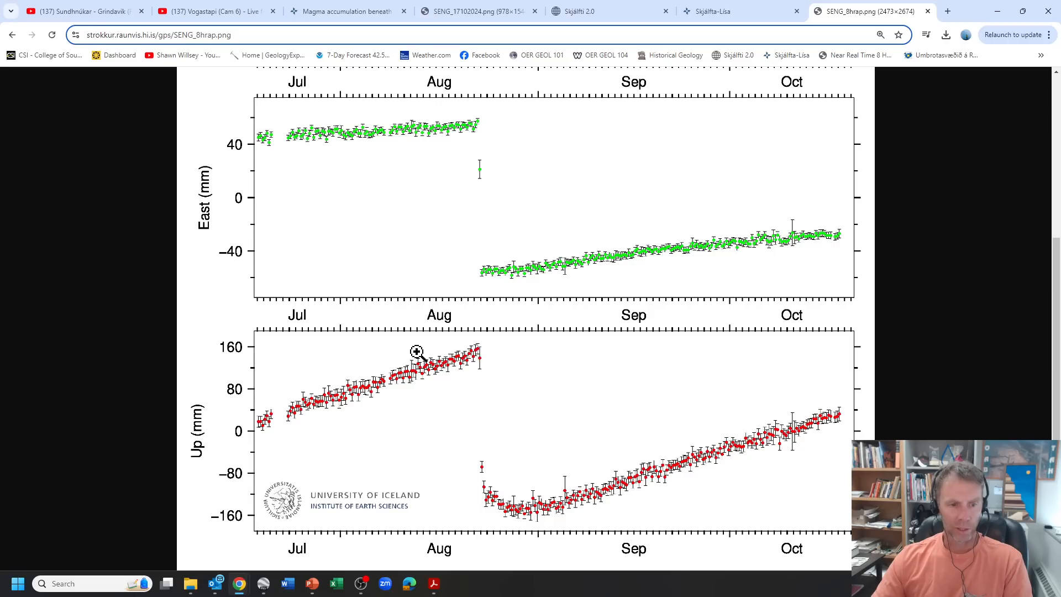
mouse_move(498, 355)
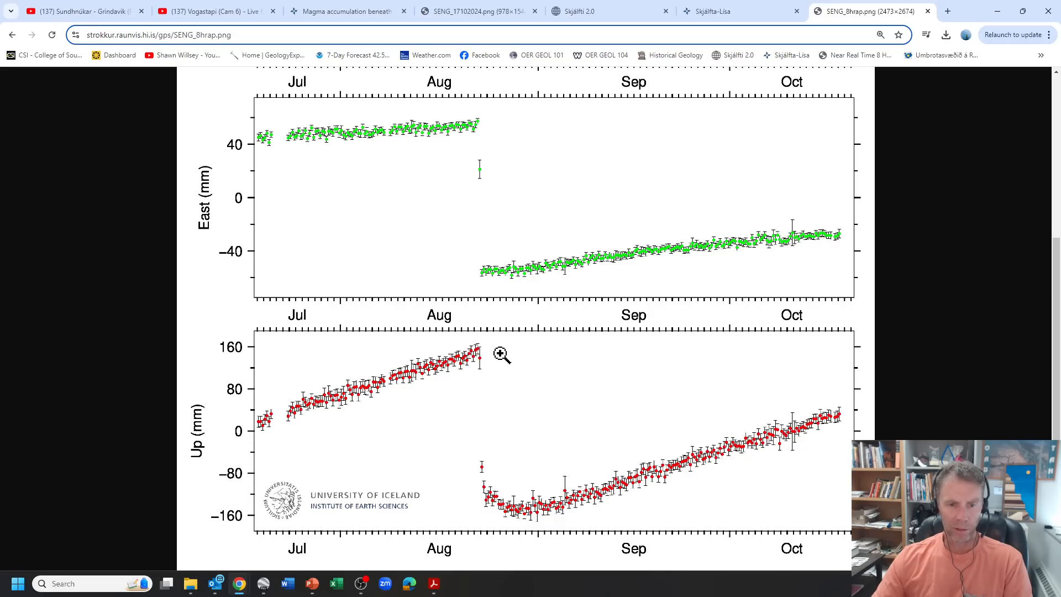
mouse_move(886, 365)
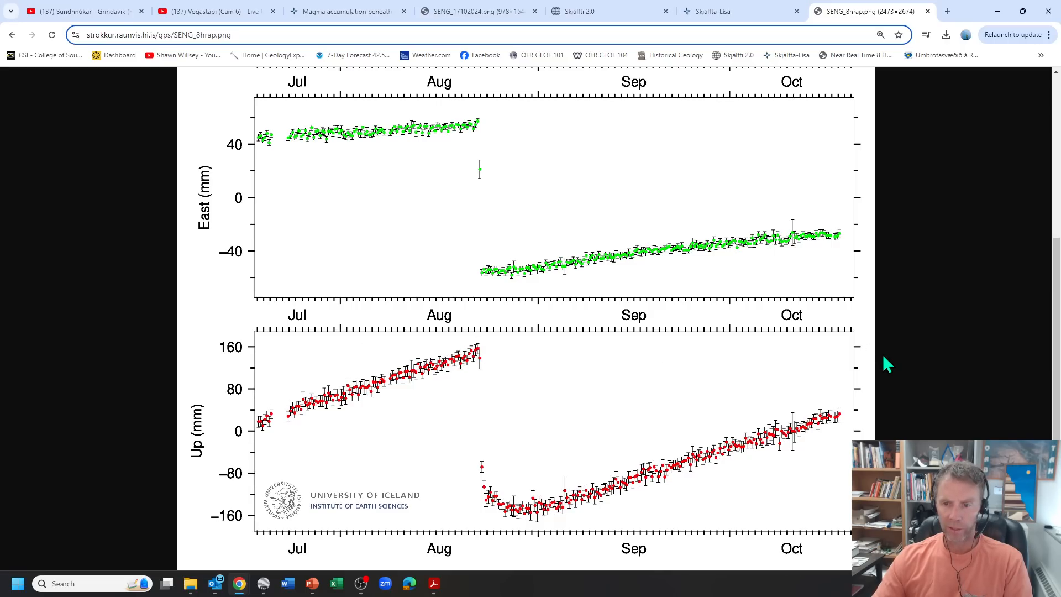
mouse_move(807, 421)
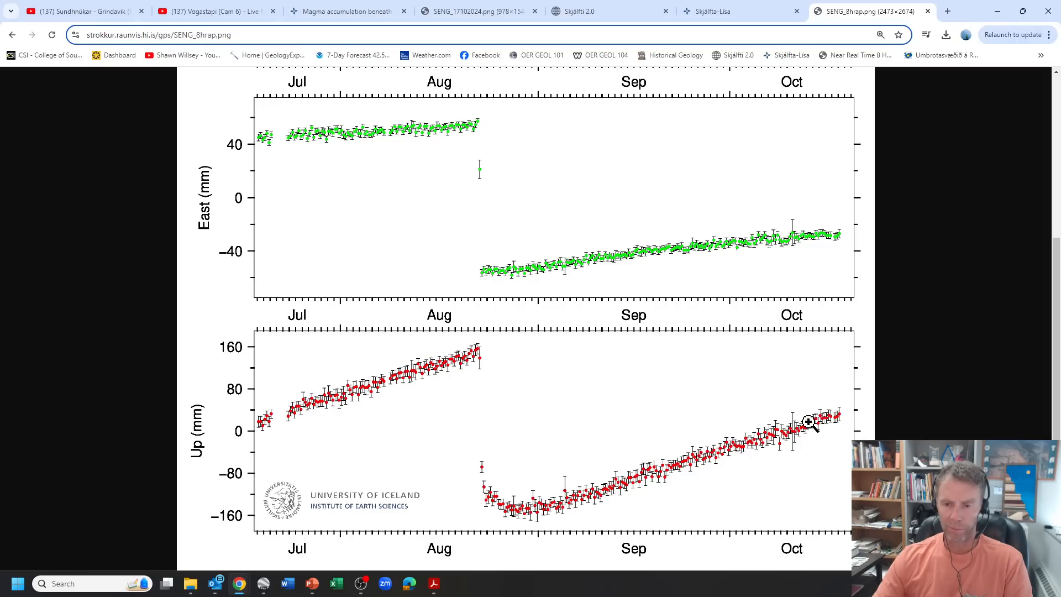
mouse_move(798, 429)
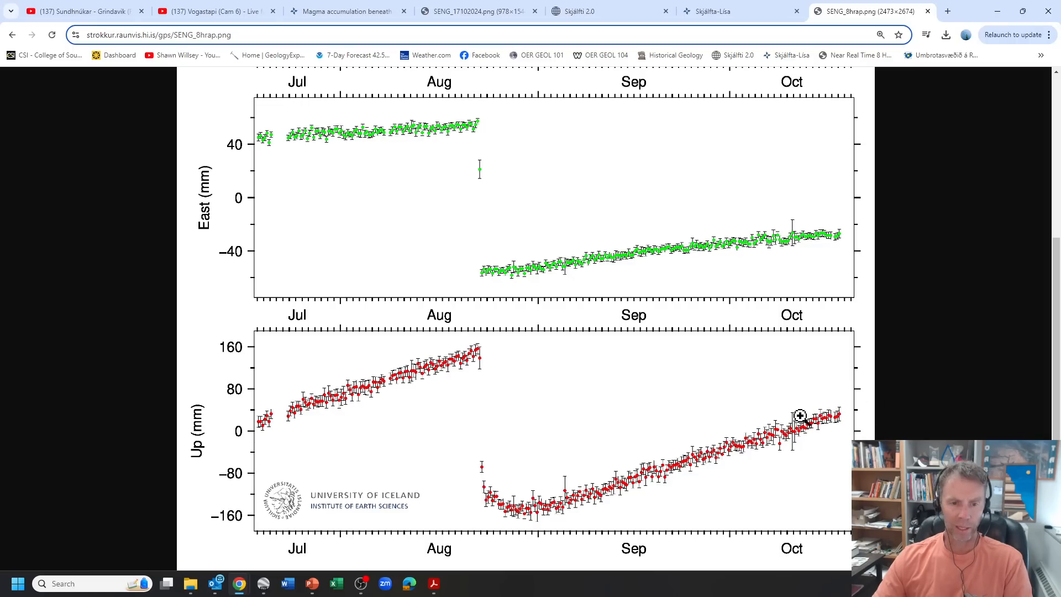
mouse_move(473, 358)
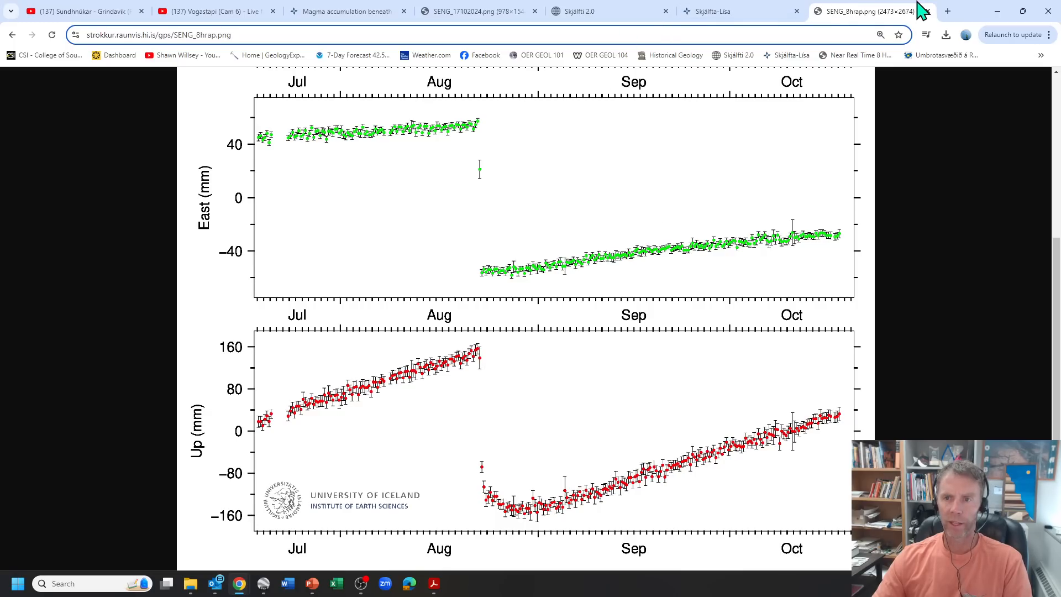
mouse_move(475, 440)
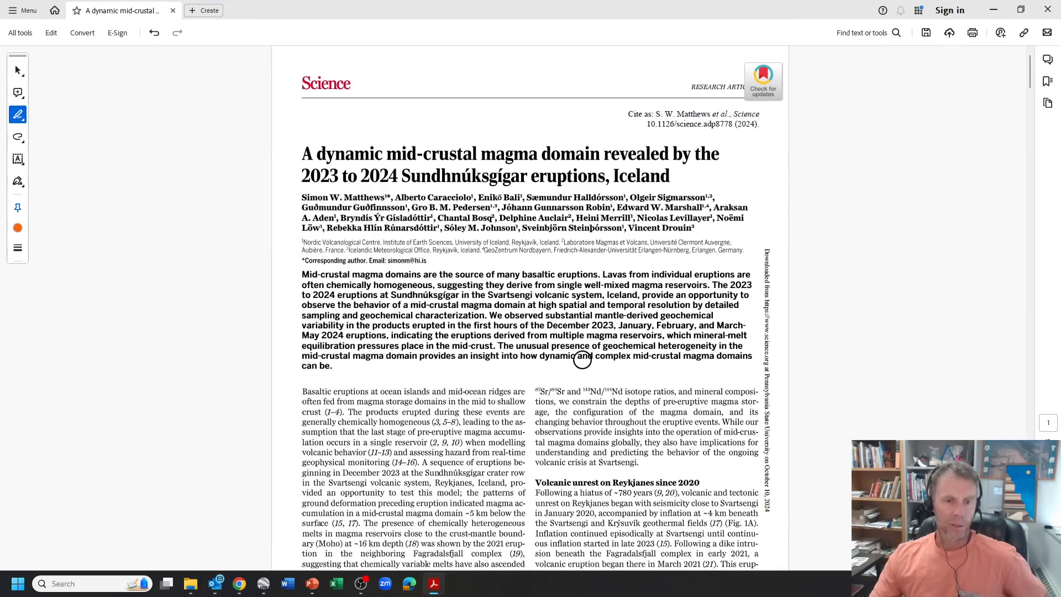
mouse_move(681, 325)
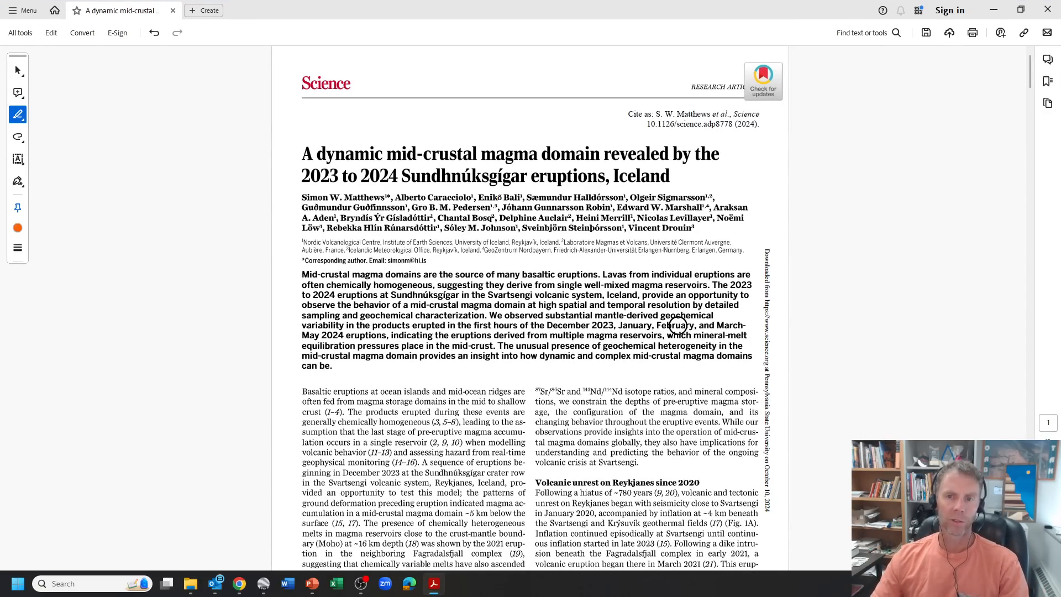
mouse_move(513, 307)
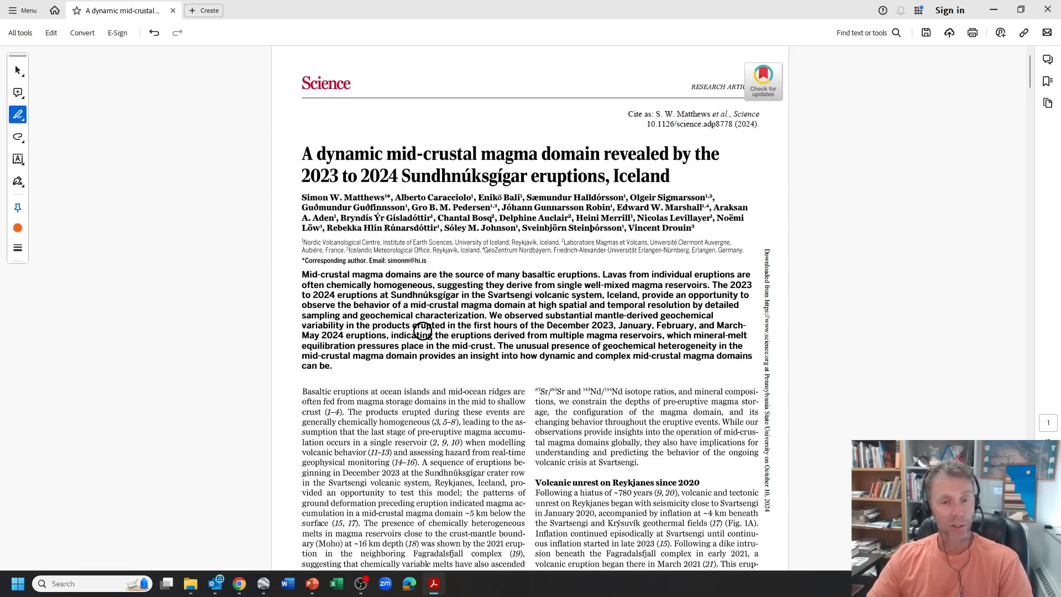
Step: Read down from the Science paper's title page to the petrological constraints on page 2
scroll(down, 3)
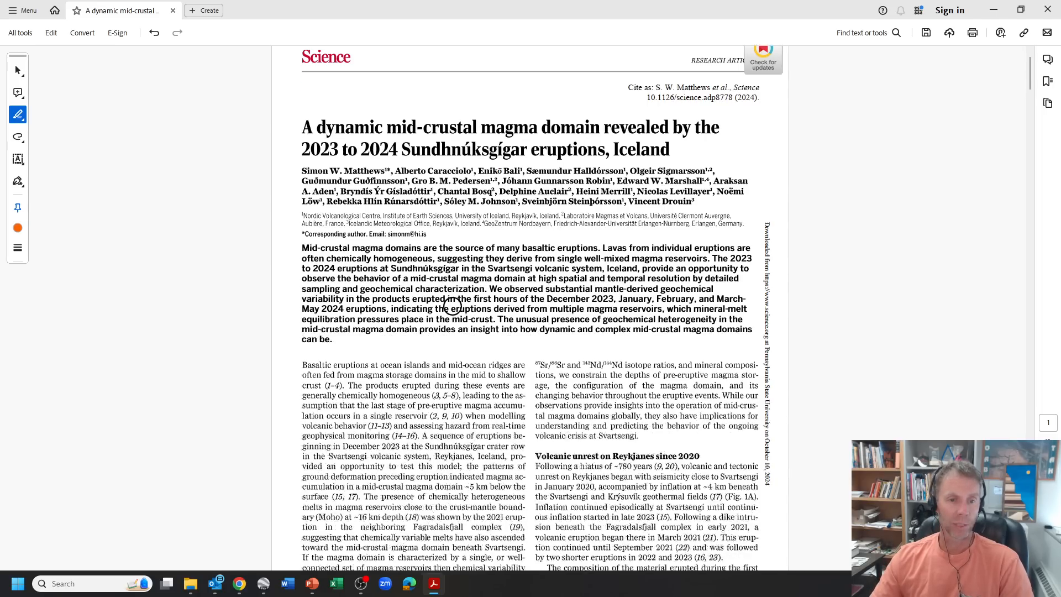
scroll(down, 3)
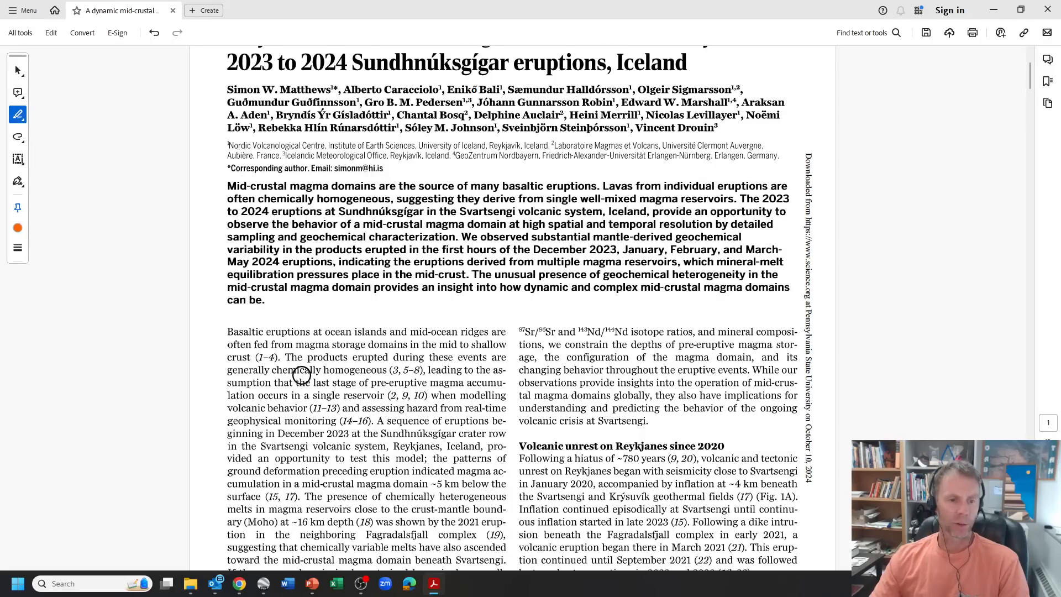
scroll(down, 3)
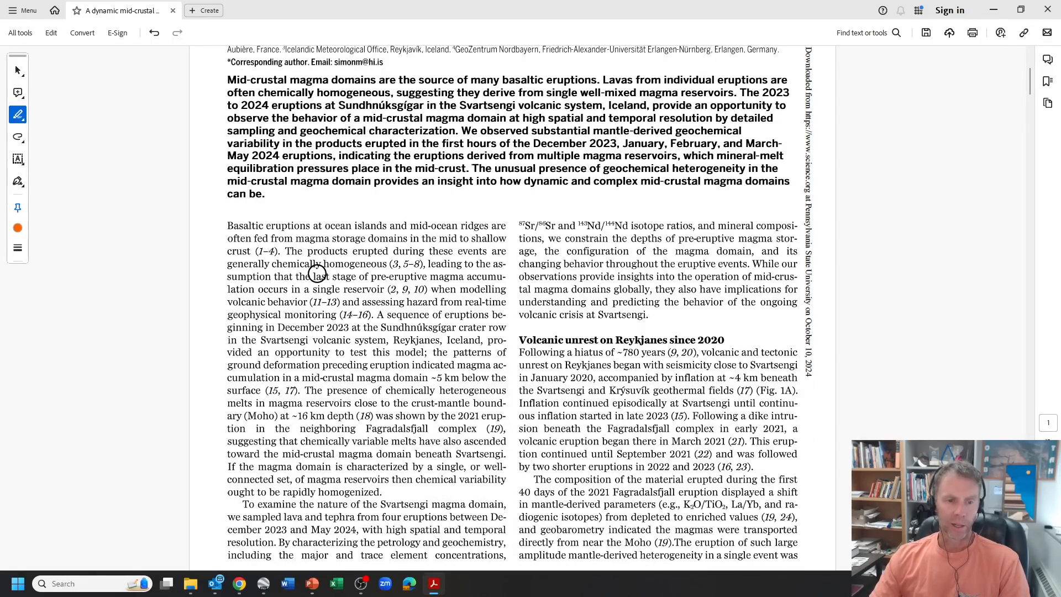
mouse_move(705, 425)
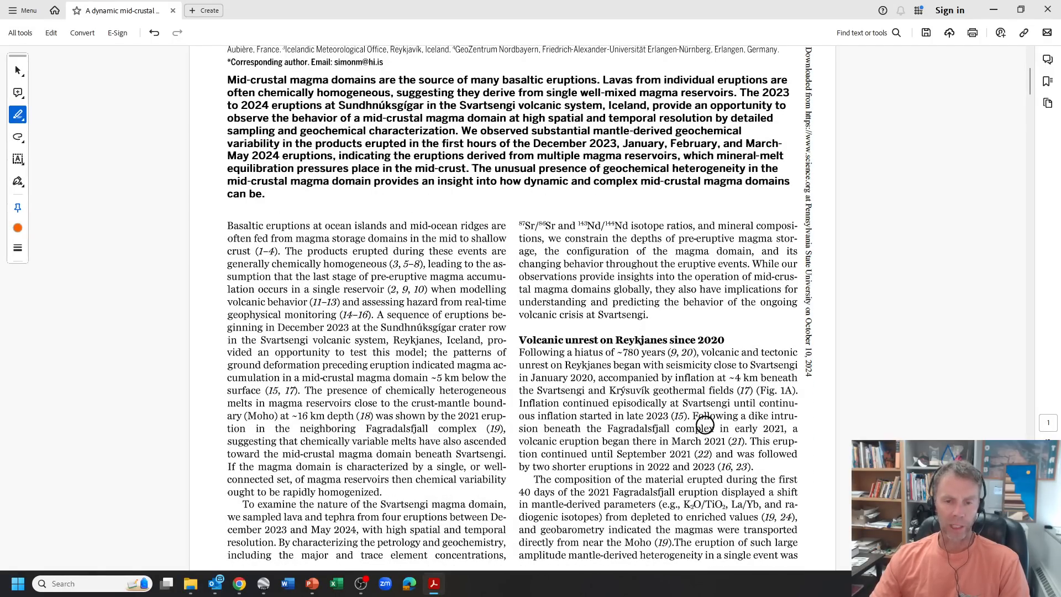
scroll(down, 3)
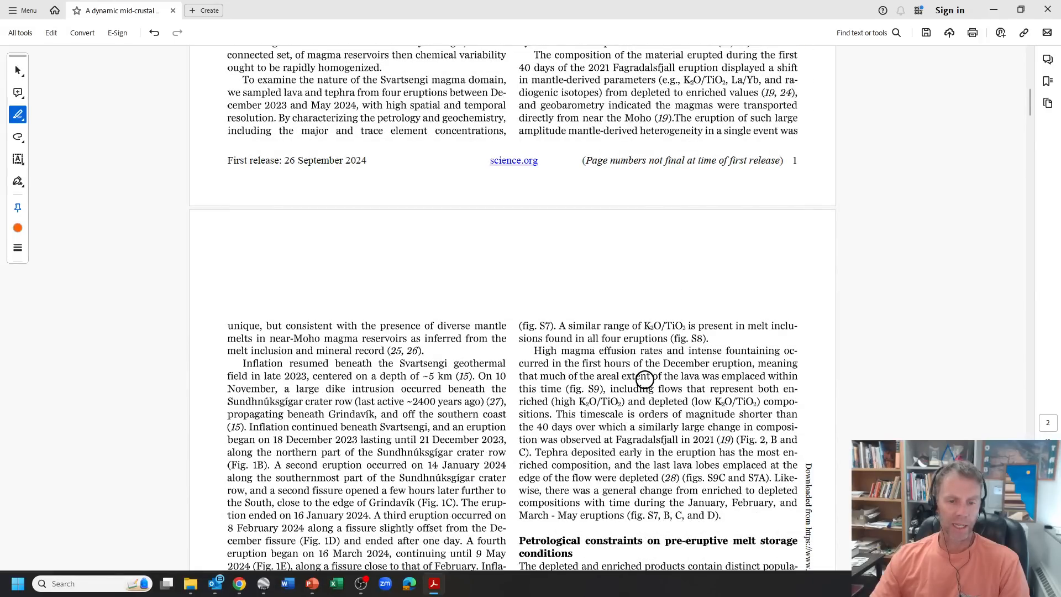
scroll(down, 3)
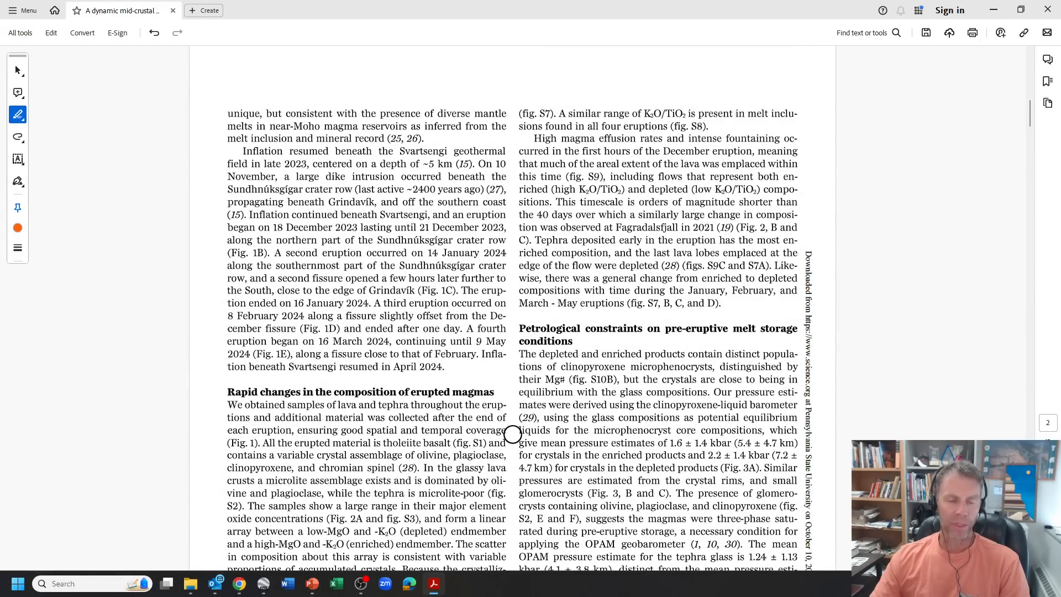
scroll(down, 3)
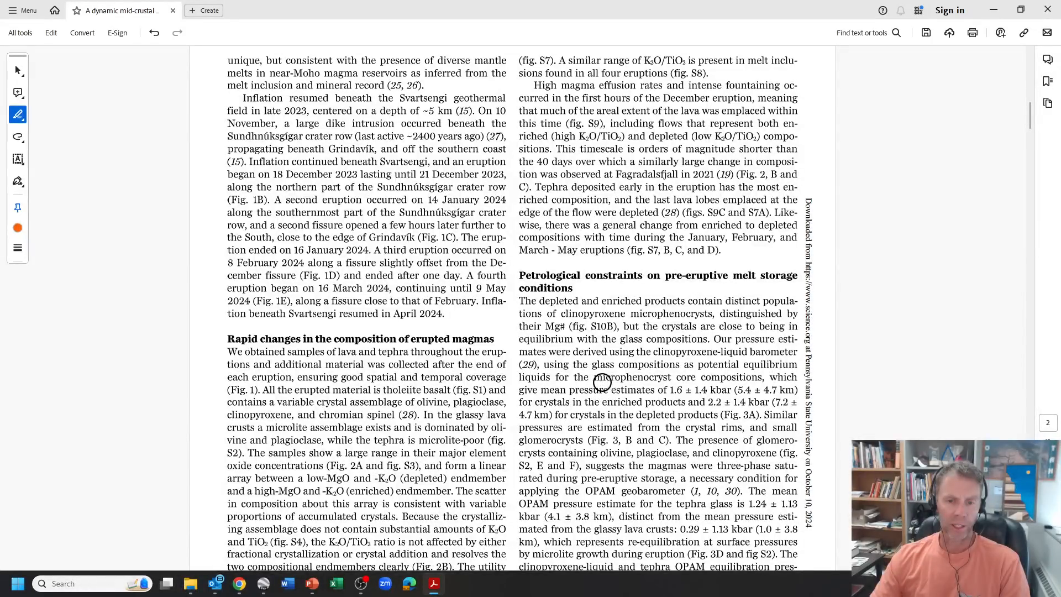
scroll(down, 3)
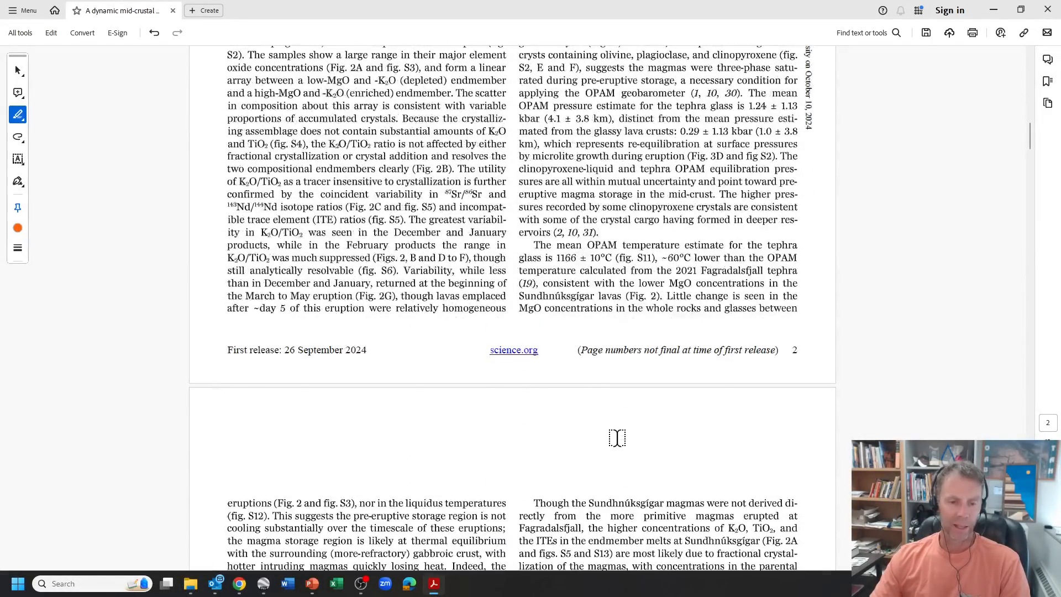
scroll(up, 3)
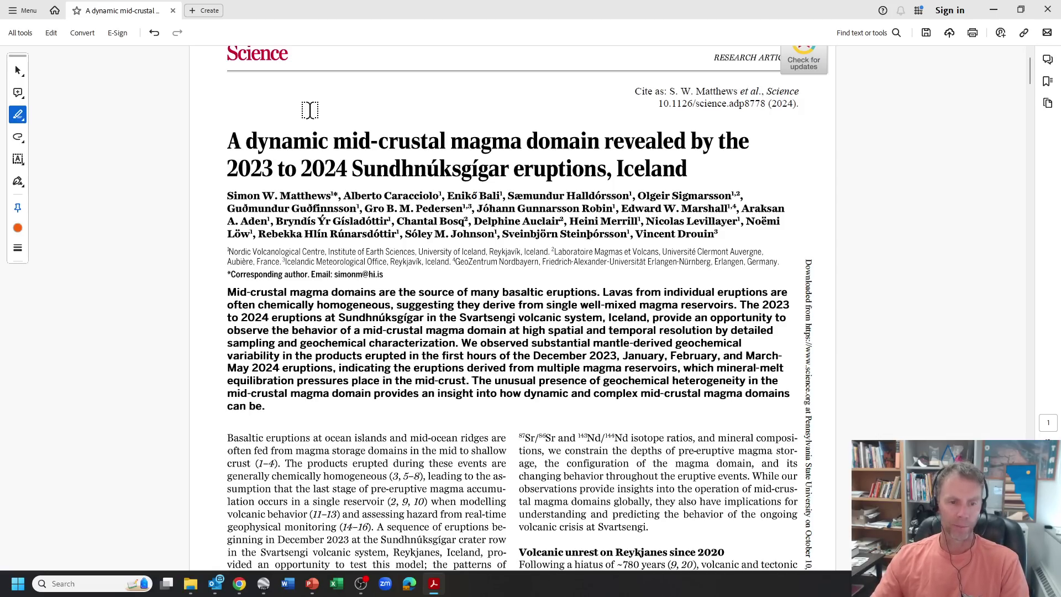
mouse_move(743, 308)
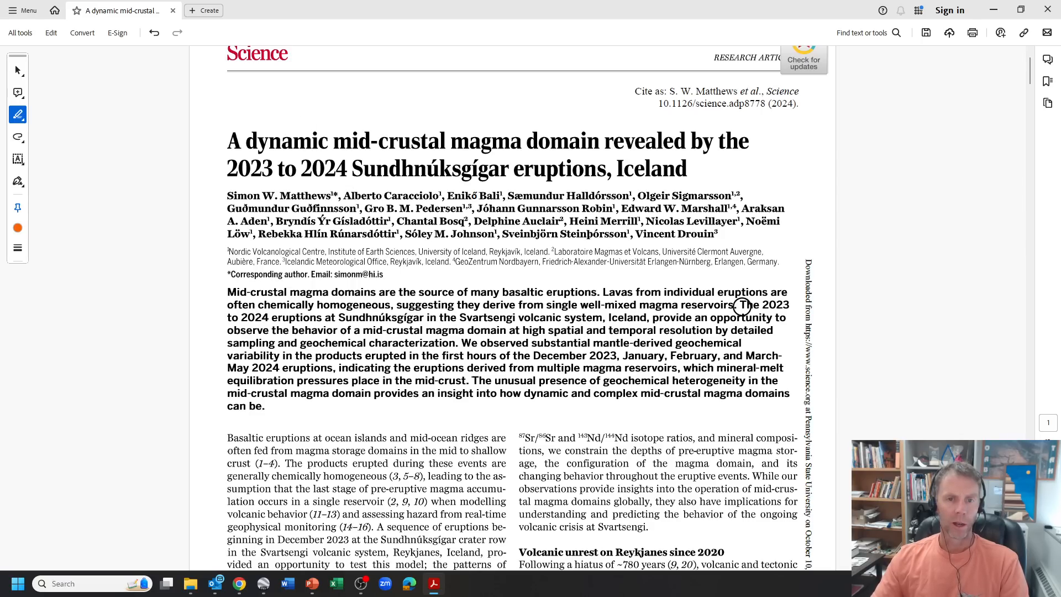
mouse_move(729, 197)
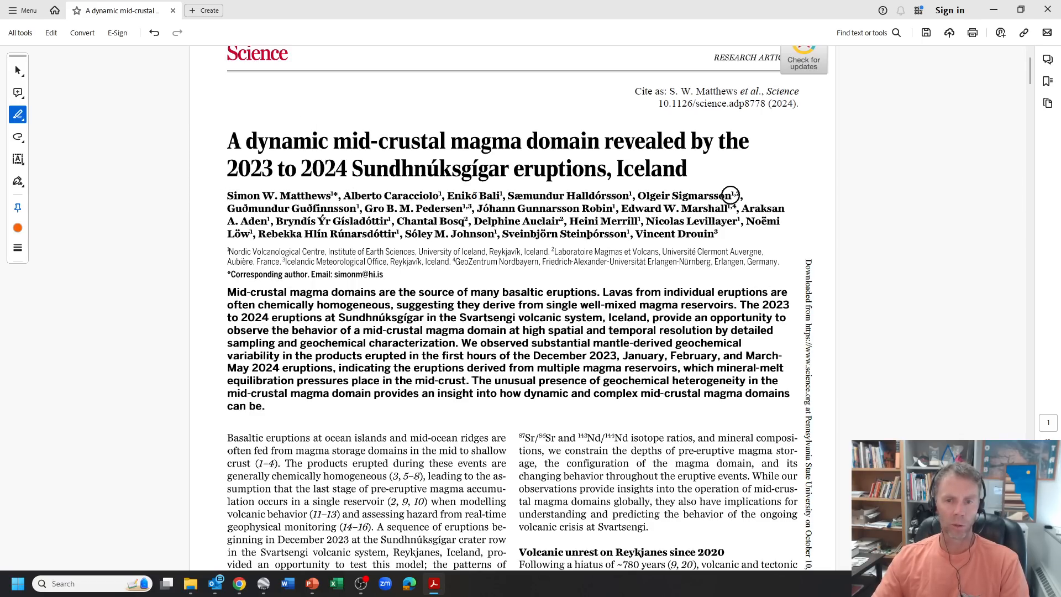
mouse_move(223, 217)
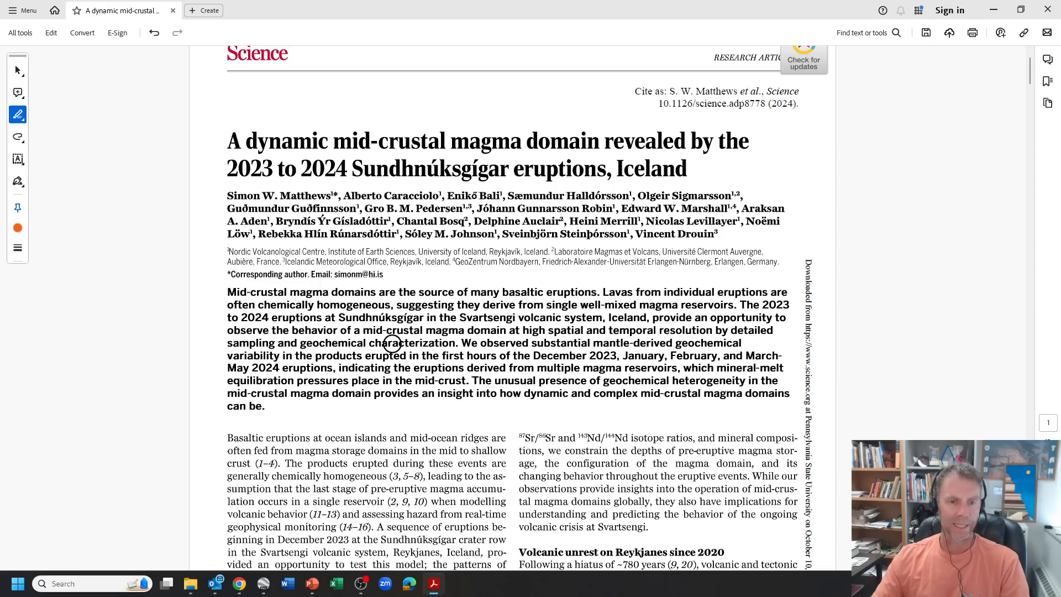
Step: Settle the view on page 1's abstract, introduction and Reykjanes unrest section
scroll(down, 3)
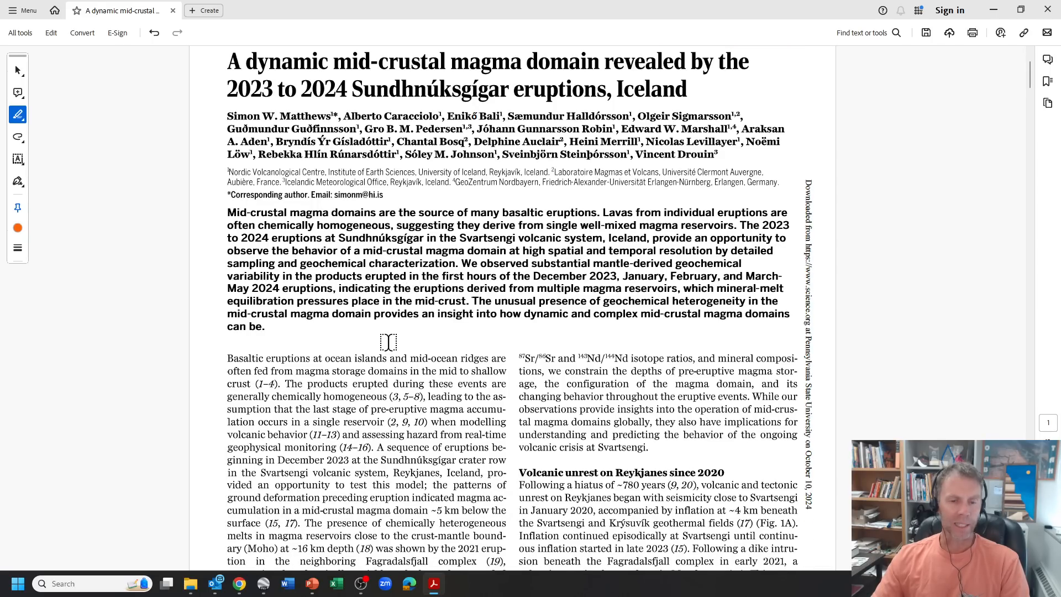
scroll(down, 3)
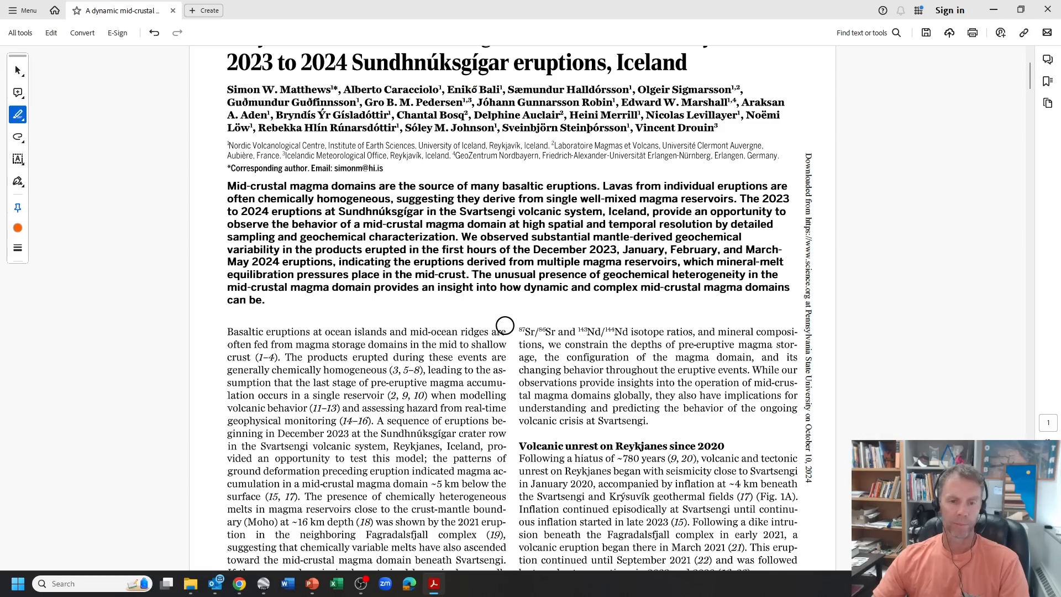
scroll(down, 3)
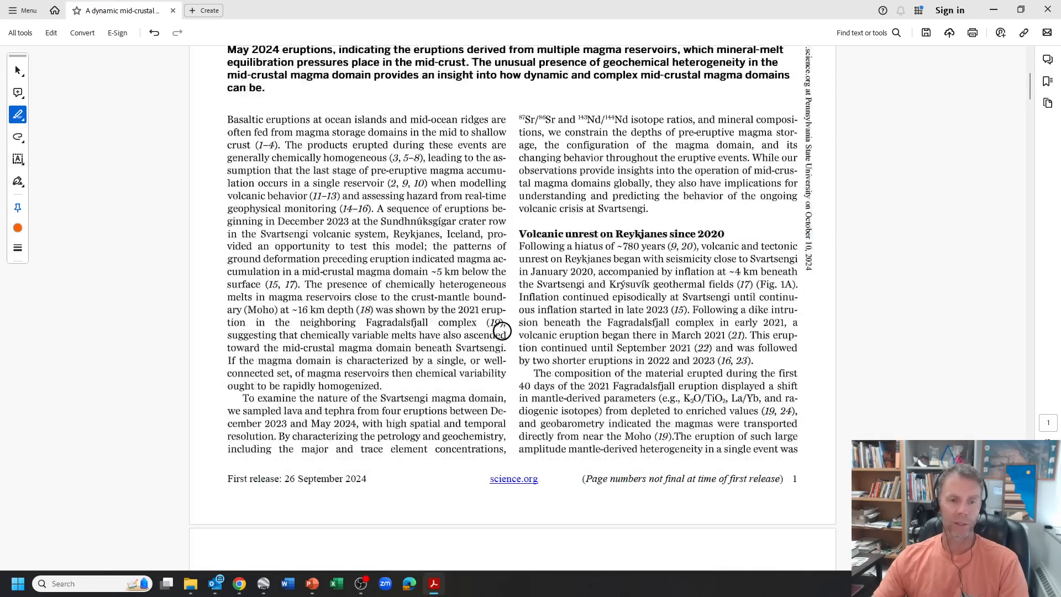
scroll(down, 3)
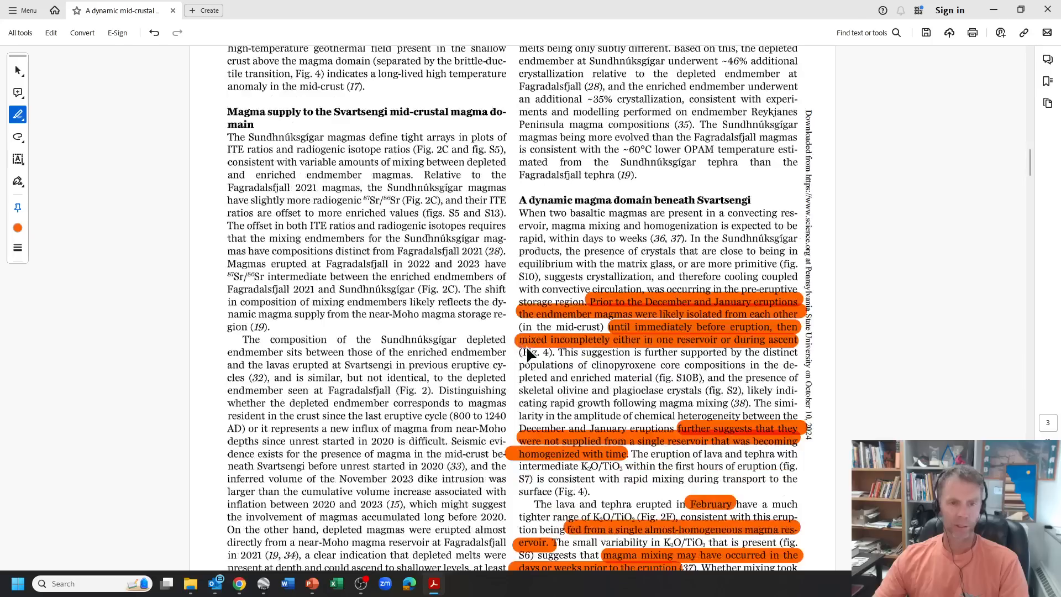
scroll(down, 3)
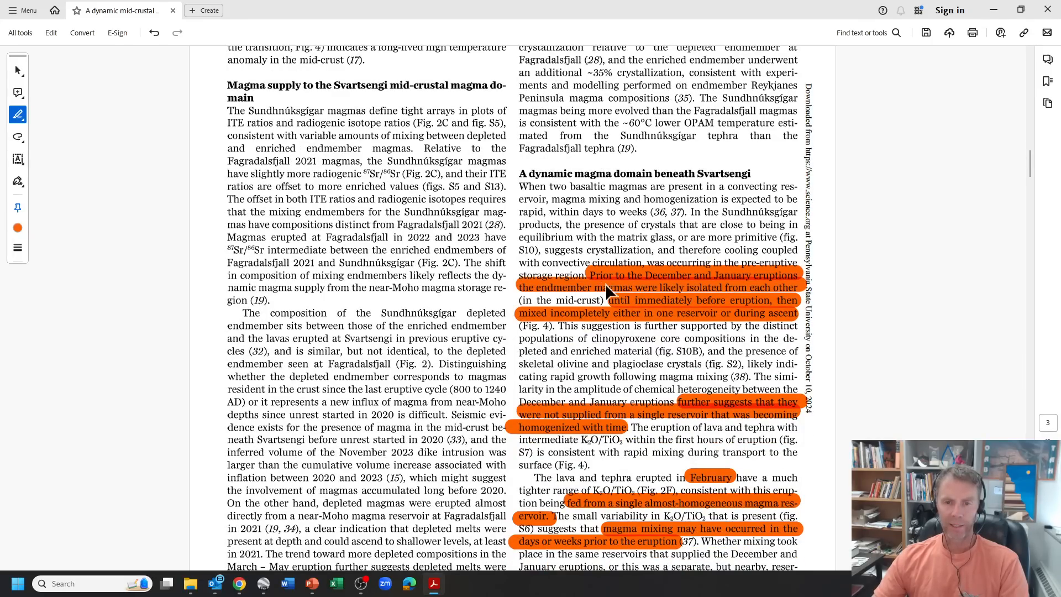
mouse_move(506, 264)
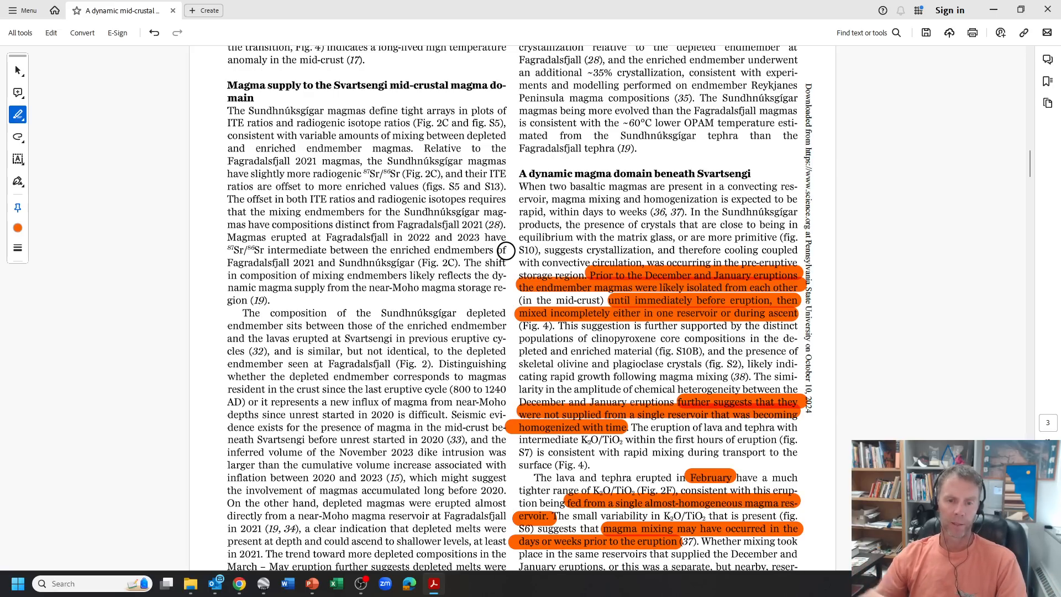
mouse_move(597, 282)
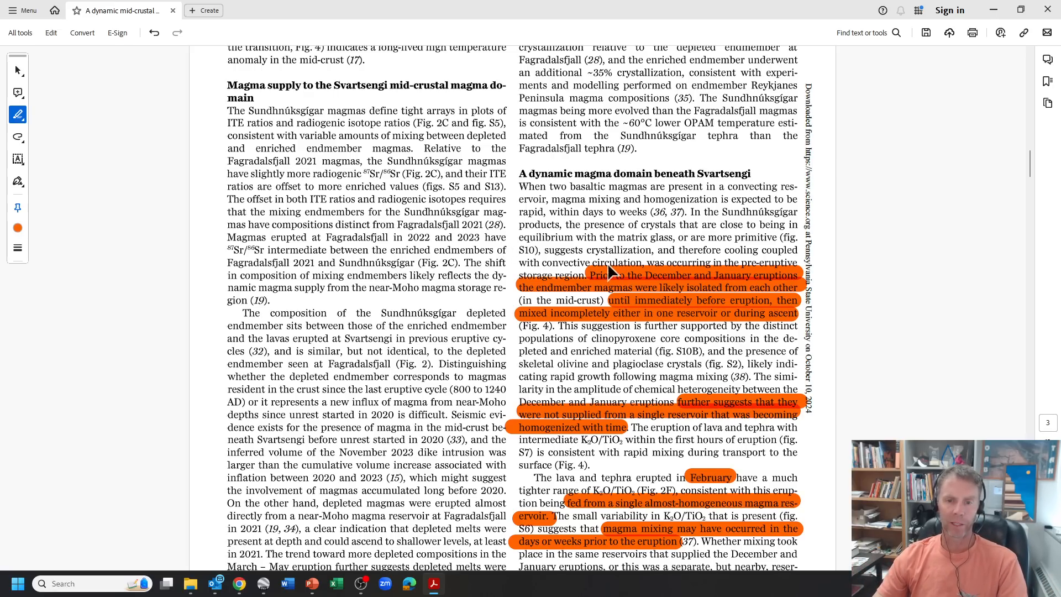
mouse_move(837, 290)
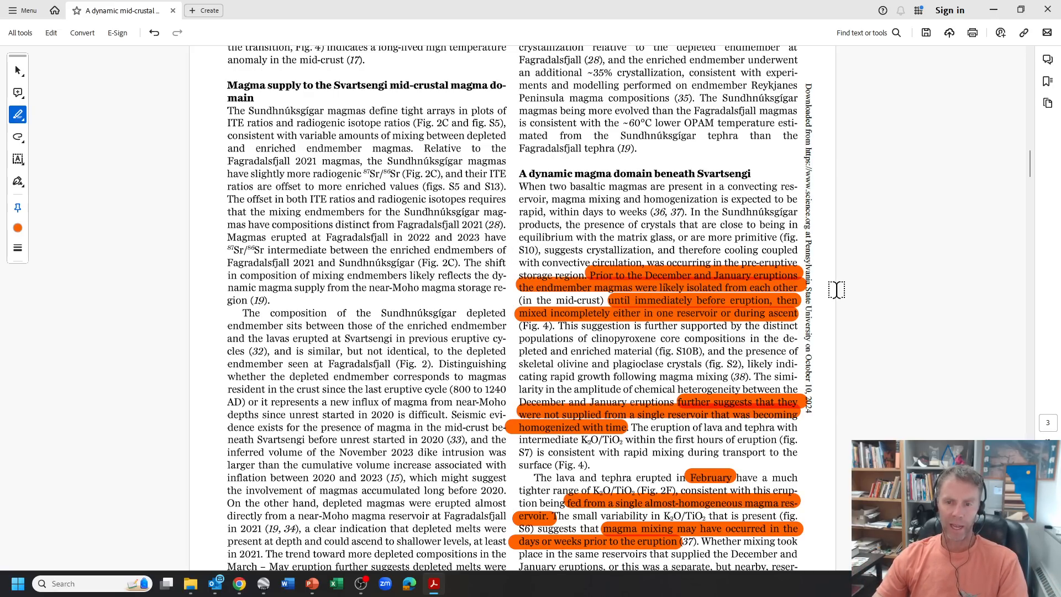
mouse_move(621, 286)
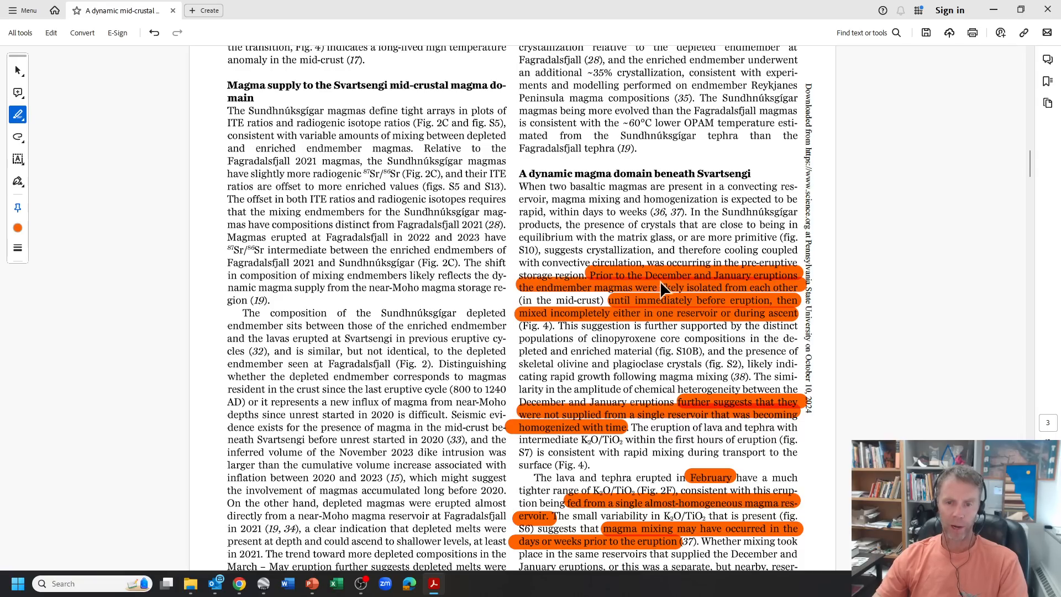
mouse_move(591, 301)
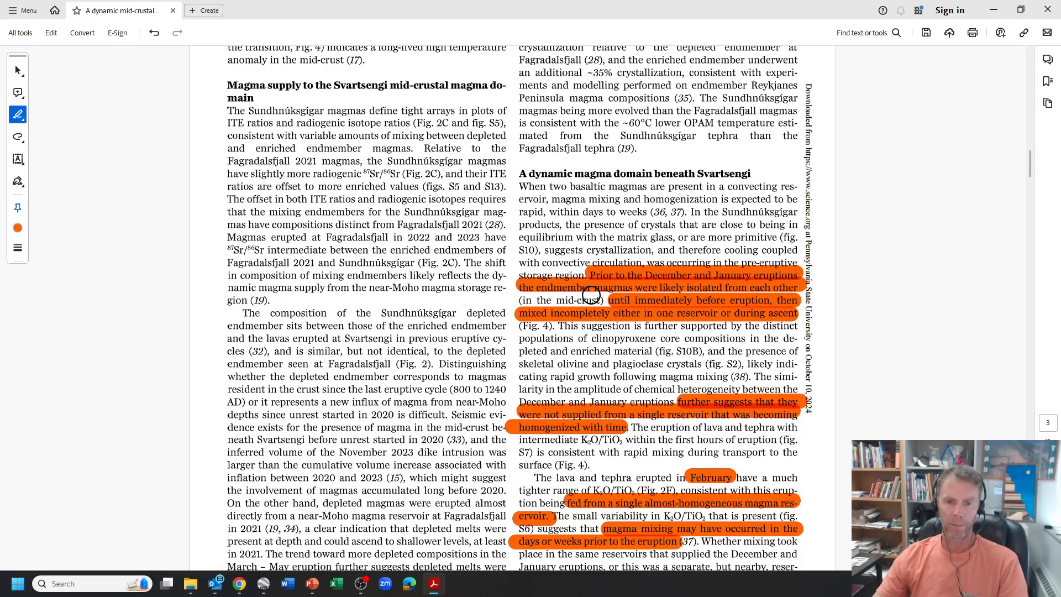
mouse_move(699, 317)
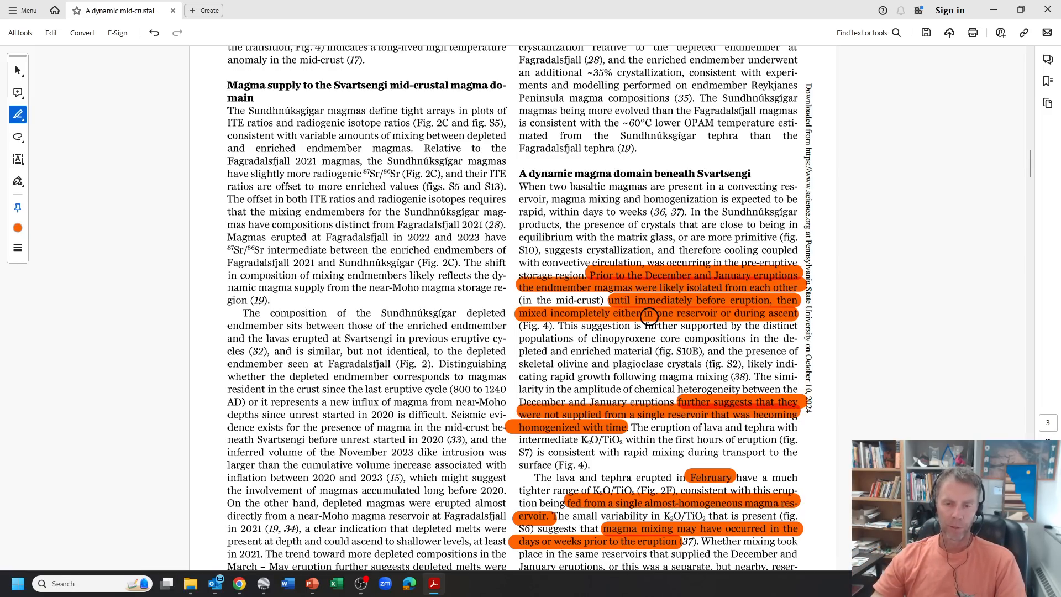
mouse_move(606, 329)
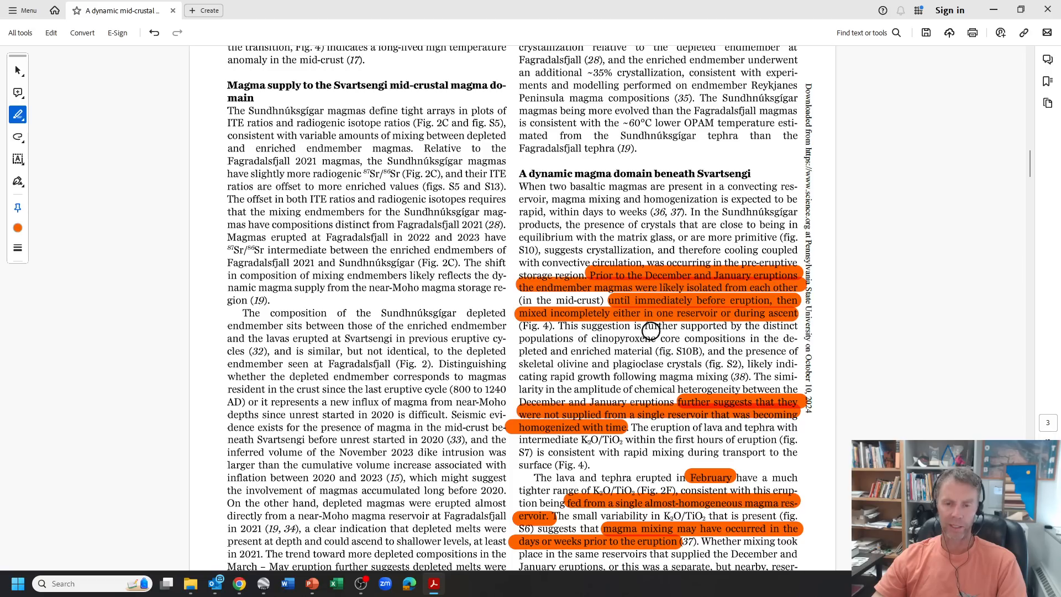
Step: Scroll down page 3 onto page 4 while highlighting the sentences on two isolated, dynamic reservoirs in orange
scroll(down, 3)
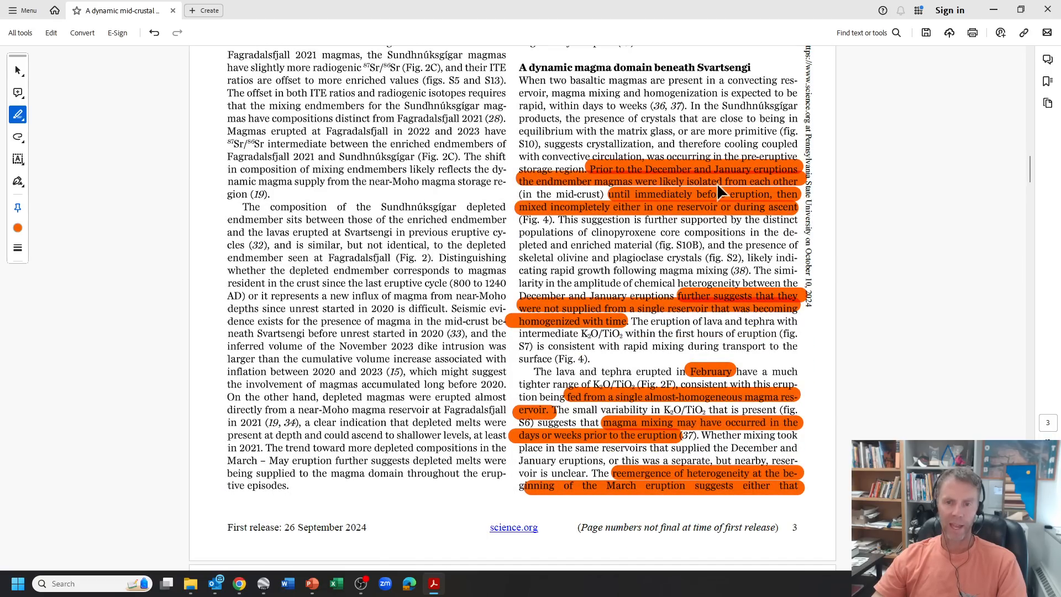
scroll(down, 3)
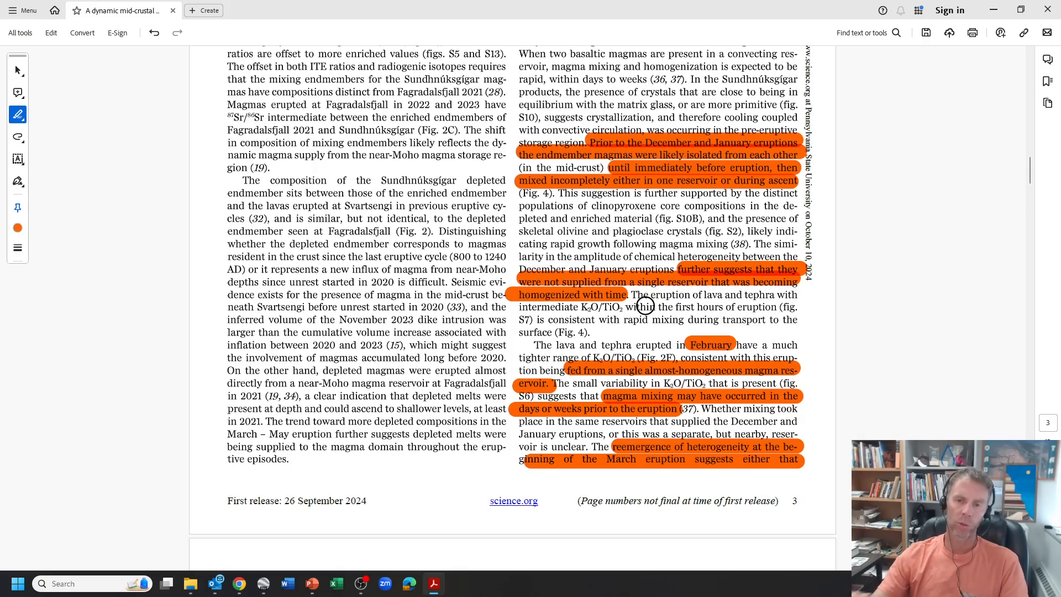
scroll(down, 3)
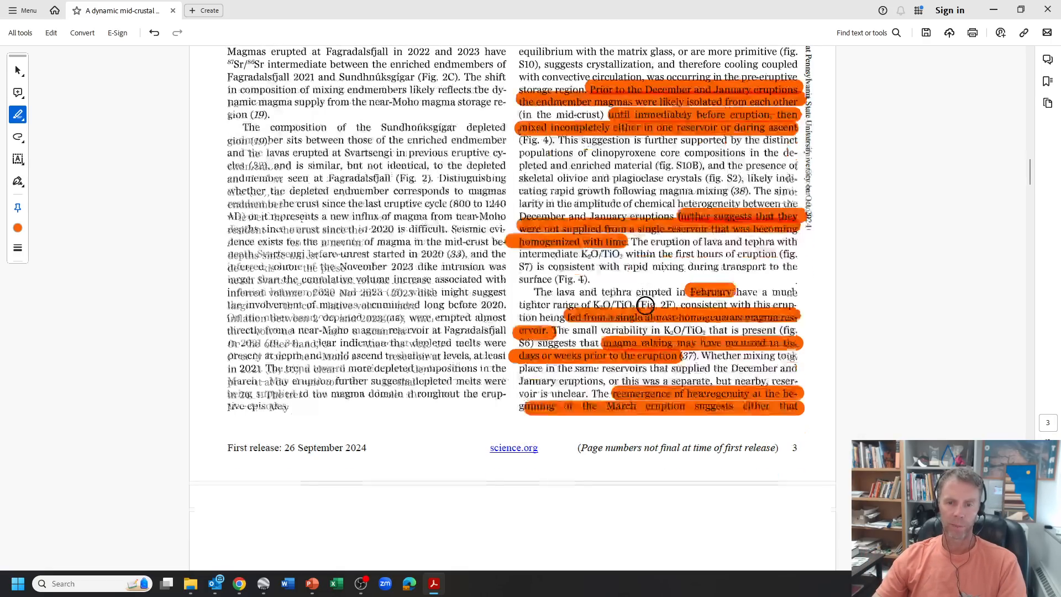
scroll(down, 3)
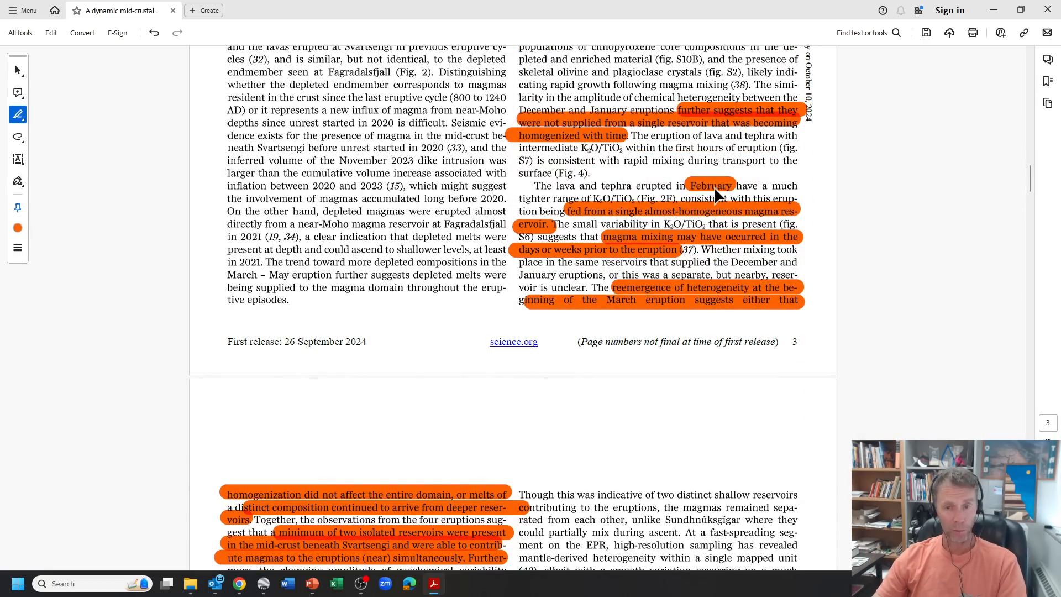
scroll(down, 3)
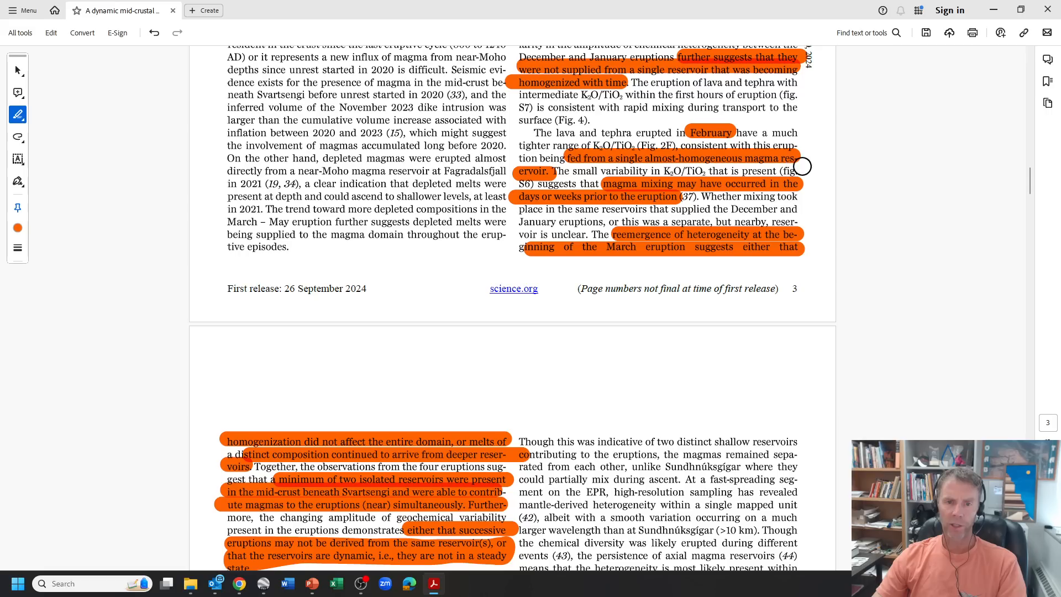
mouse_move(586, 183)
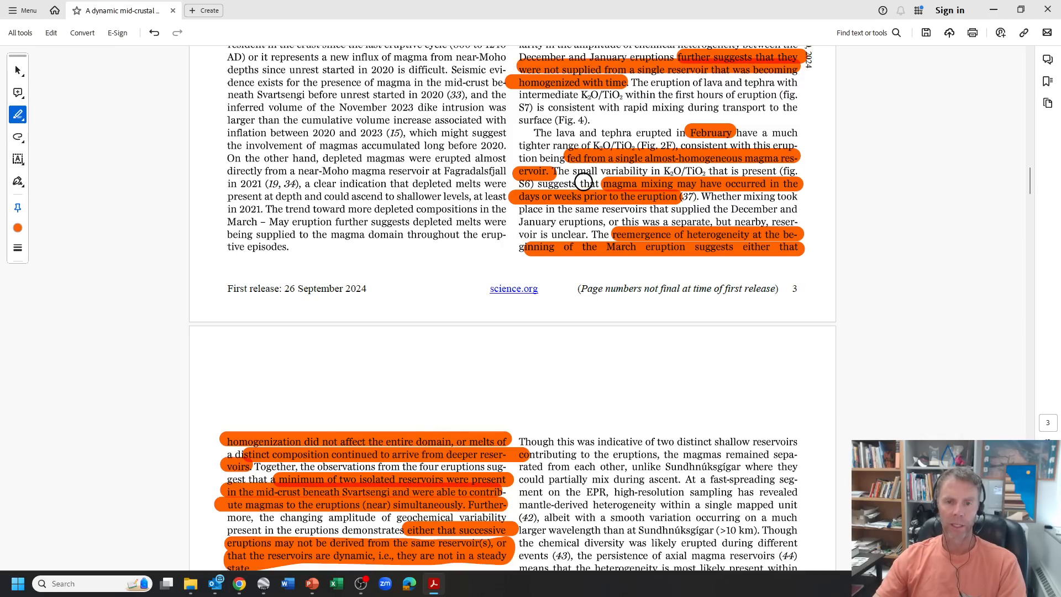
mouse_move(765, 196)
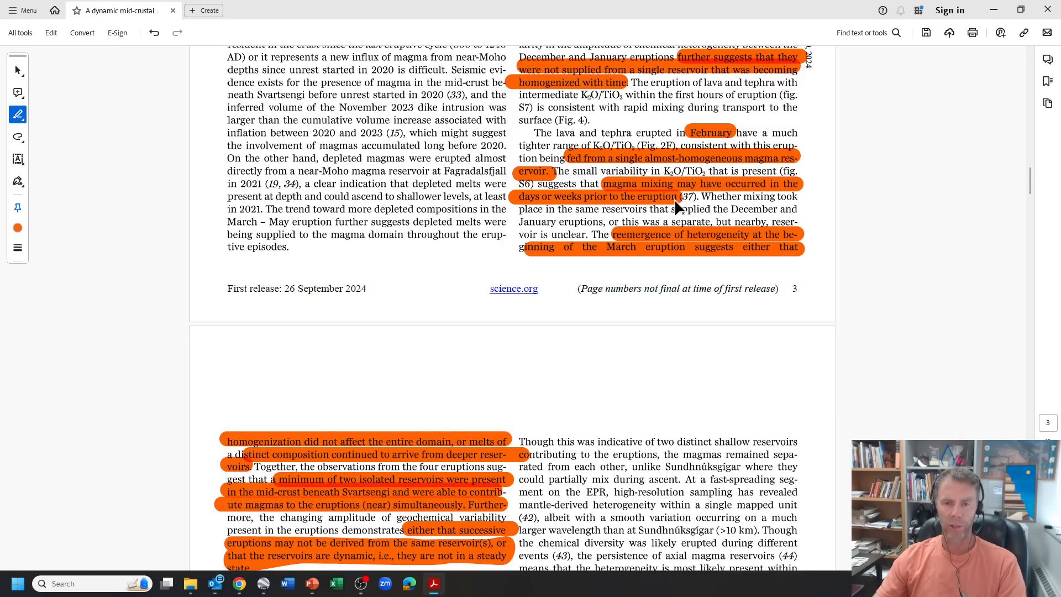
mouse_move(665, 206)
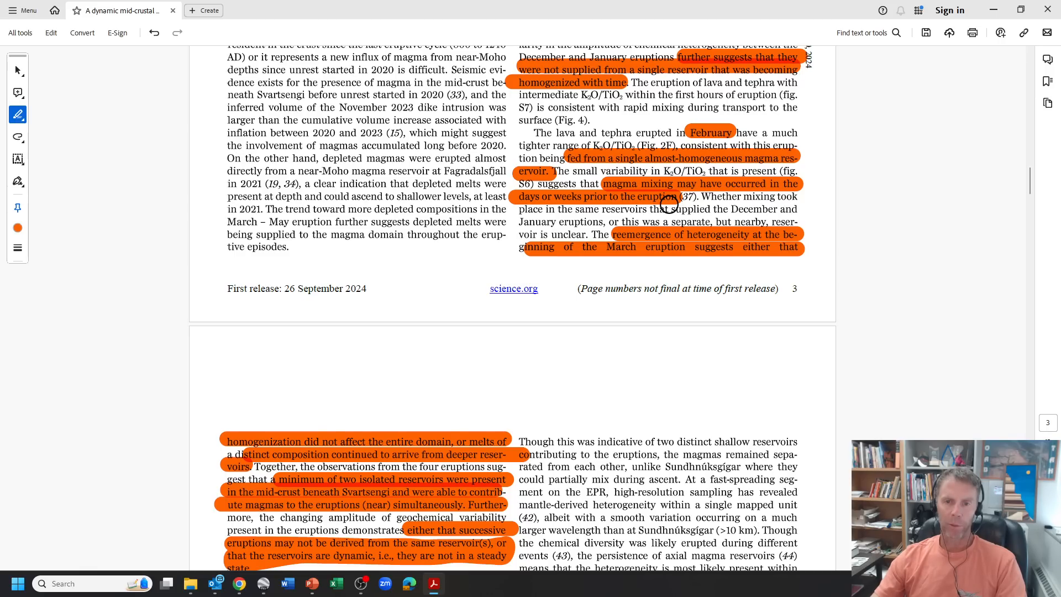
mouse_move(620, 250)
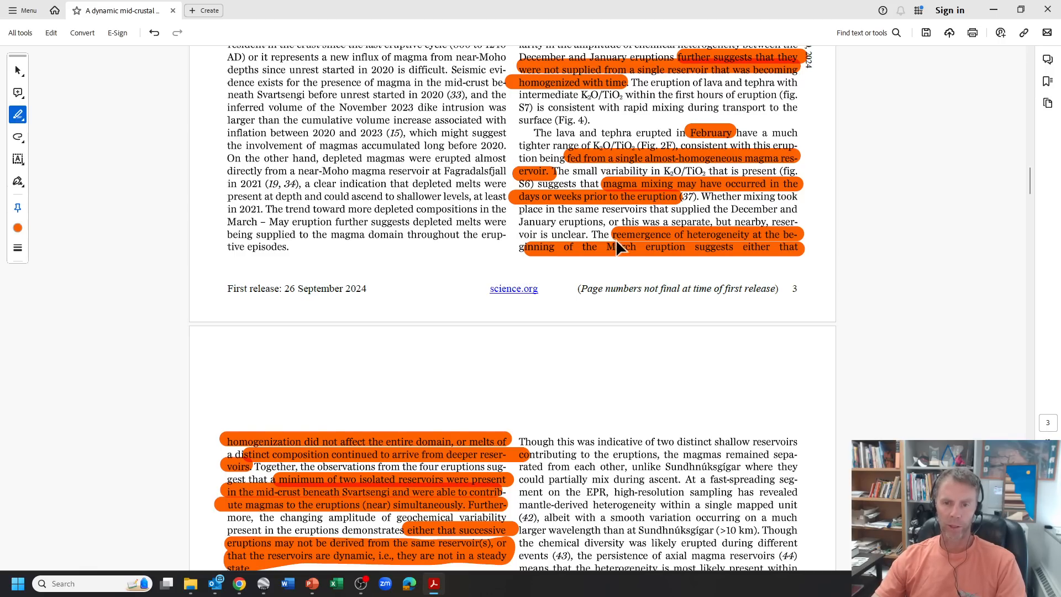
scroll(down, 3)
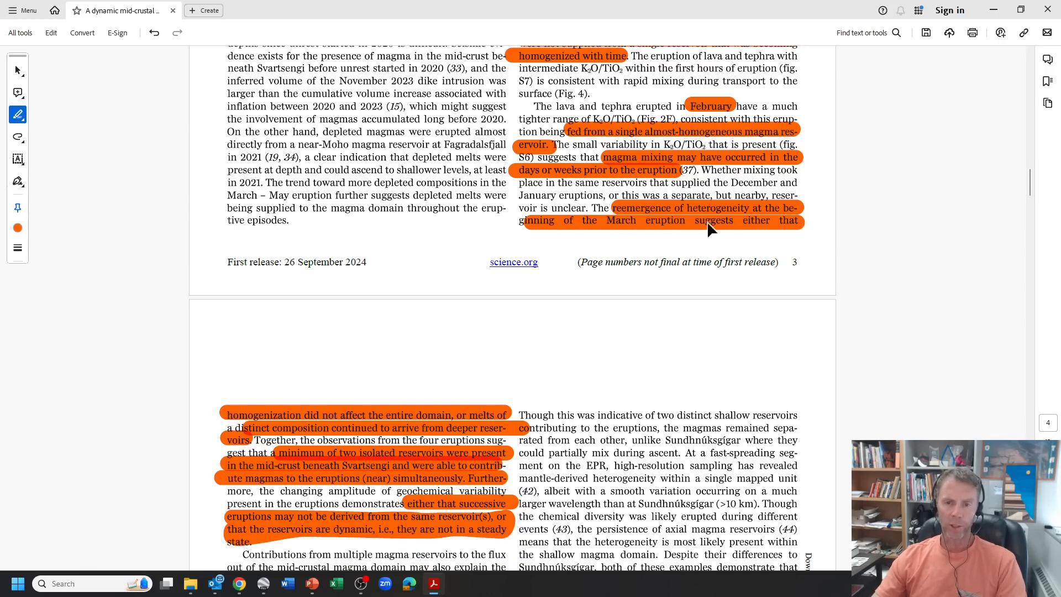
mouse_move(765, 223)
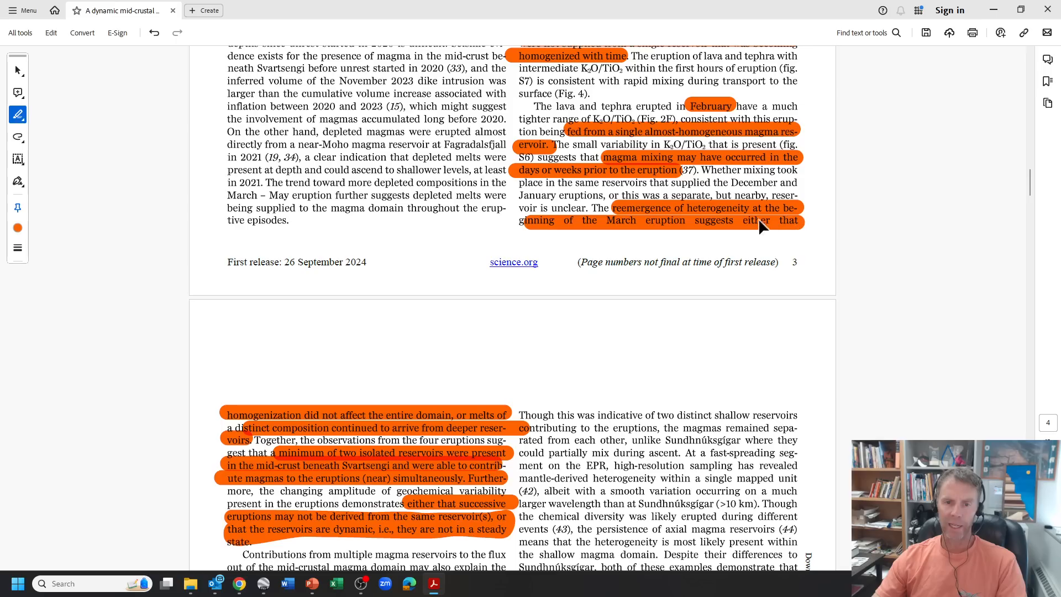
scroll(down, 3)
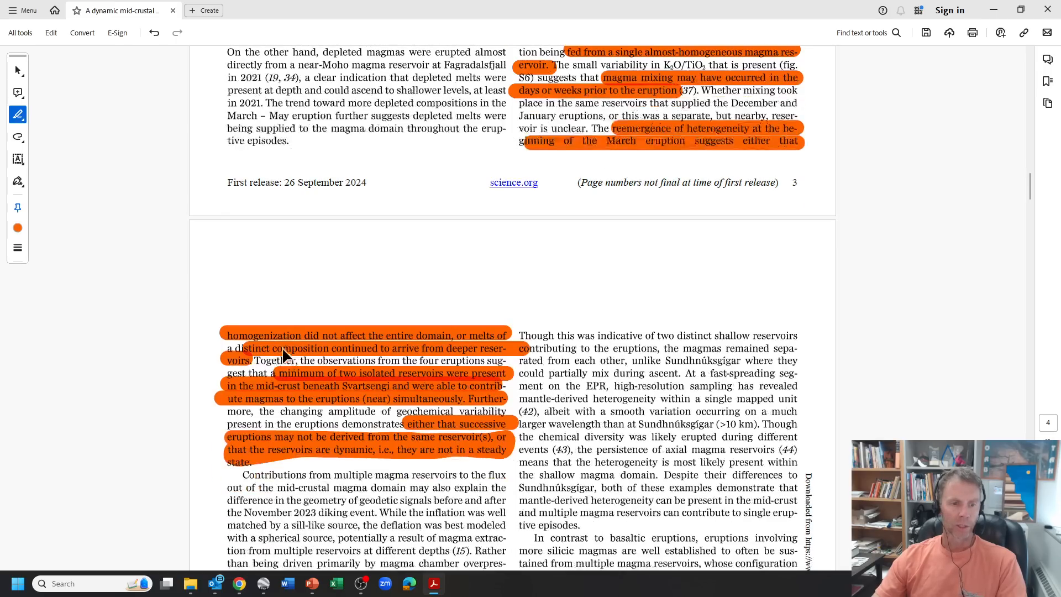
scroll(down, 3)
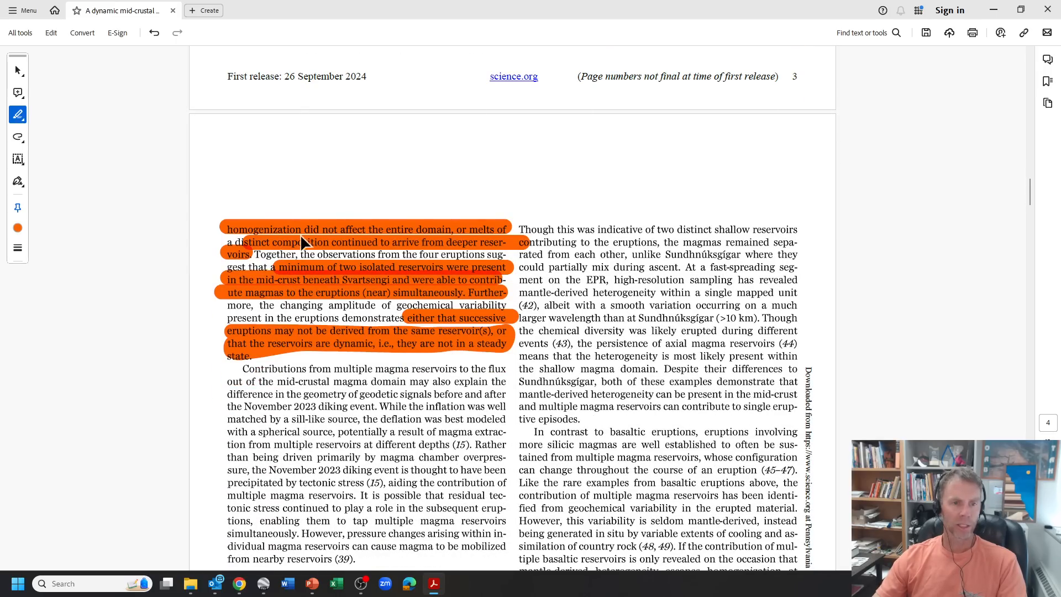
mouse_move(507, 246)
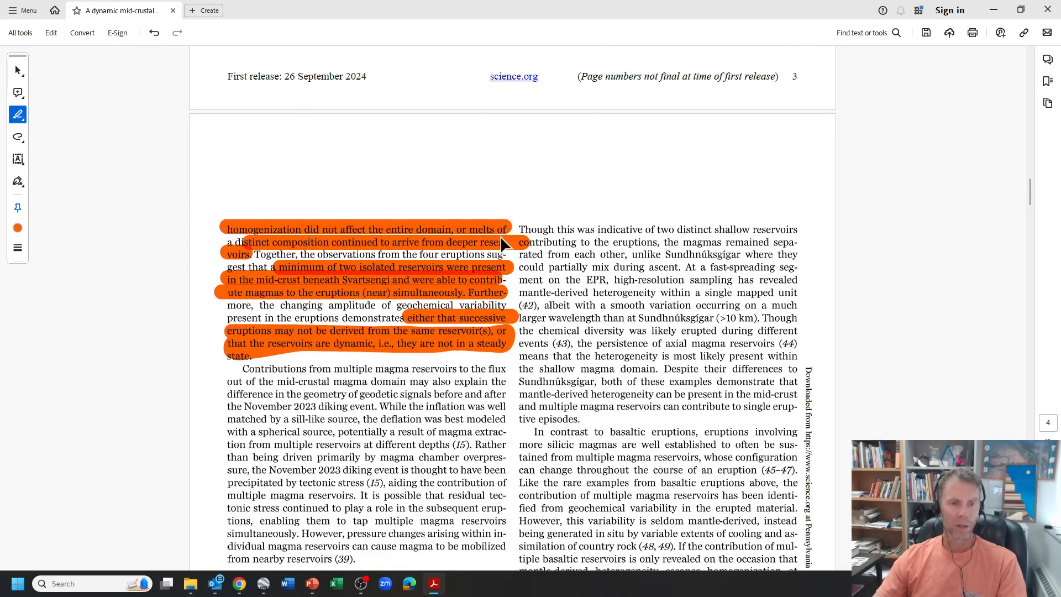
mouse_move(401, 256)
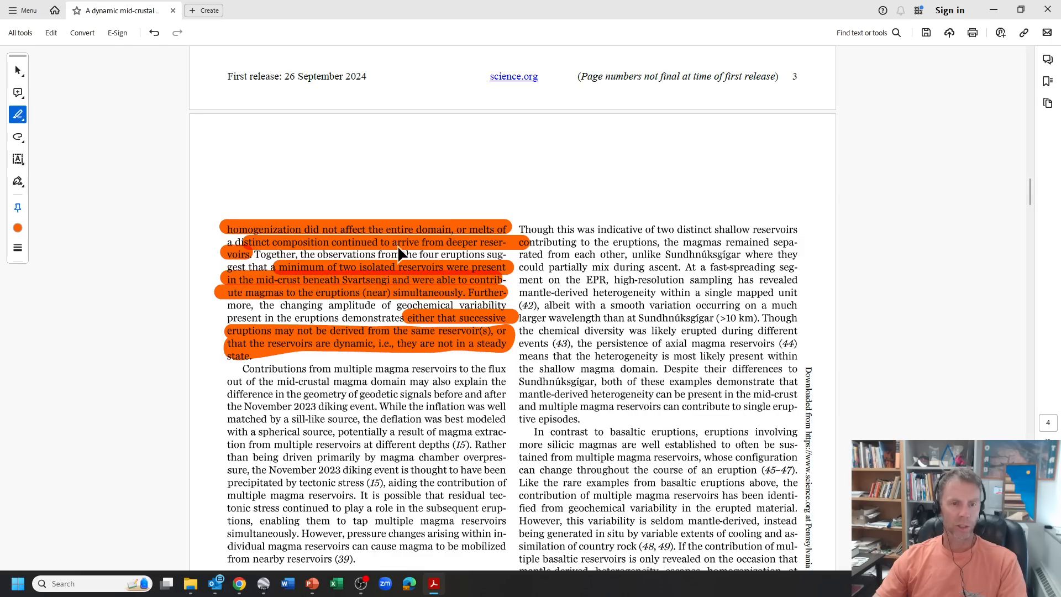
mouse_move(228, 279)
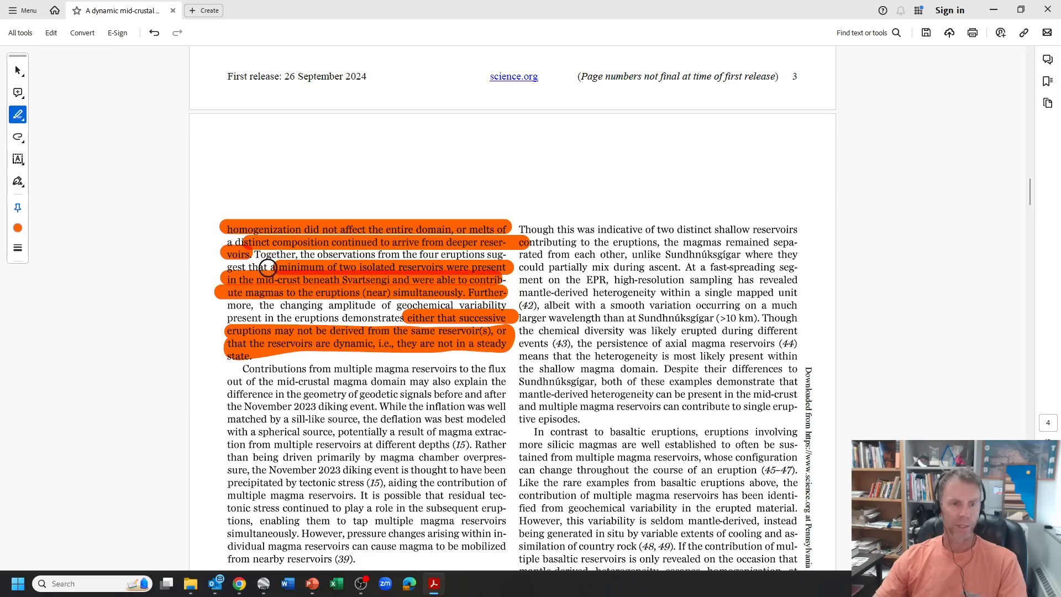
mouse_move(398, 272)
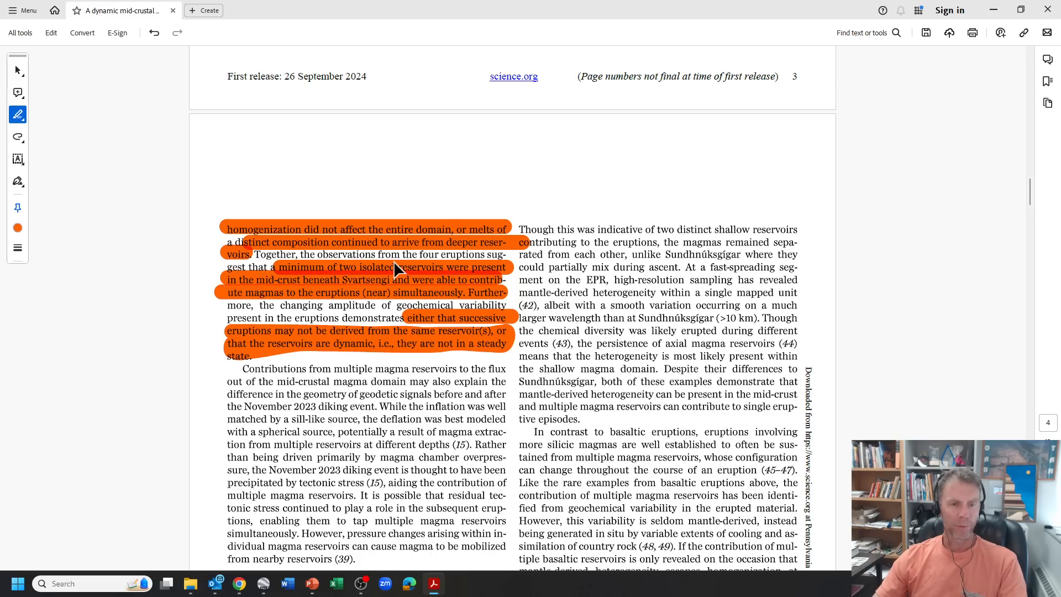
mouse_move(404, 263)
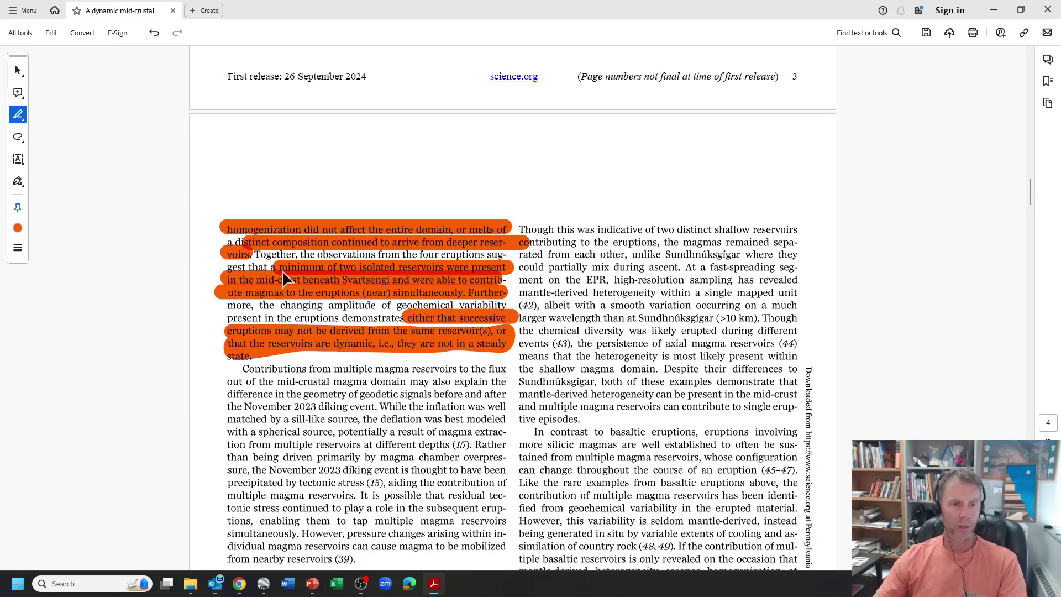
mouse_move(412, 282)
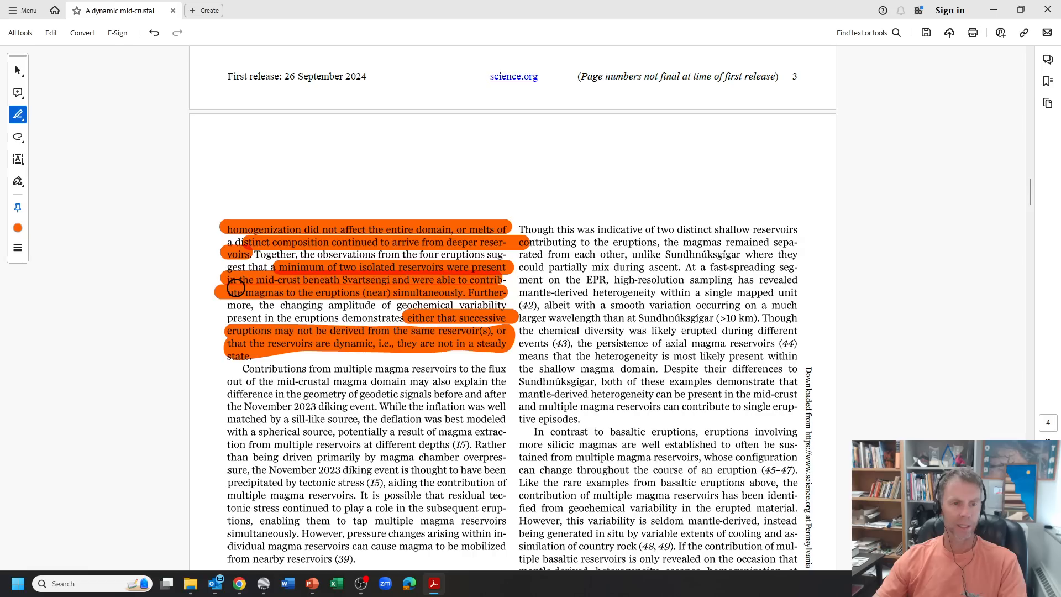
mouse_move(430, 292)
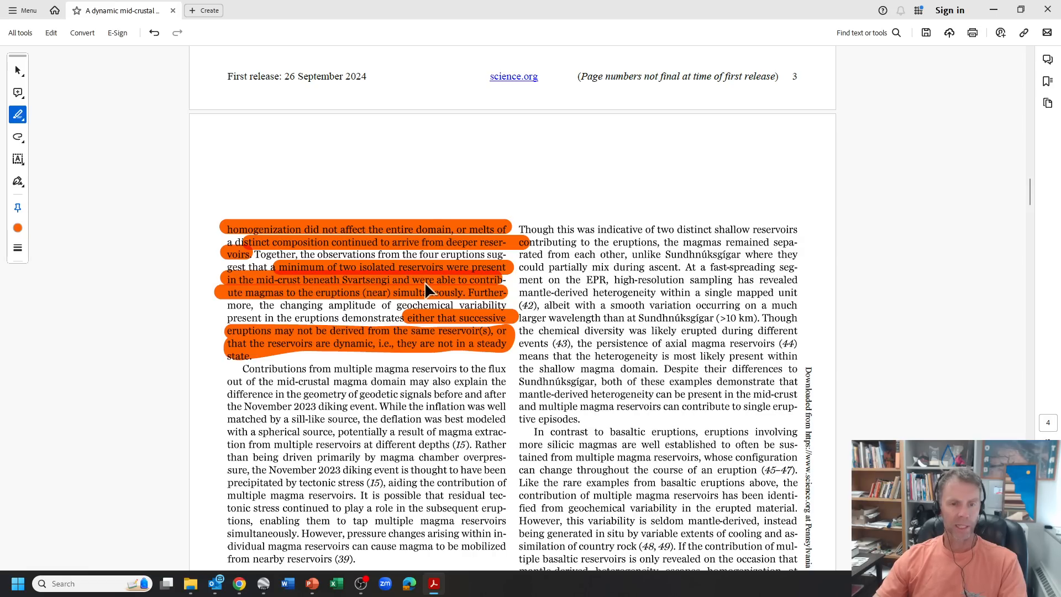
mouse_move(369, 308)
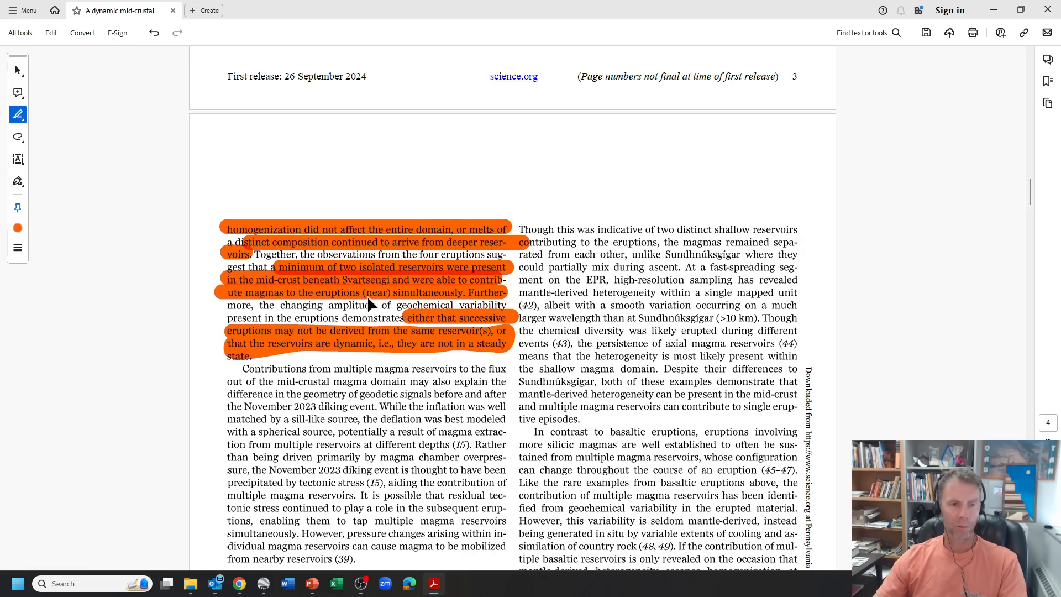
mouse_move(463, 301)
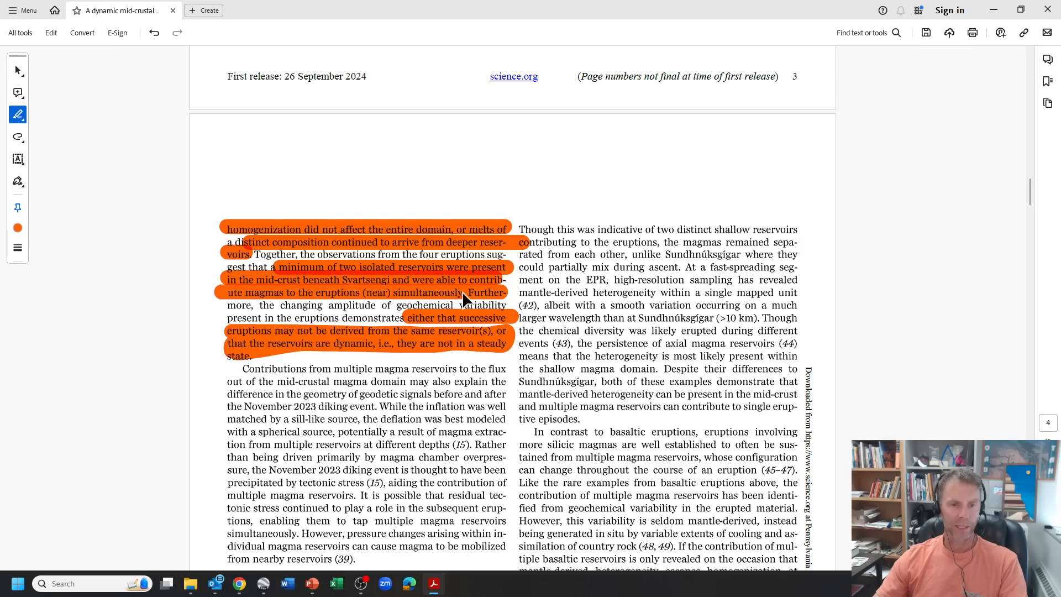
mouse_move(427, 333)
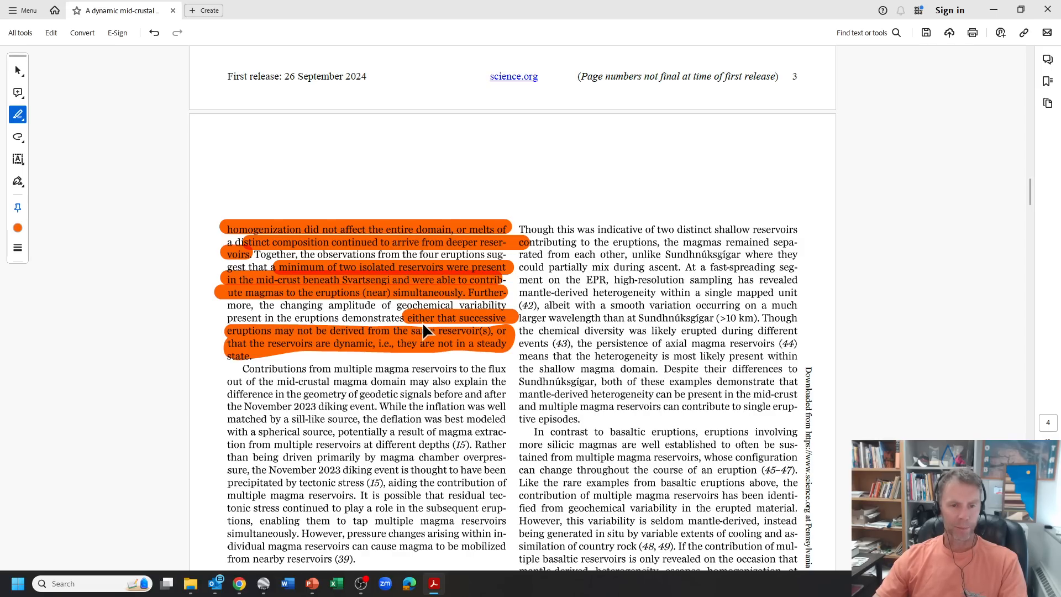
mouse_move(325, 345)
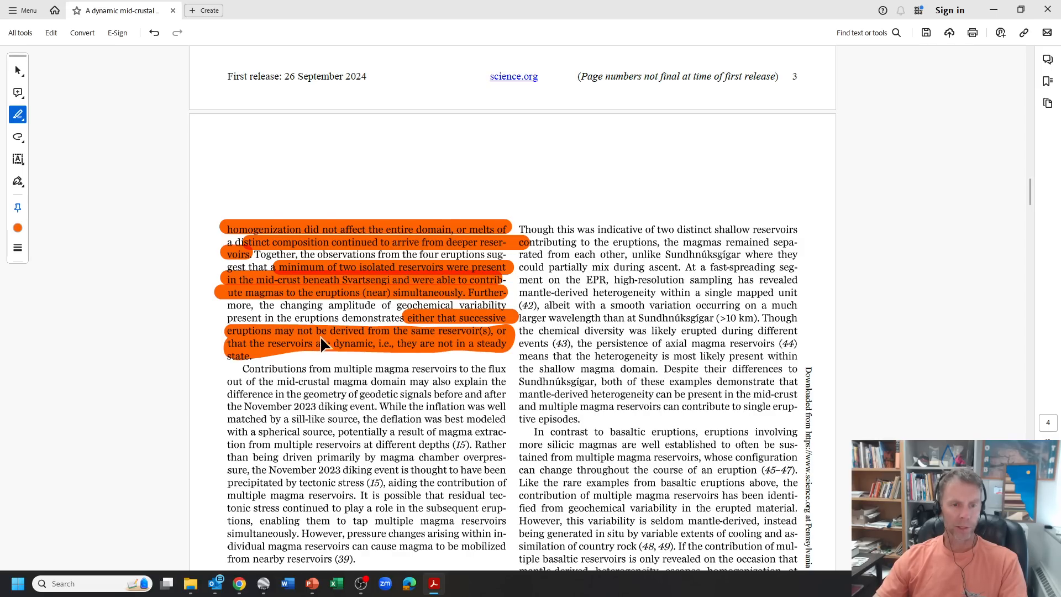
mouse_move(255, 345)
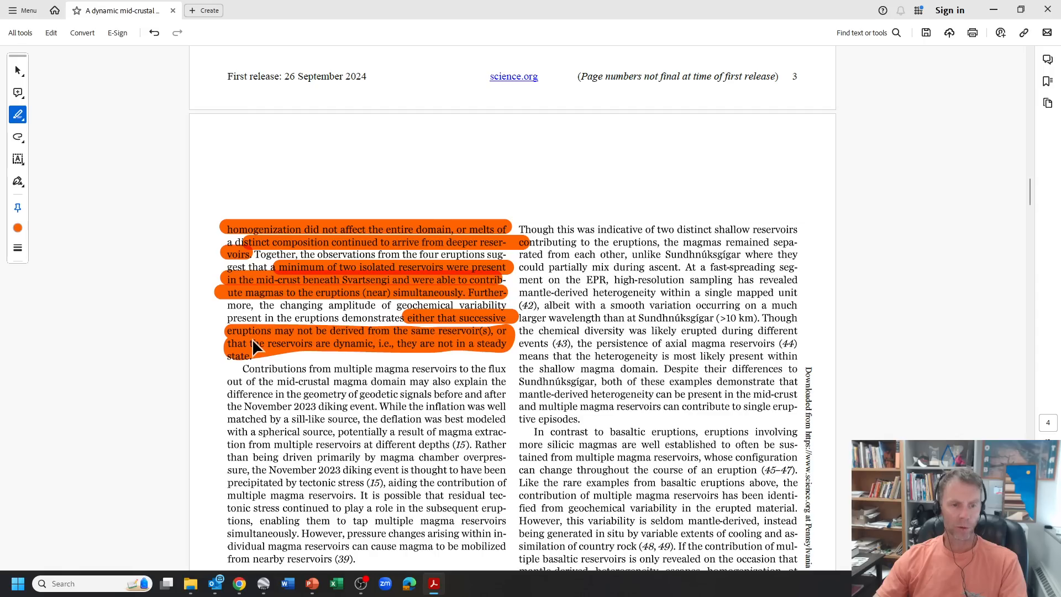
mouse_move(451, 357)
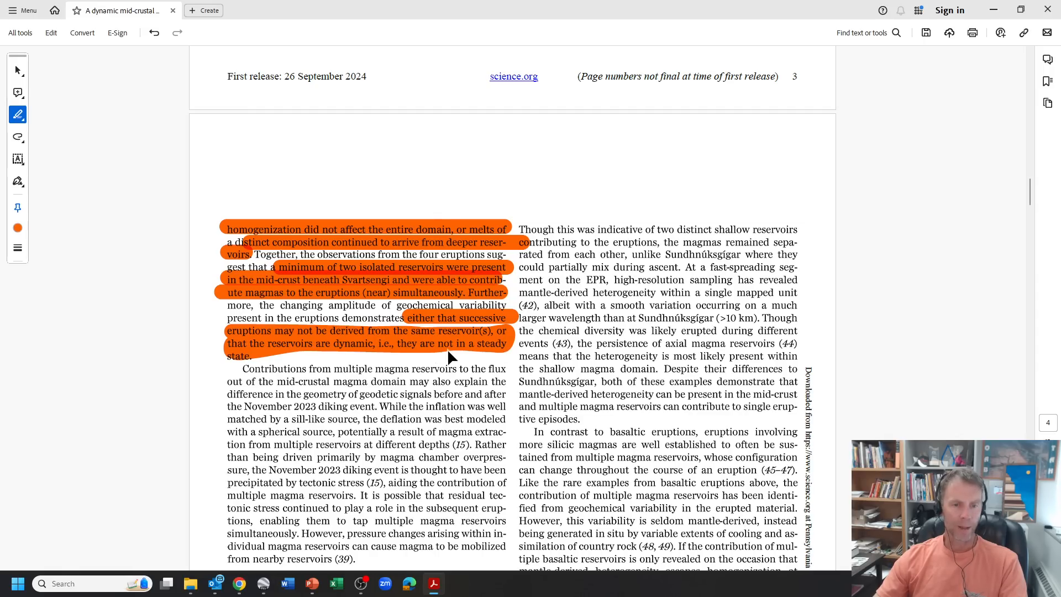
Step: Scroll through pages 4–11 and the references until page 12's magma domain schematic appears
scroll(down, 3)
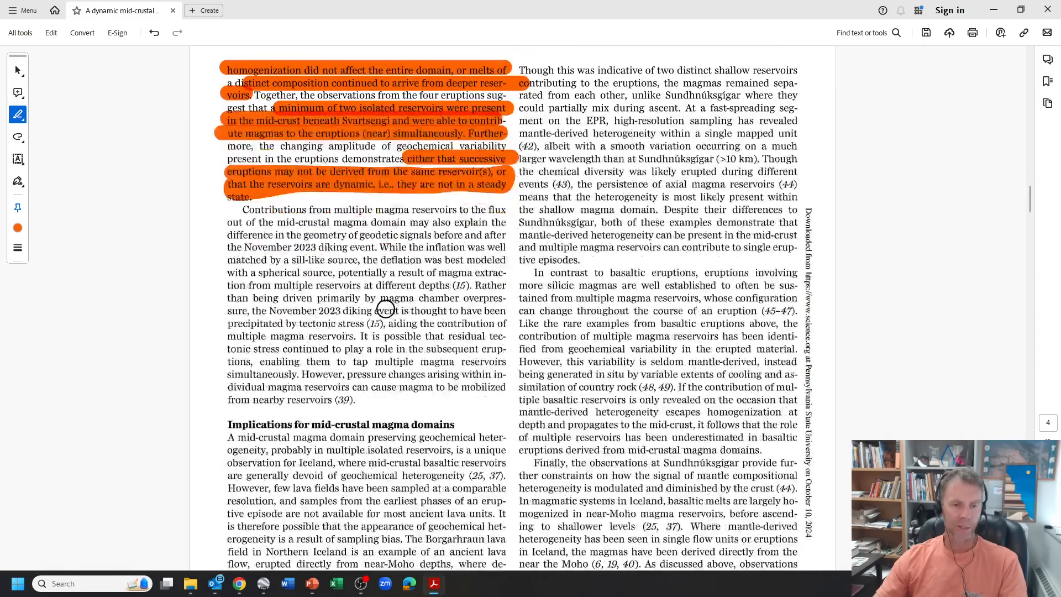
scroll(down, 3)
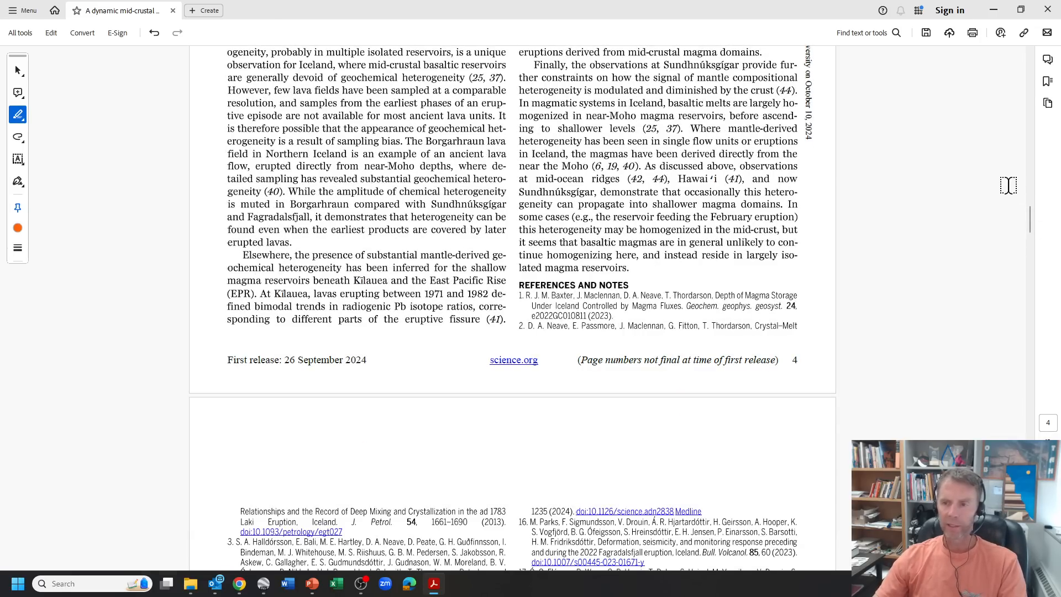
scroll(down, 3)
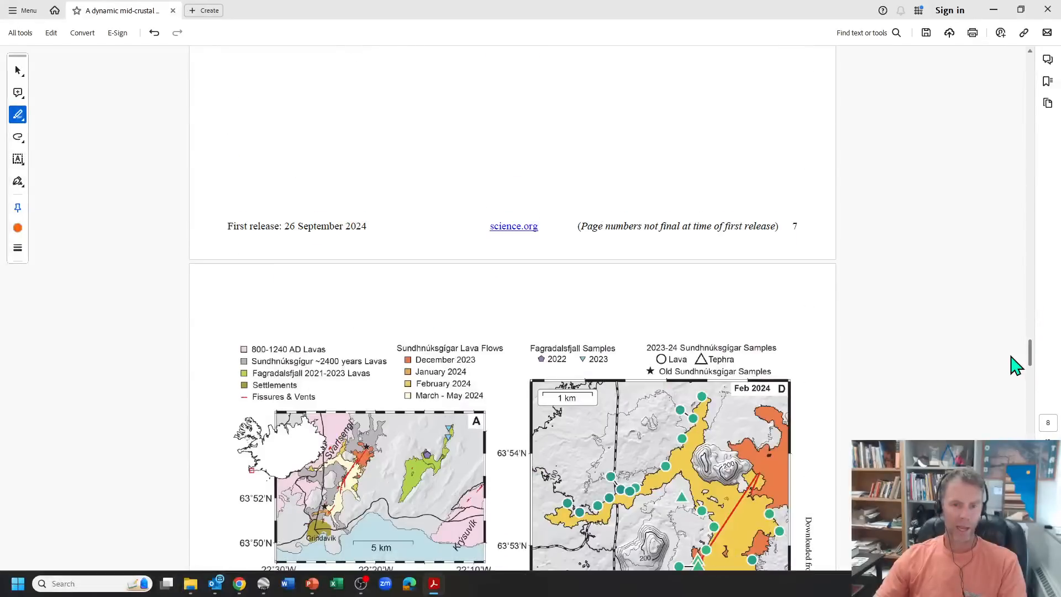
scroll(down, 3)
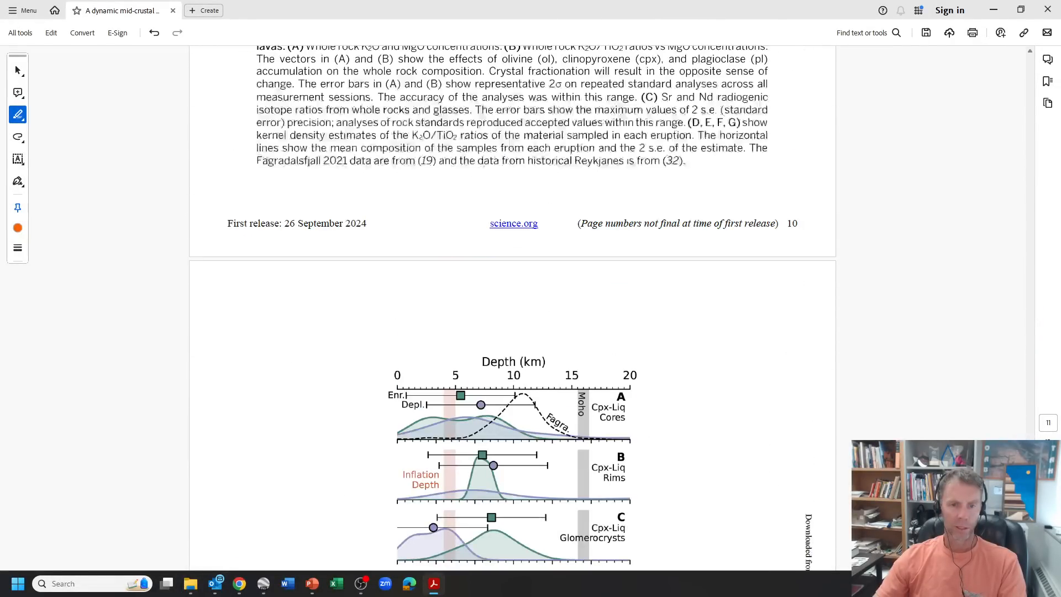
scroll(down, 3)
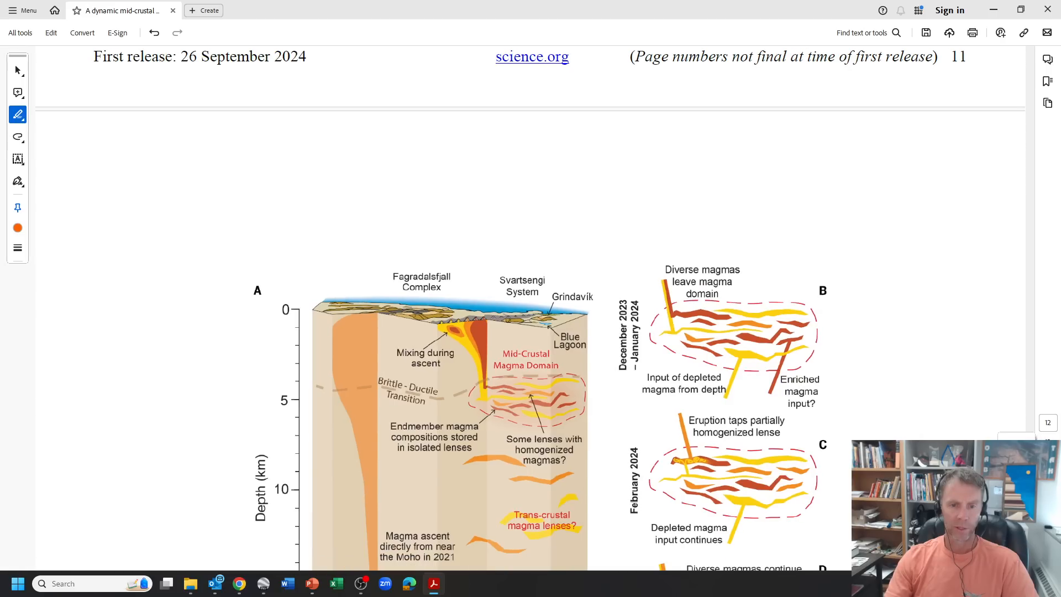
scroll(down, 3)
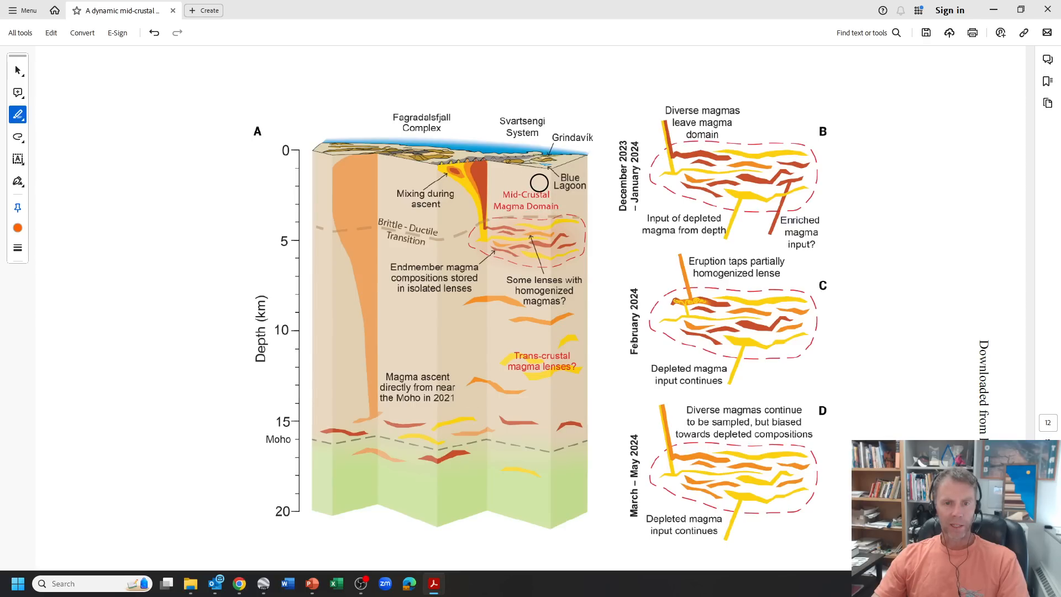
drag(539, 182, 427, 162)
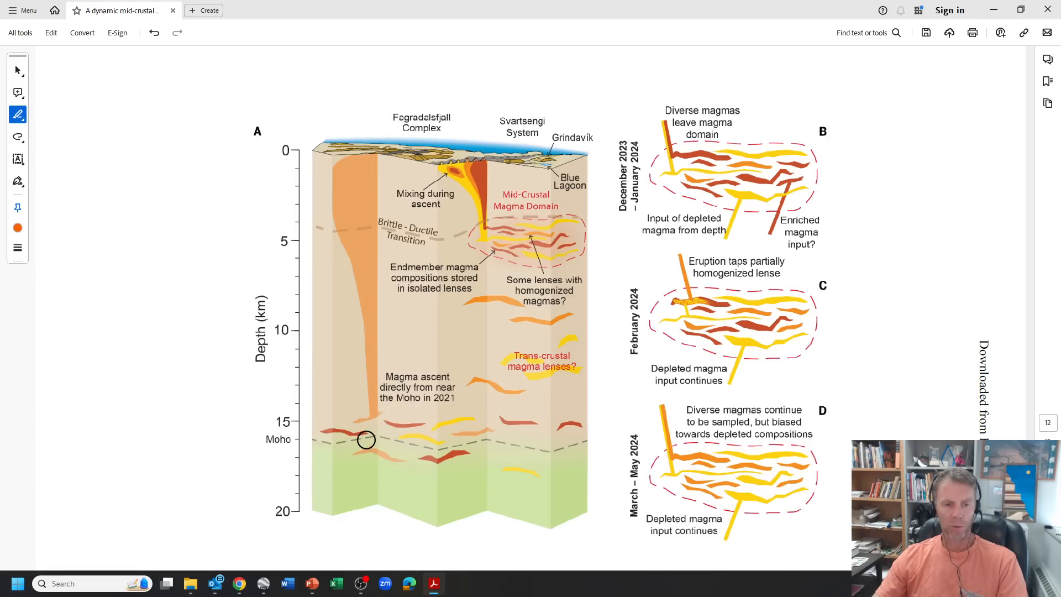
mouse_move(371, 268)
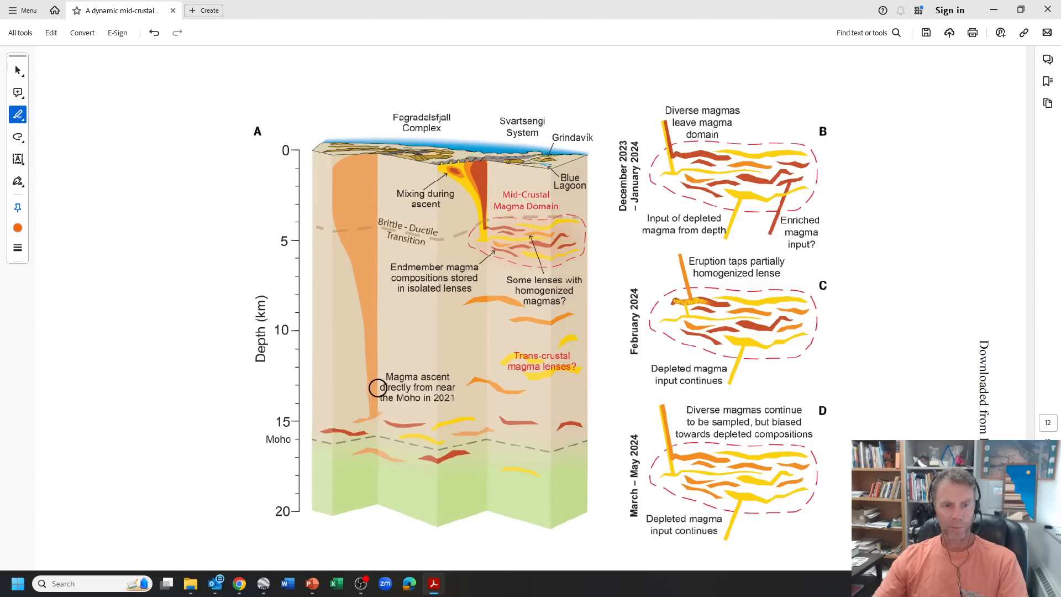
mouse_move(371, 418)
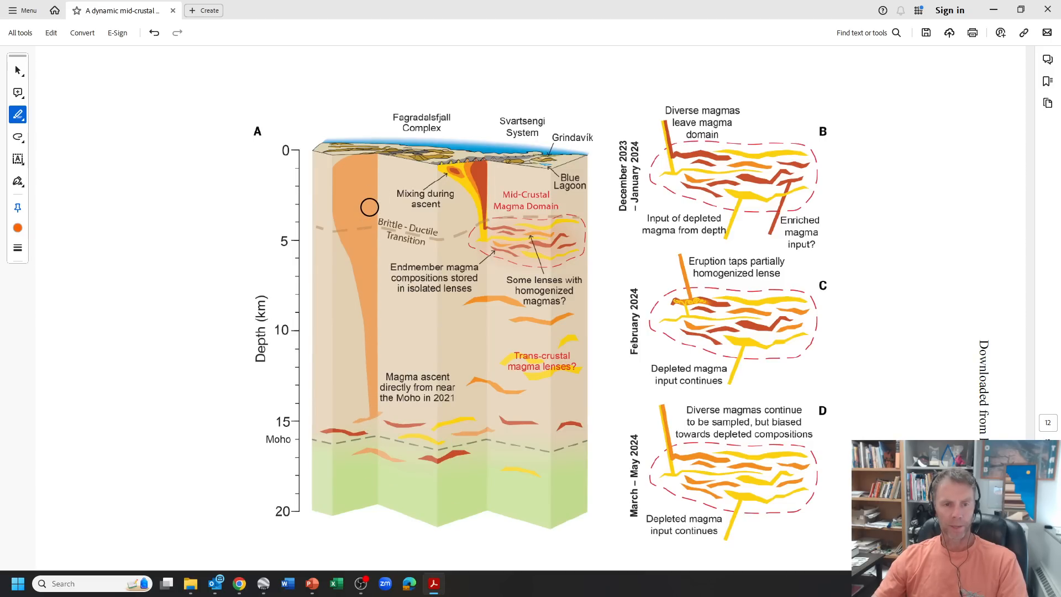
mouse_move(367, 221)
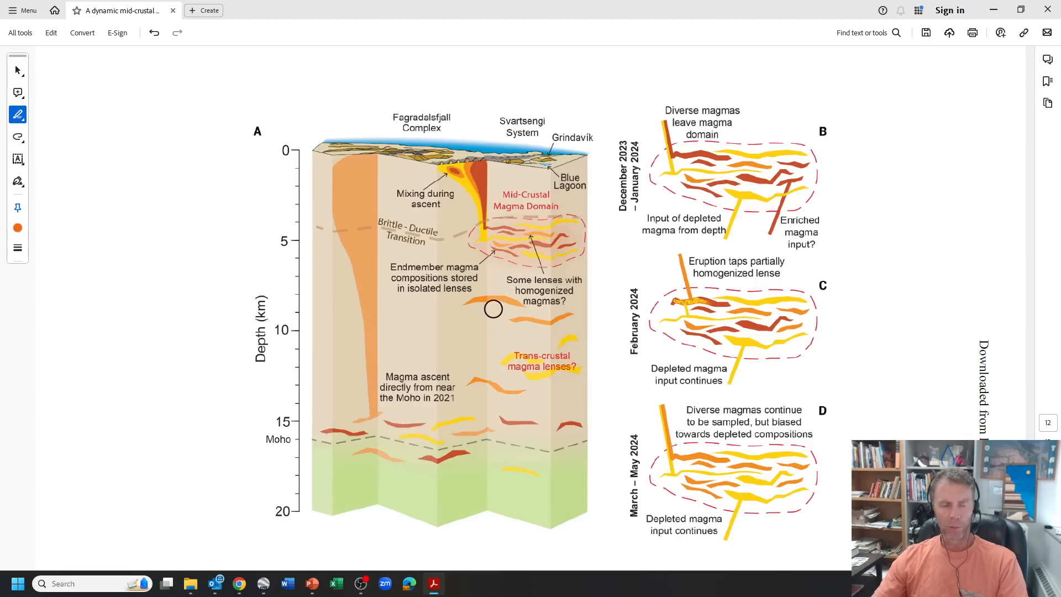
mouse_move(543, 364)
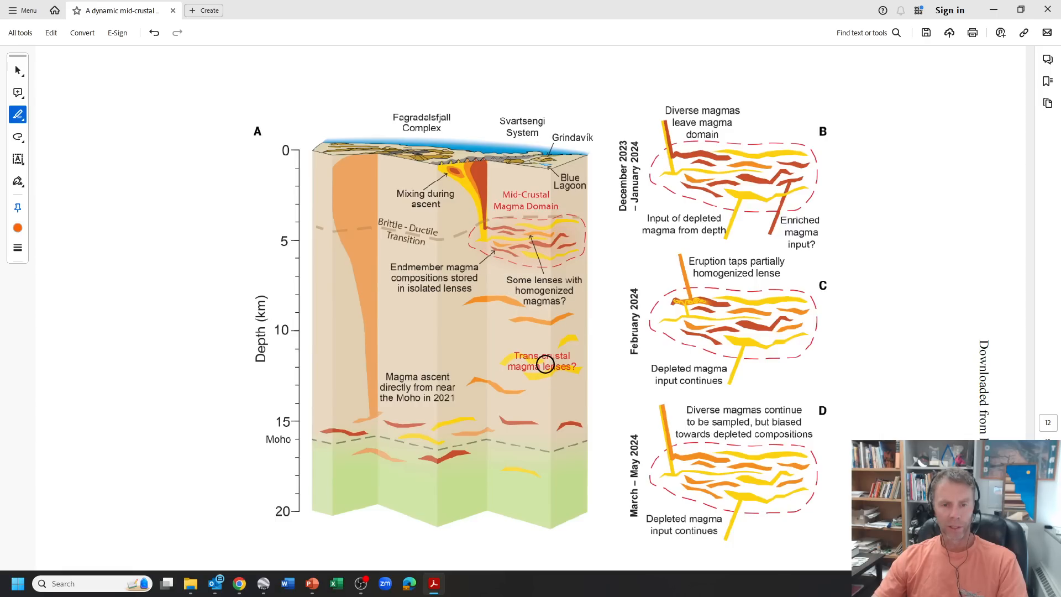
mouse_move(517, 310)
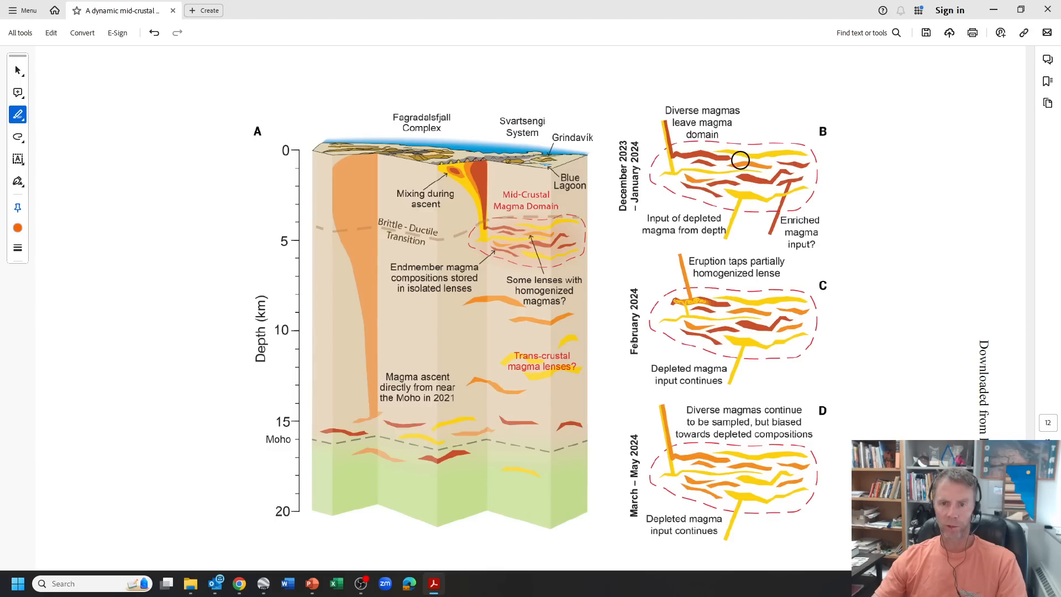
mouse_move(680, 188)
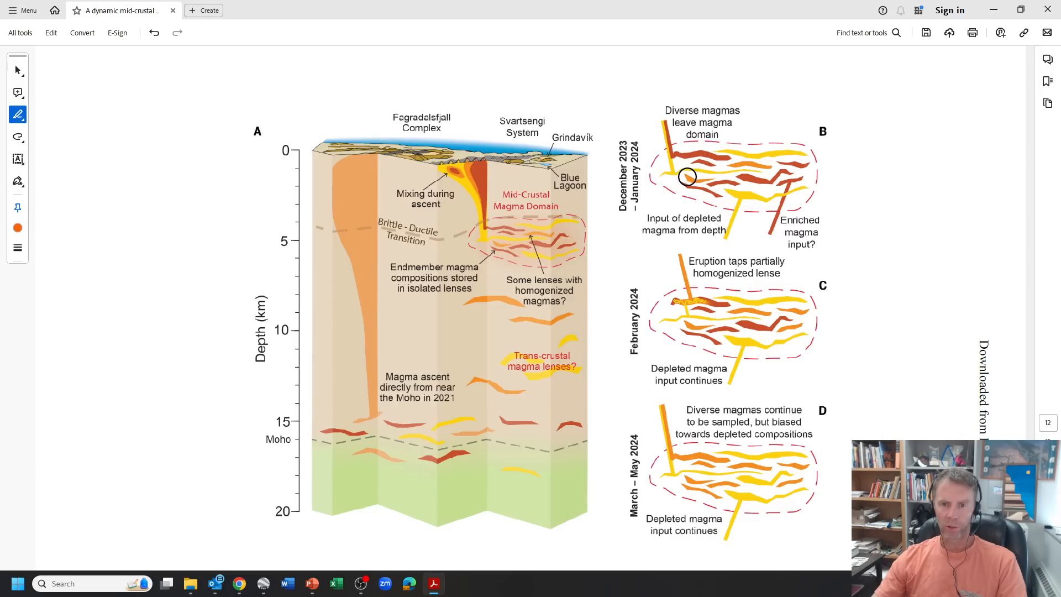
Step: Mark panels B–D with short orange strokes and scroll so the start of the Fig. 4 caption shows
drag(686, 177, 676, 173)
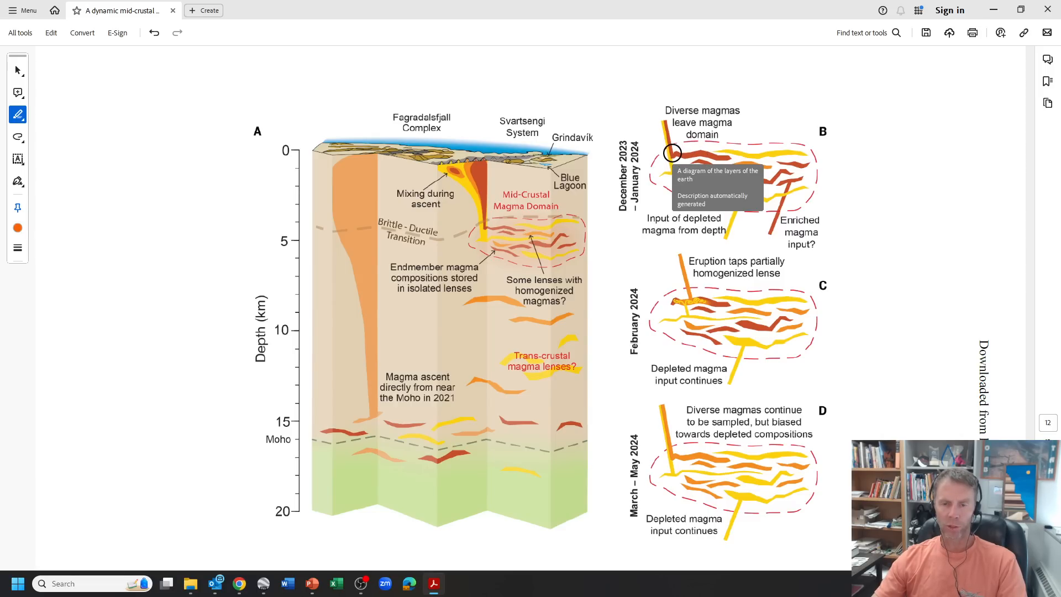
mouse_move(669, 49)
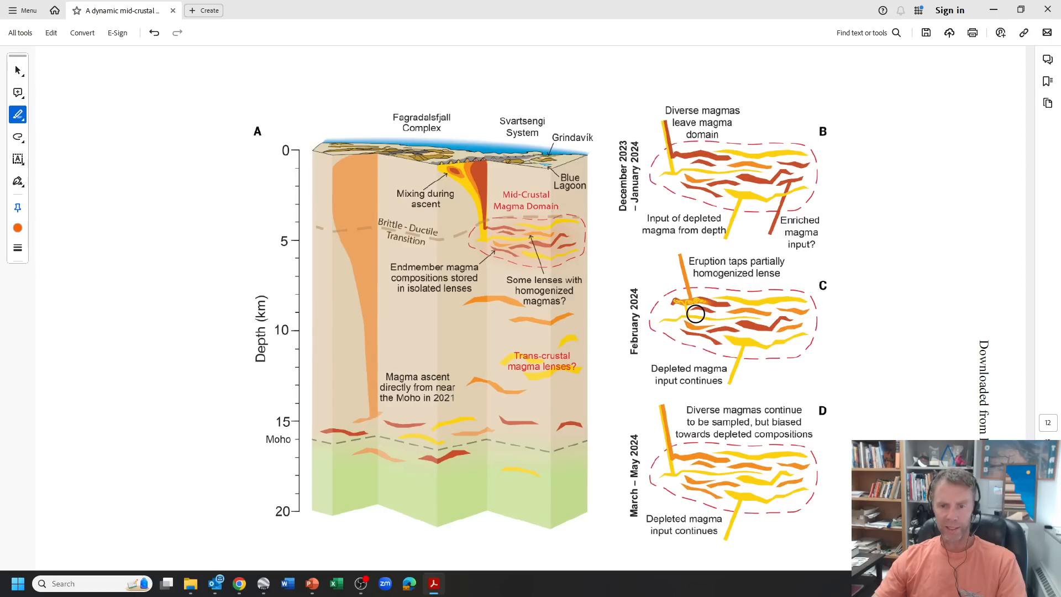
drag(696, 313, 719, 299)
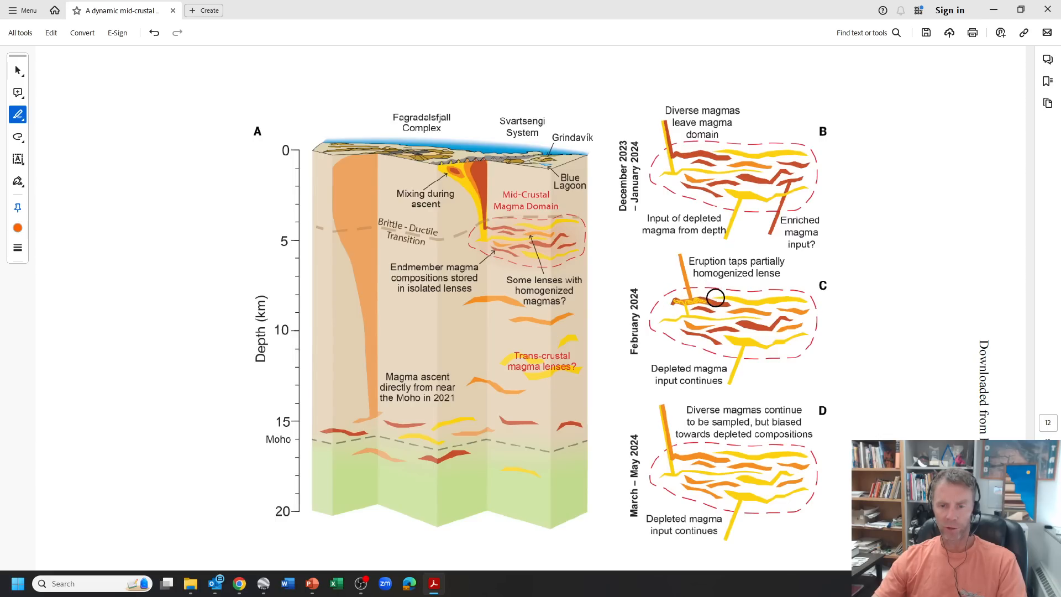
mouse_move(670, 301)
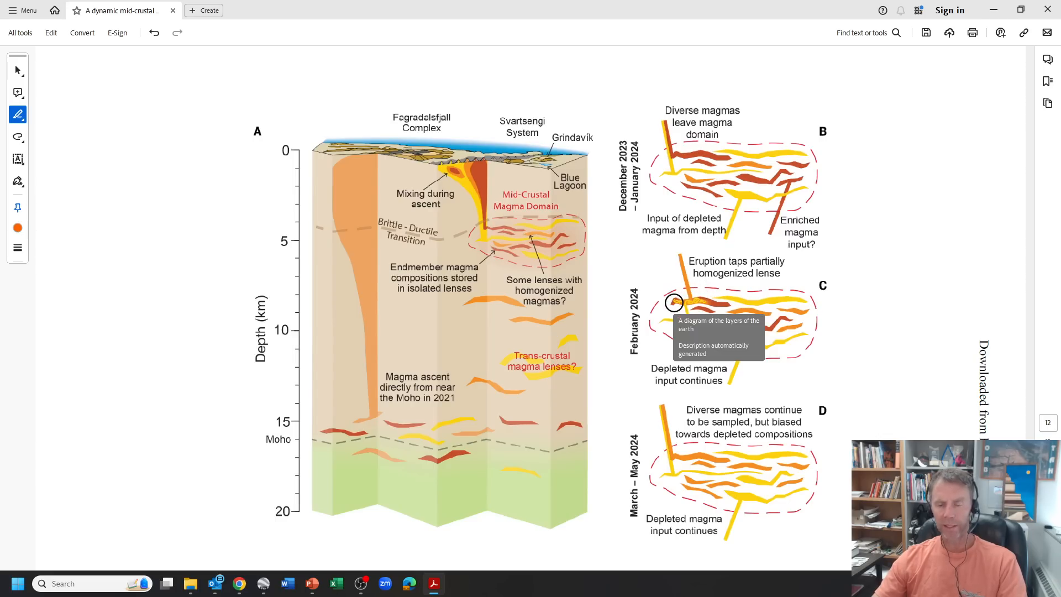
mouse_move(752, 294)
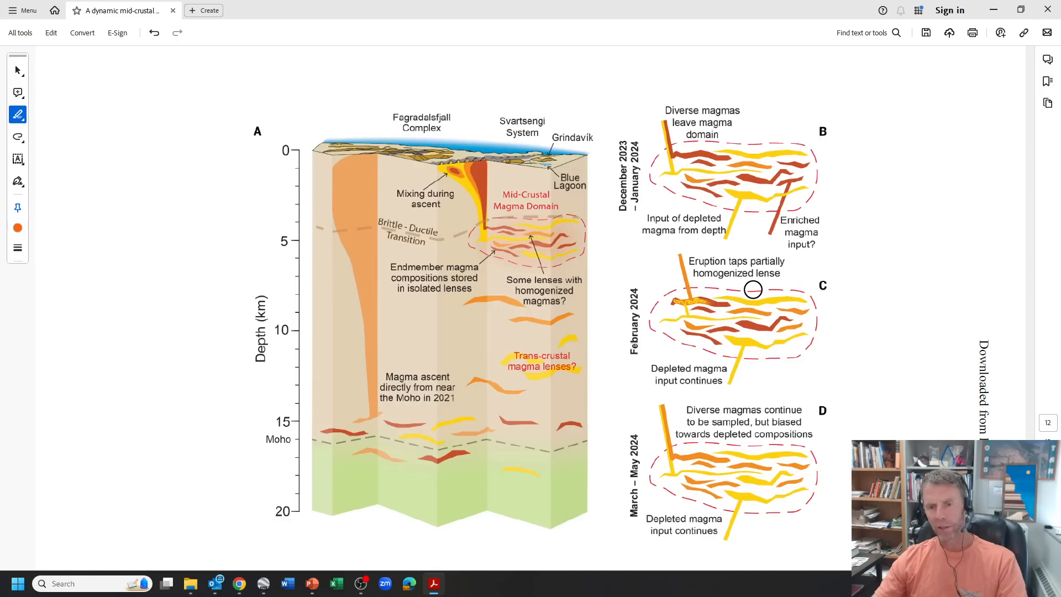
scroll(down, 3)
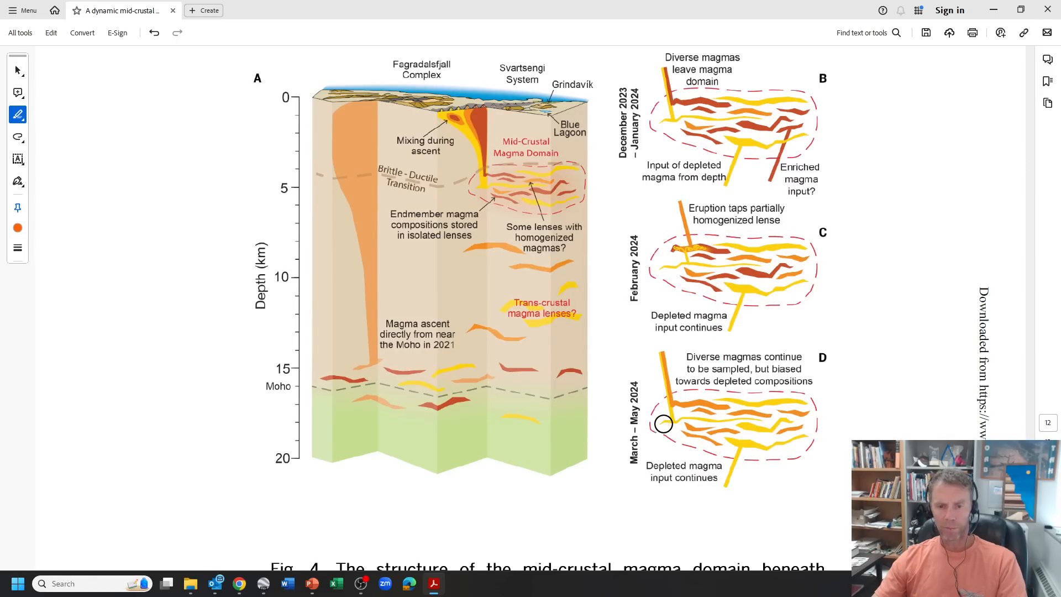
mouse_move(655, 92)
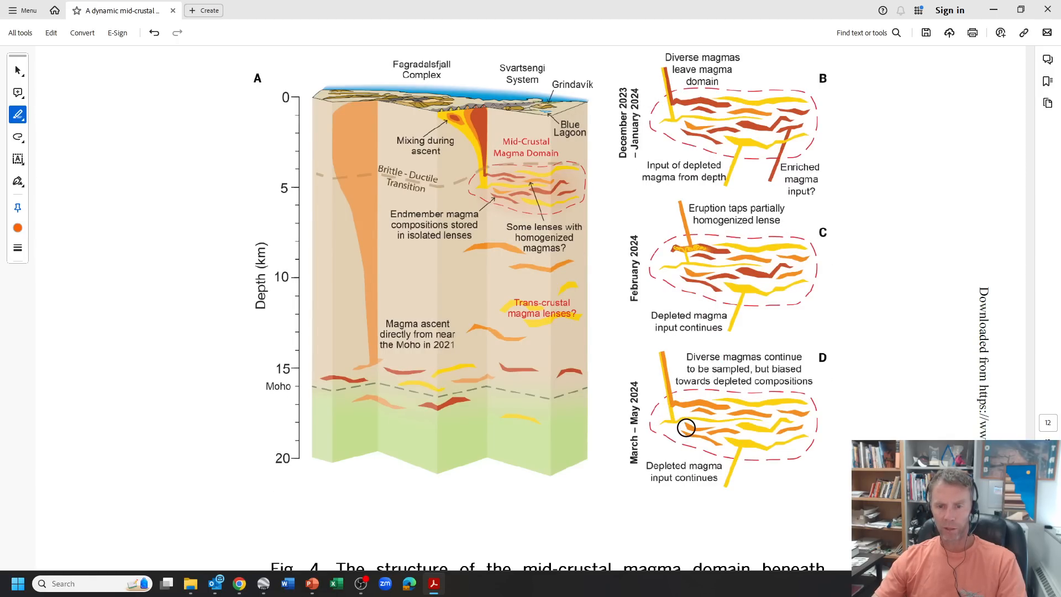
mouse_move(698, 405)
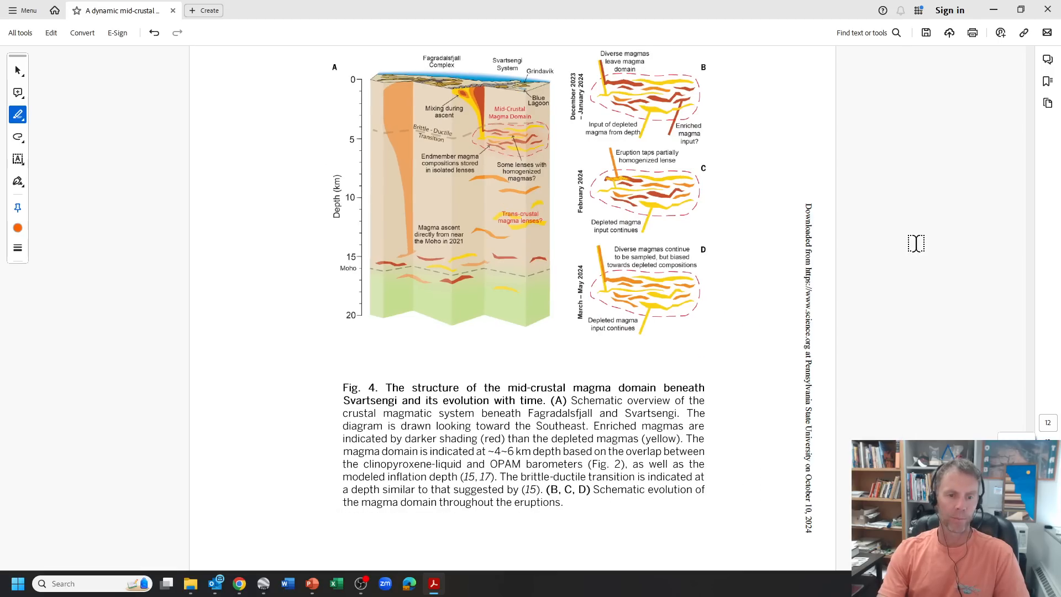
mouse_move(796, 388)
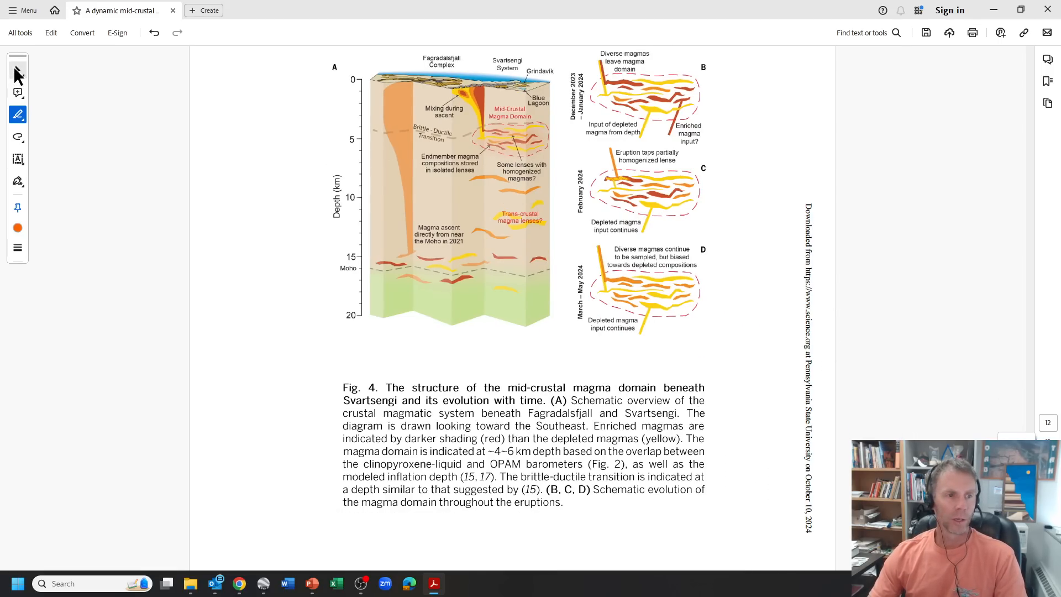
Step: Switch back to the Select tool and scroll from page 2 into page 3's magma storage temperature discussion
click(17, 73)
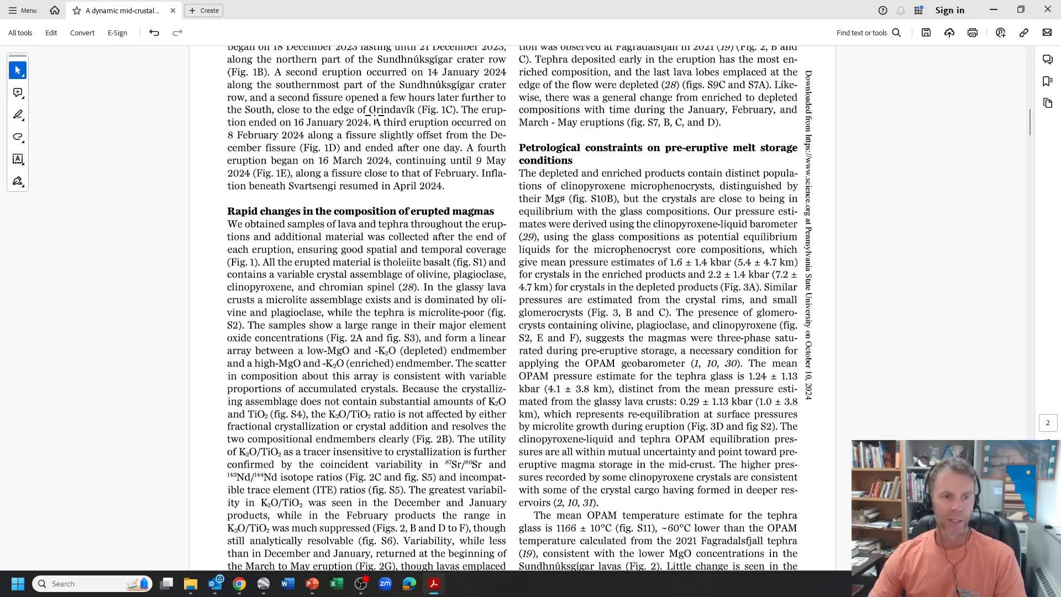
scroll(down, 3)
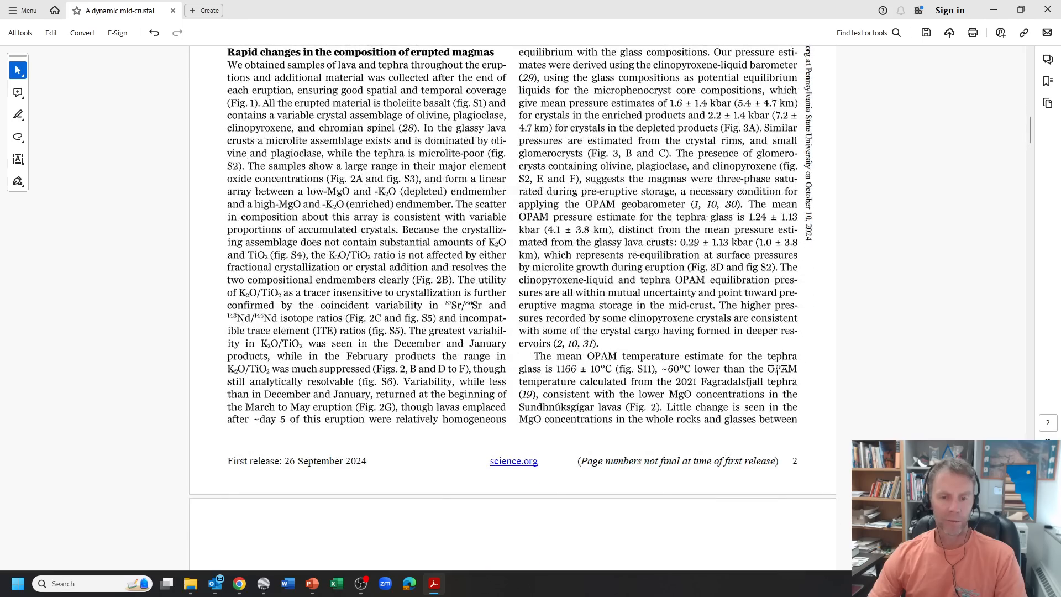
scroll(down, 3)
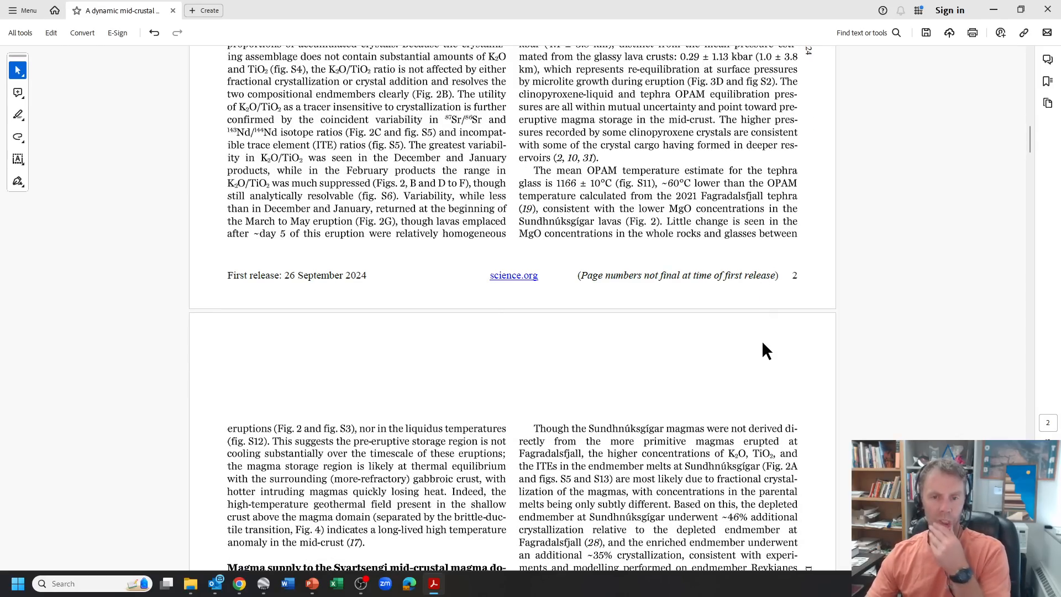
mouse_move(755, 359)
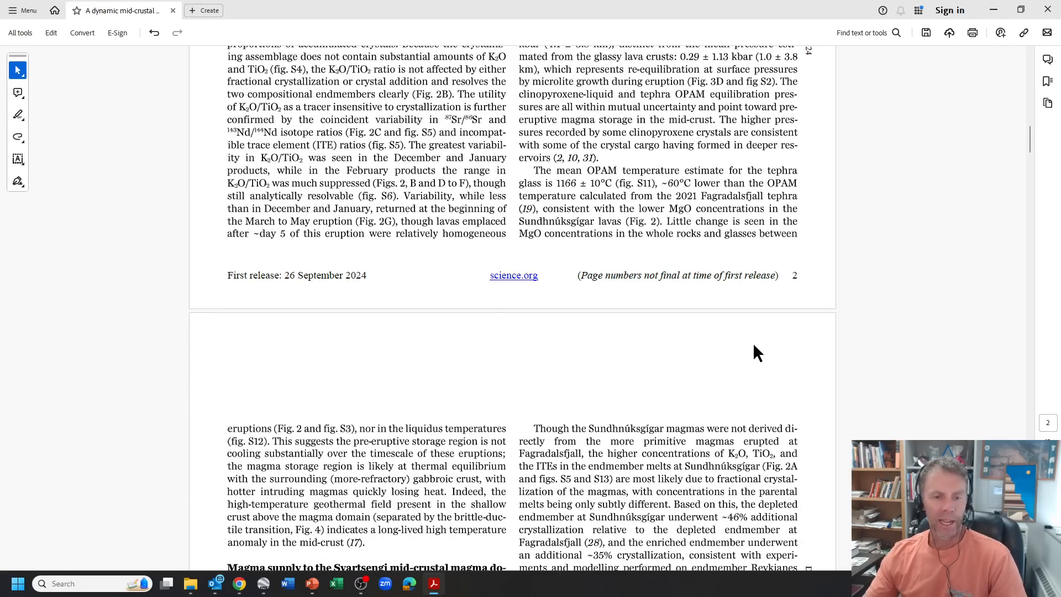